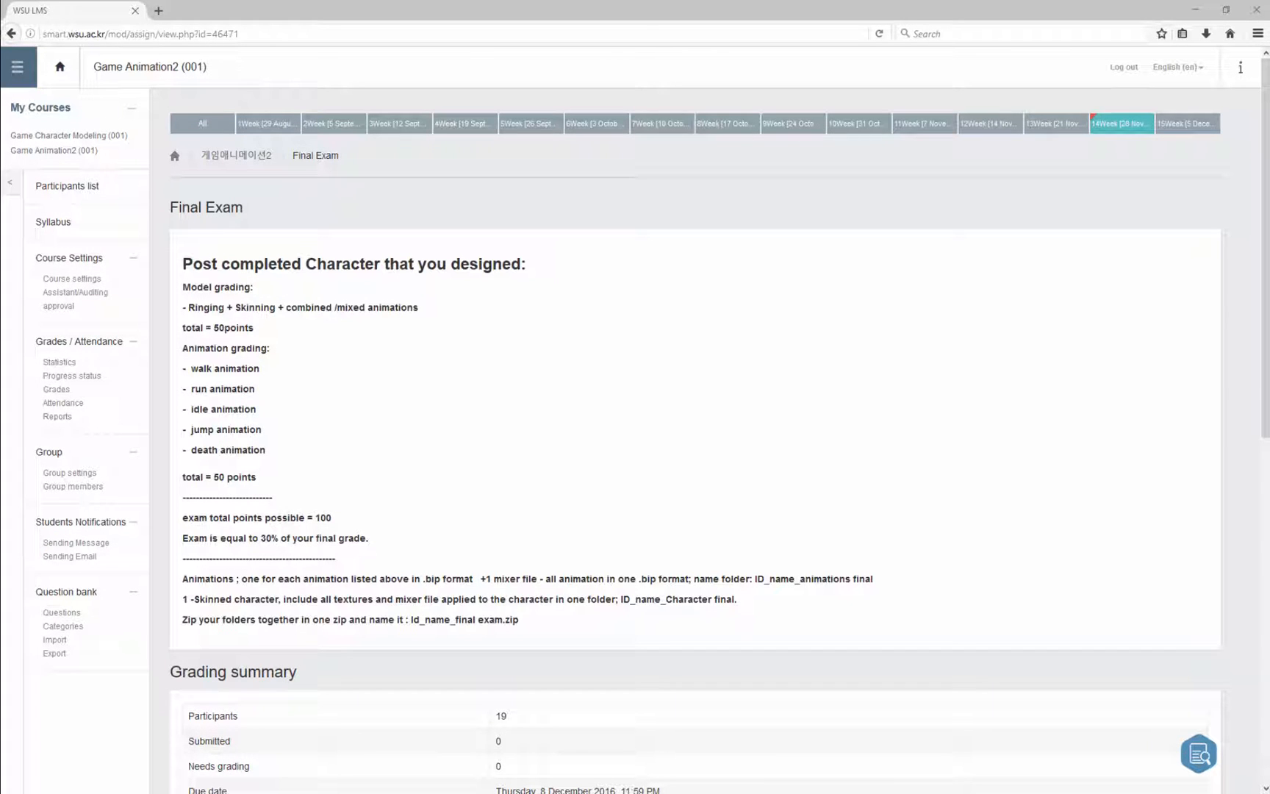
{"action": "mouse_move", "coordinate": [567, 611]}
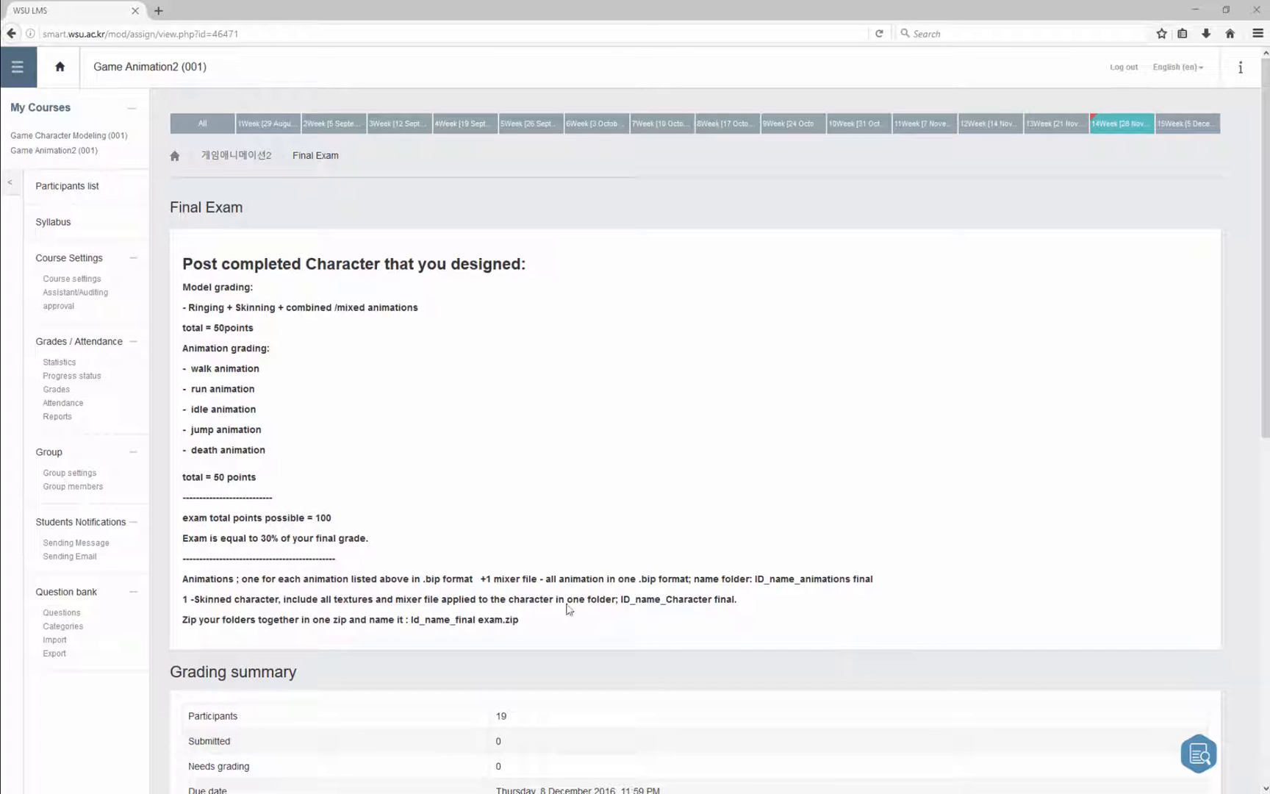
{"action": "mouse_move", "coordinate": [237, 327]}
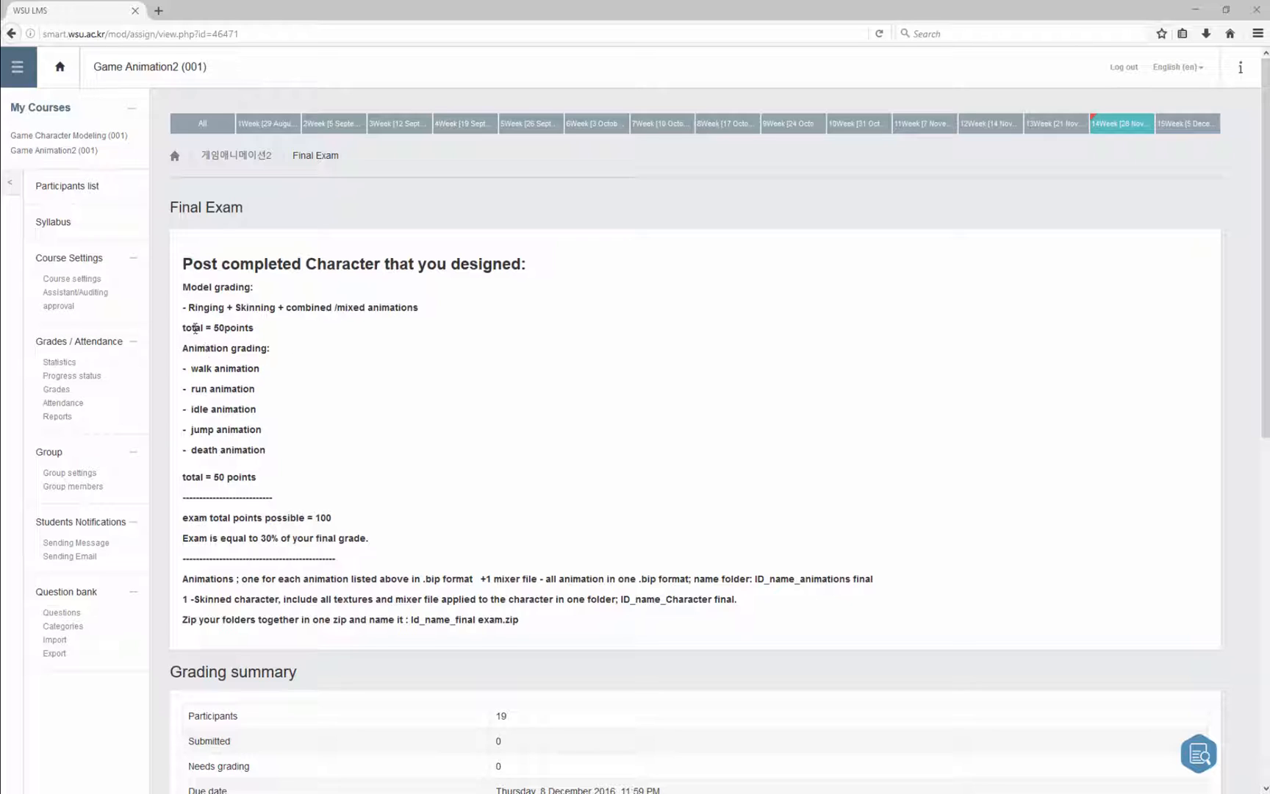
{"action": "mouse_move", "coordinate": [436, 314]}
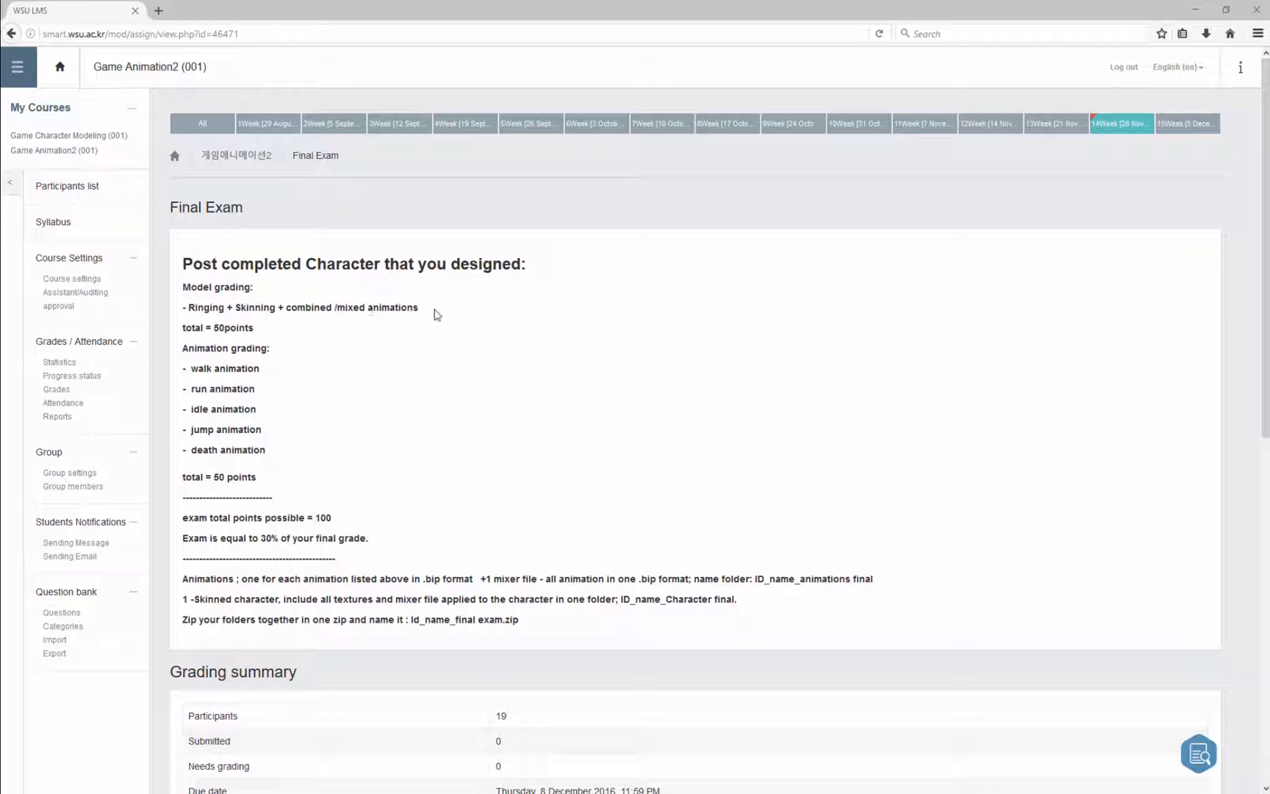
{"action": "mouse_move", "coordinate": [232, 375]}
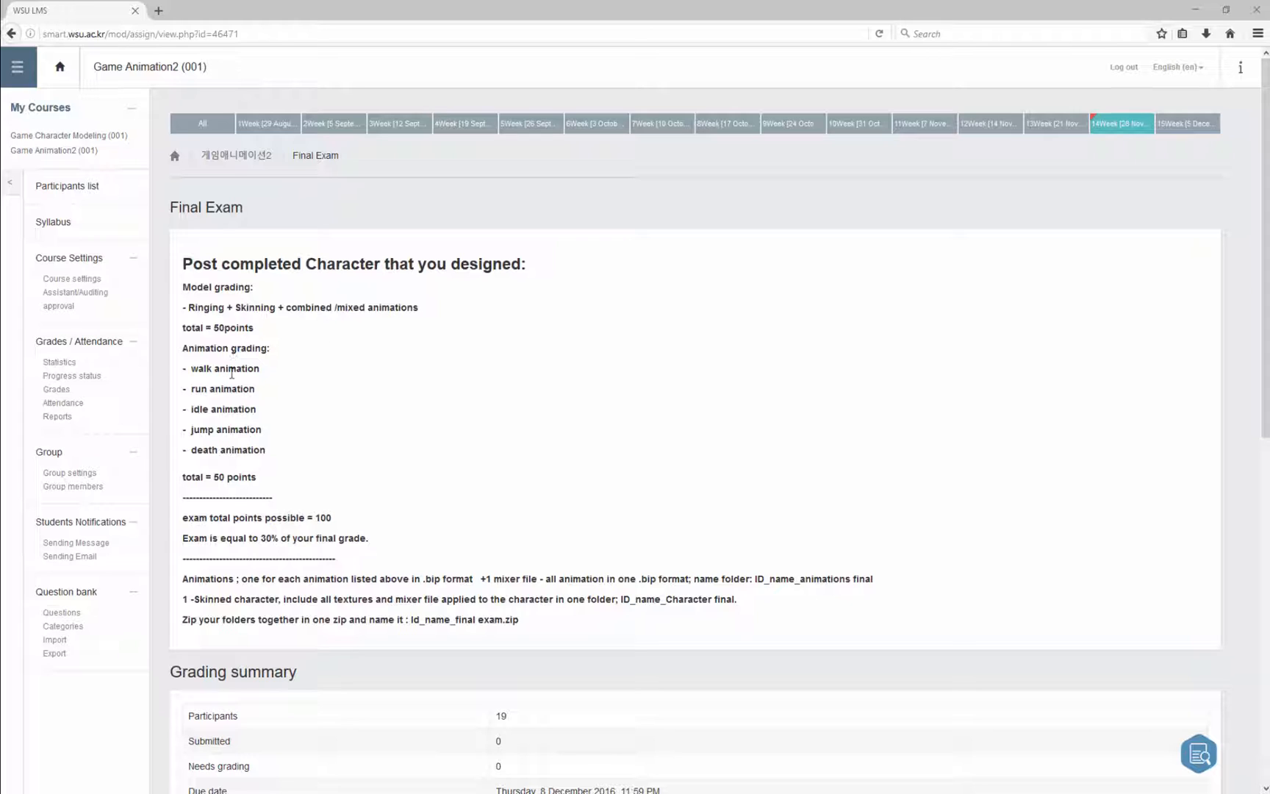
{"action": "mouse_move", "coordinate": [234, 407]}
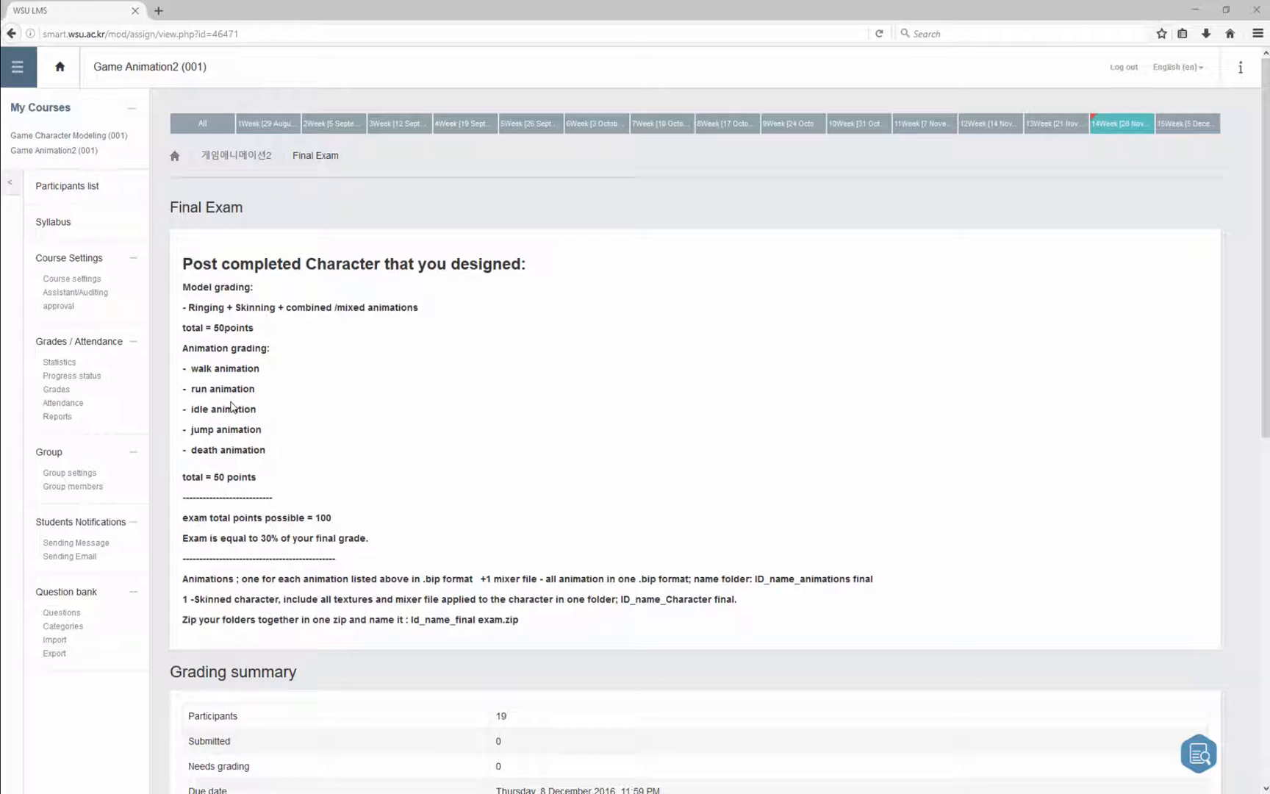
{"action": "mouse_move", "coordinate": [359, 457]}
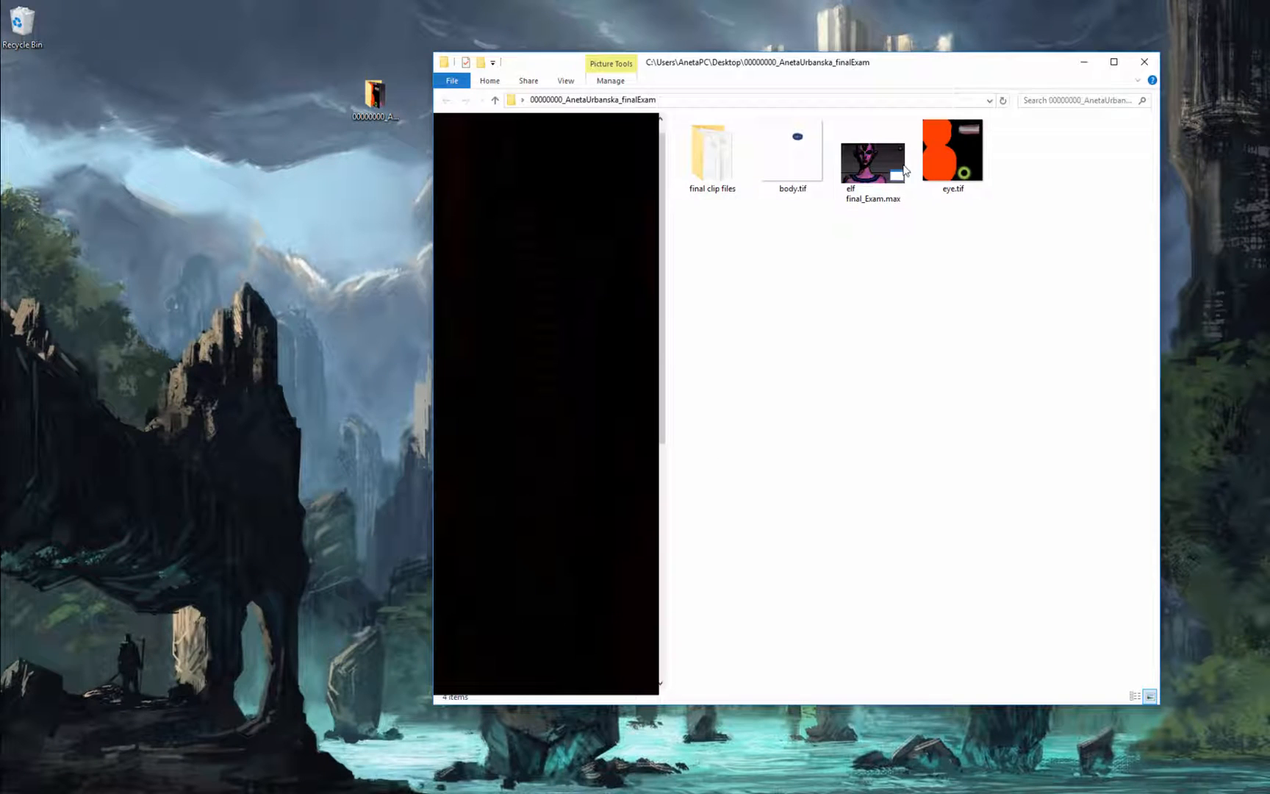
Review the final clip files folder, then load elf final_Exam.max into 3ds Max.
{"action": "left_click", "coordinate": [375, 100]}
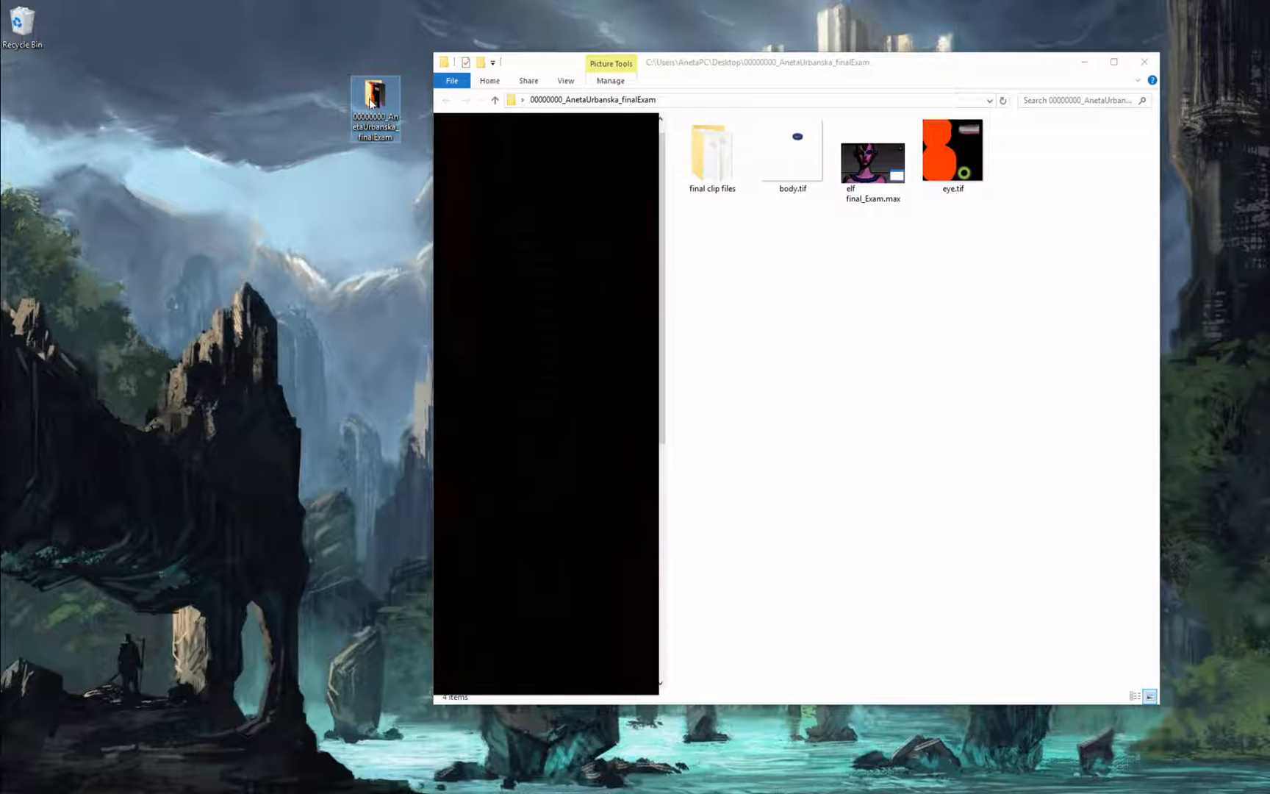
{"action": "mouse_move", "coordinate": [375, 109]}
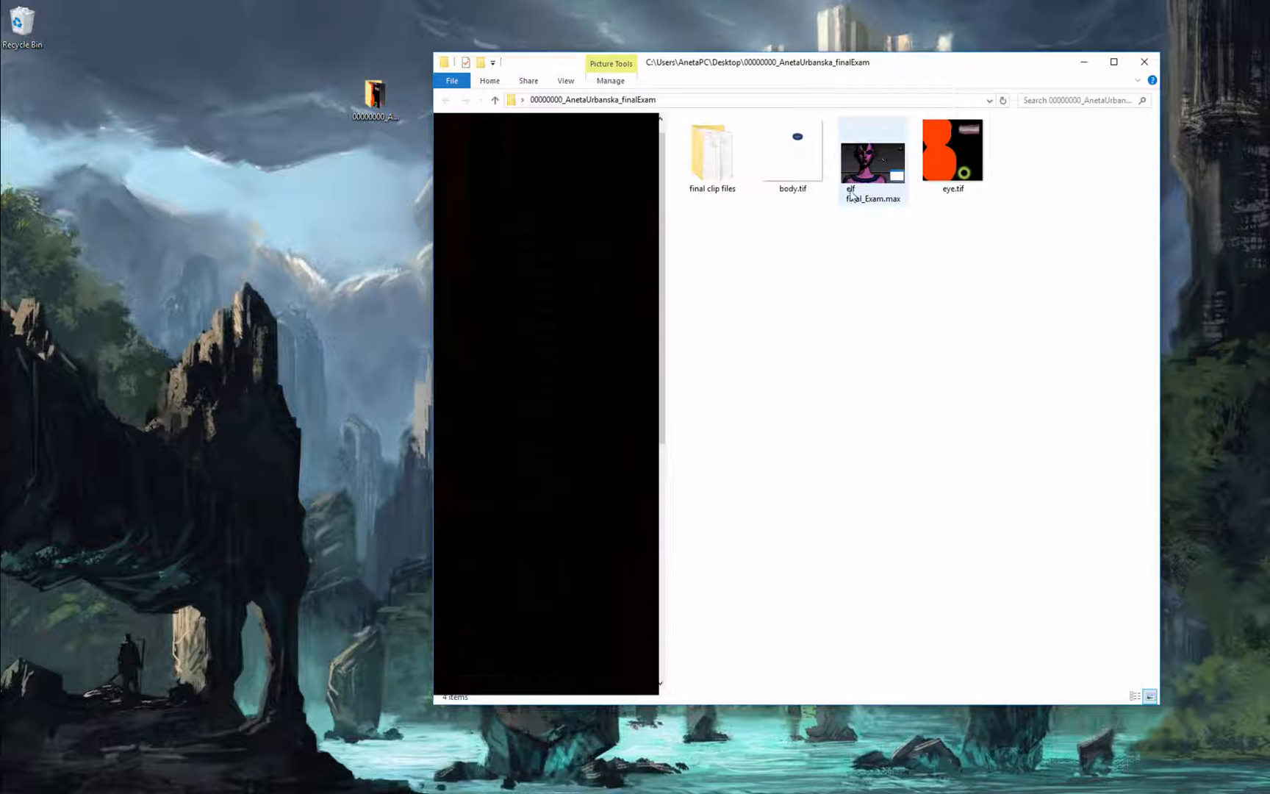
{"action": "mouse_move", "coordinate": [863, 178]}
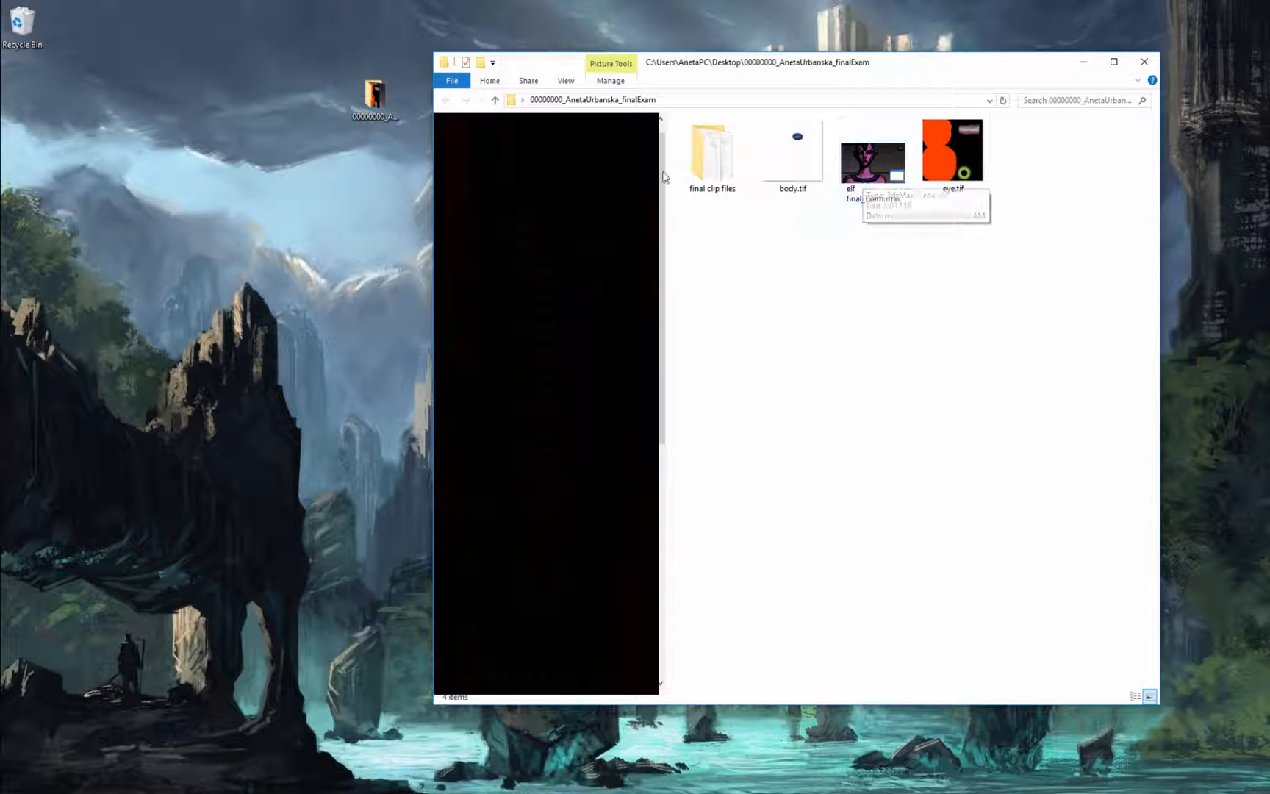
{"action": "double_click", "coordinate": [711, 155]}
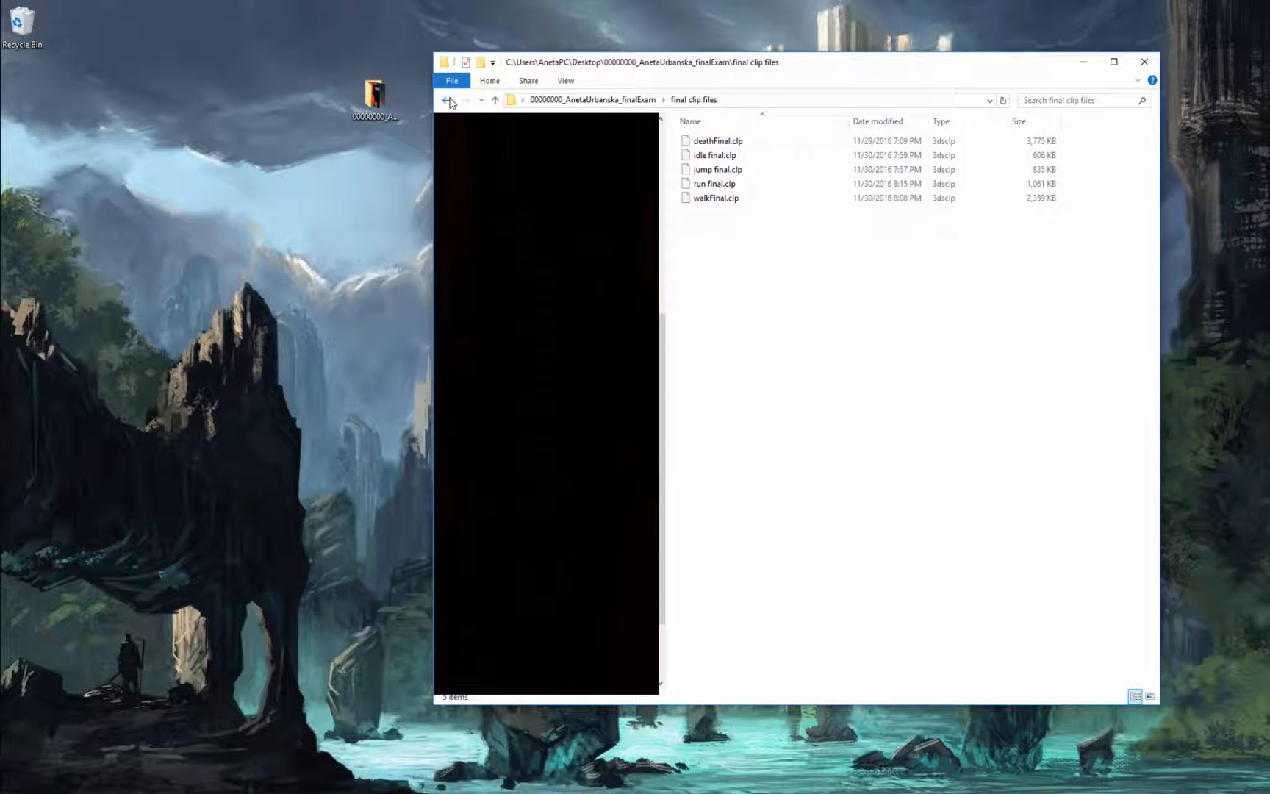
{"action": "left_click", "coordinate": [447, 100]}
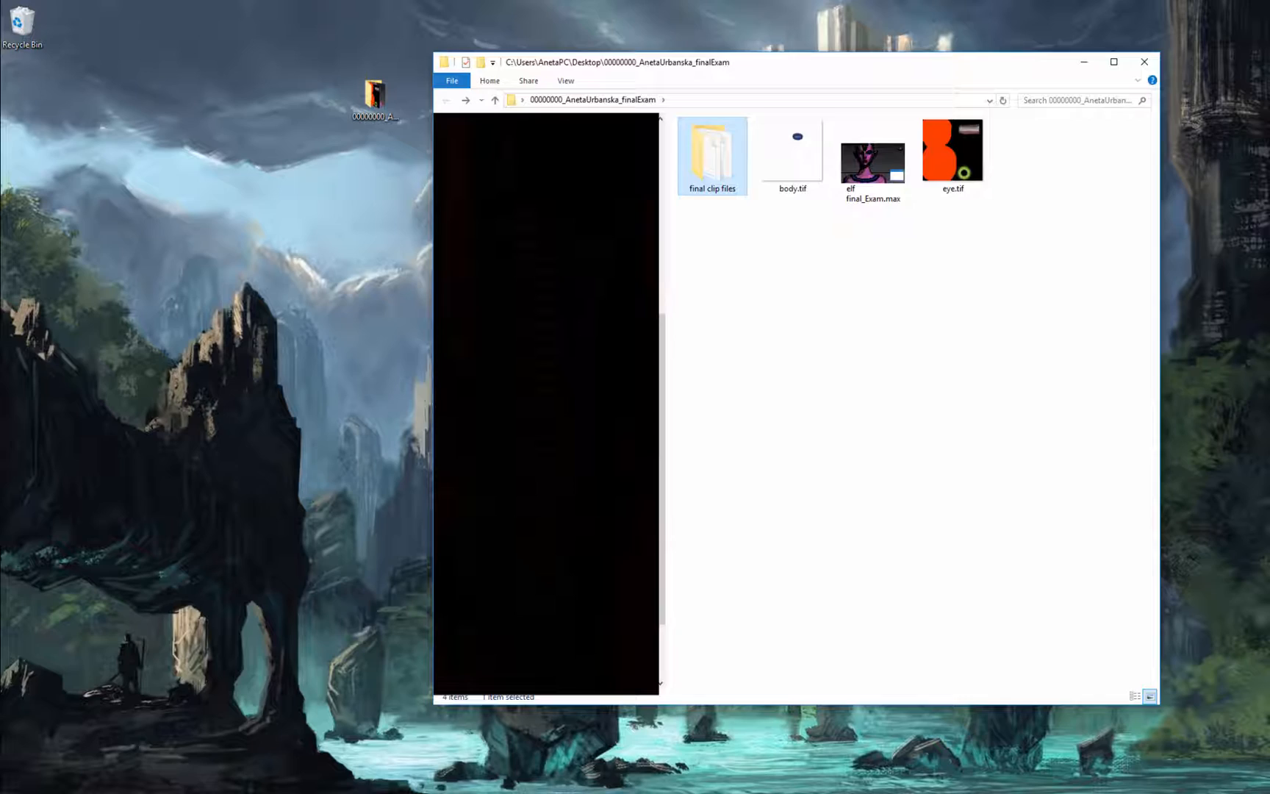
{"action": "double_click", "coordinate": [872, 156]}
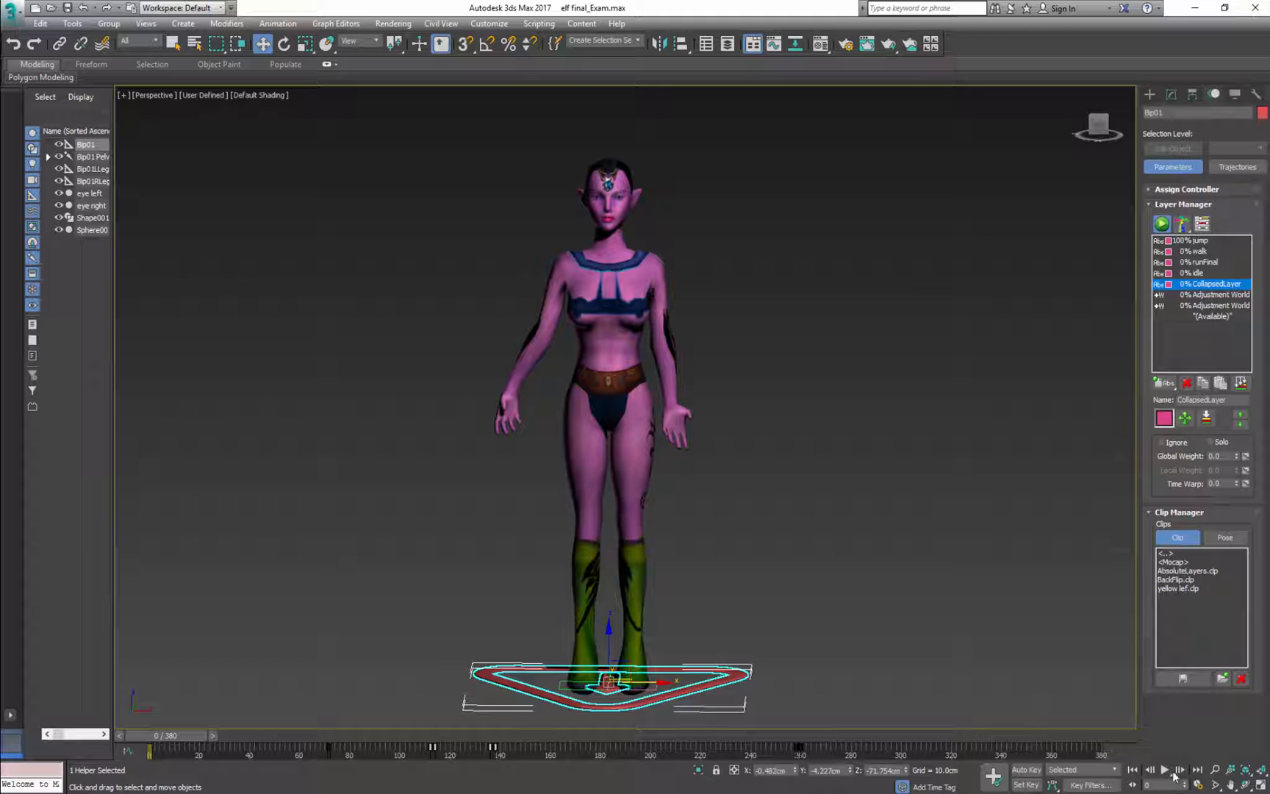
{"action": "mouse_move", "coordinate": [1165, 772]}
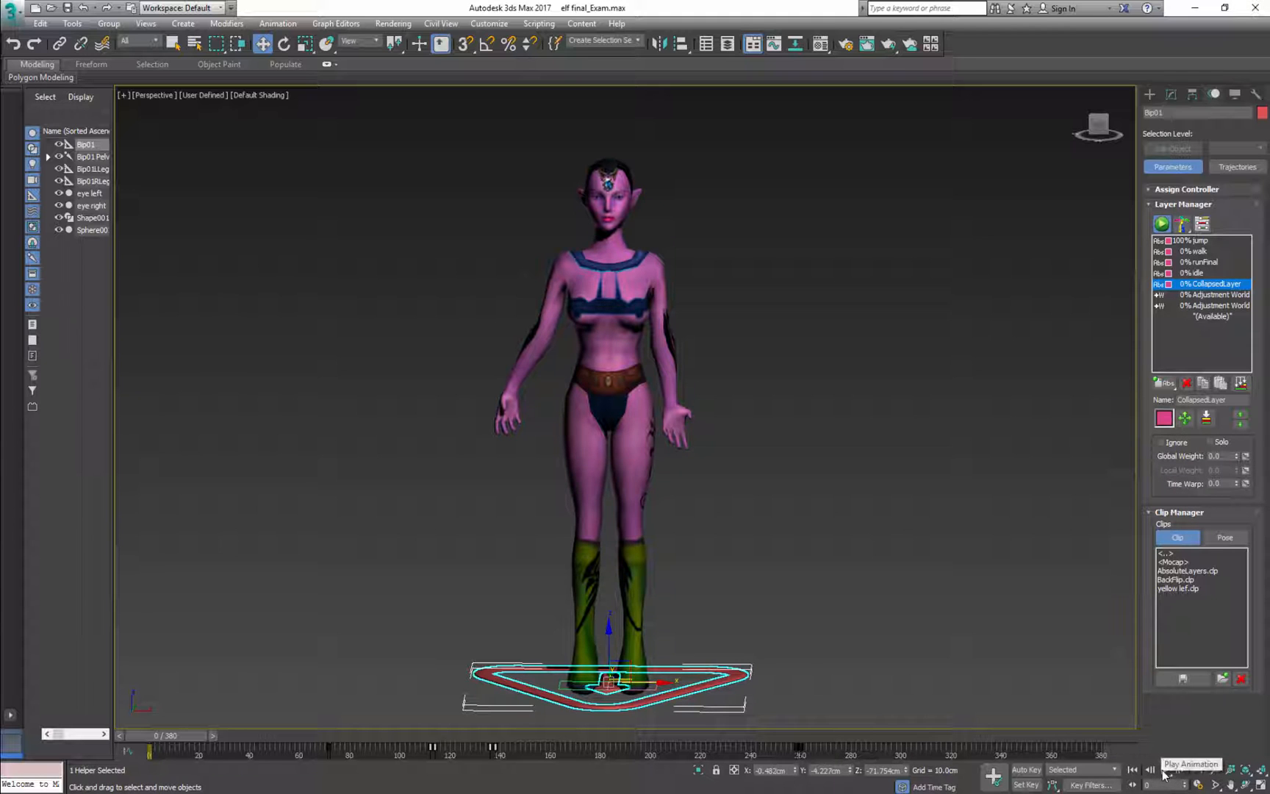
Play back the elf's combined layered CAT animation in the viewport.
{"action": "left_click", "coordinate": [1189, 764]}
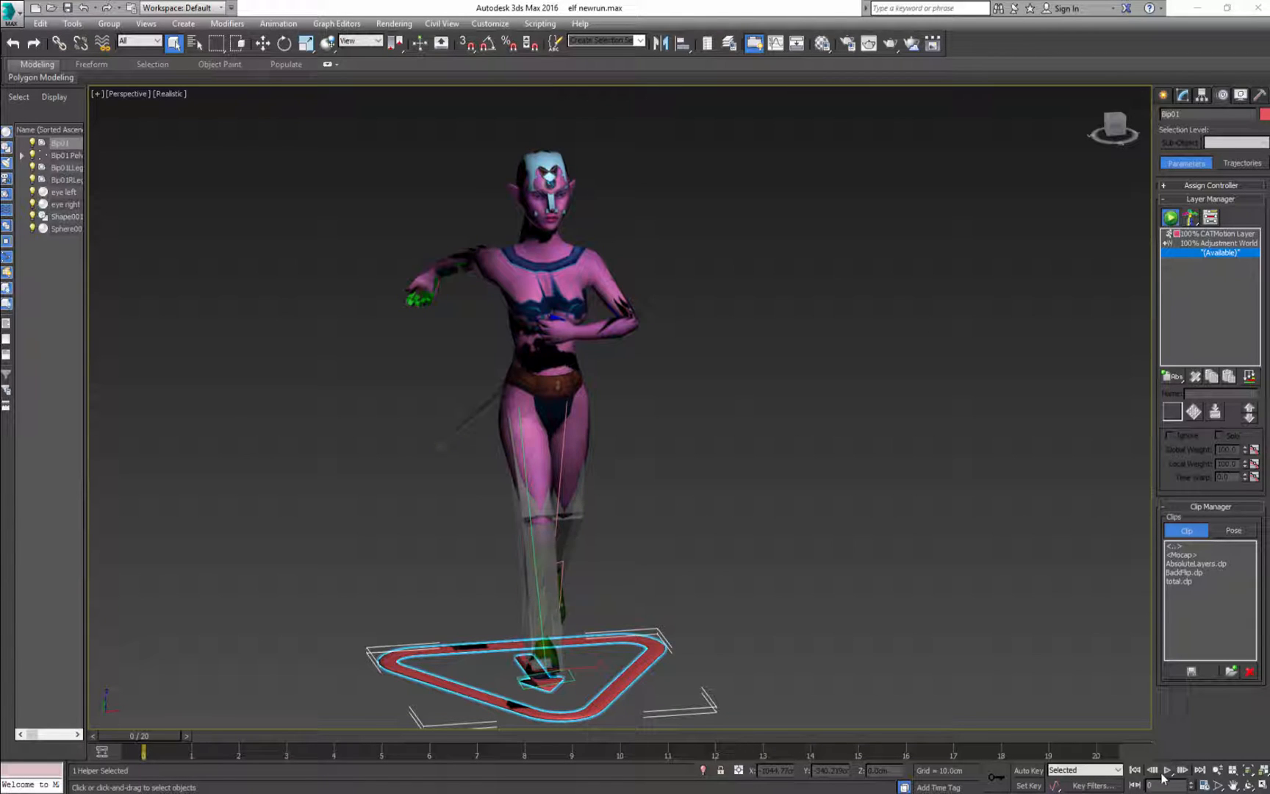
Play the run animation and orbit around the elf to check the motion.
{"action": "left_click", "coordinate": [1170, 771]}
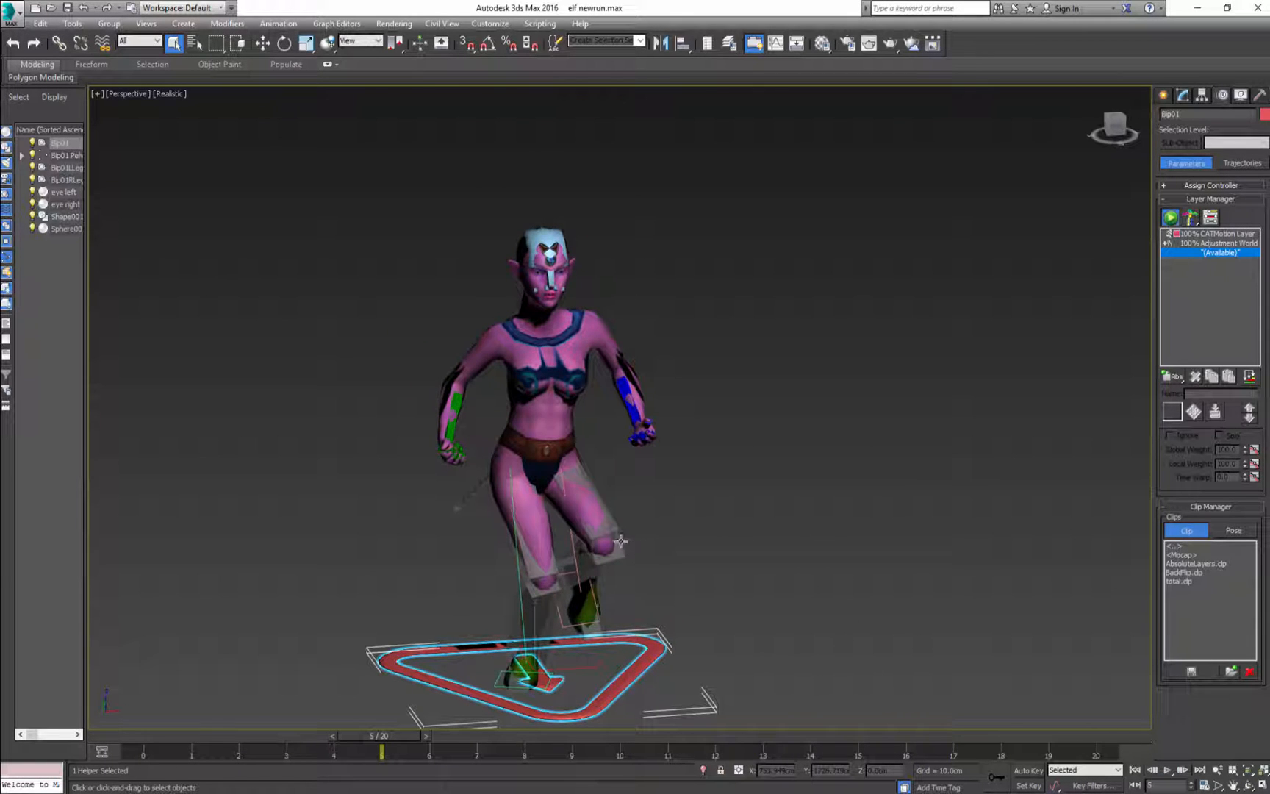
{"action": "left_click_drag", "start_coordinate": [621, 541], "coordinate": [639, 564]}
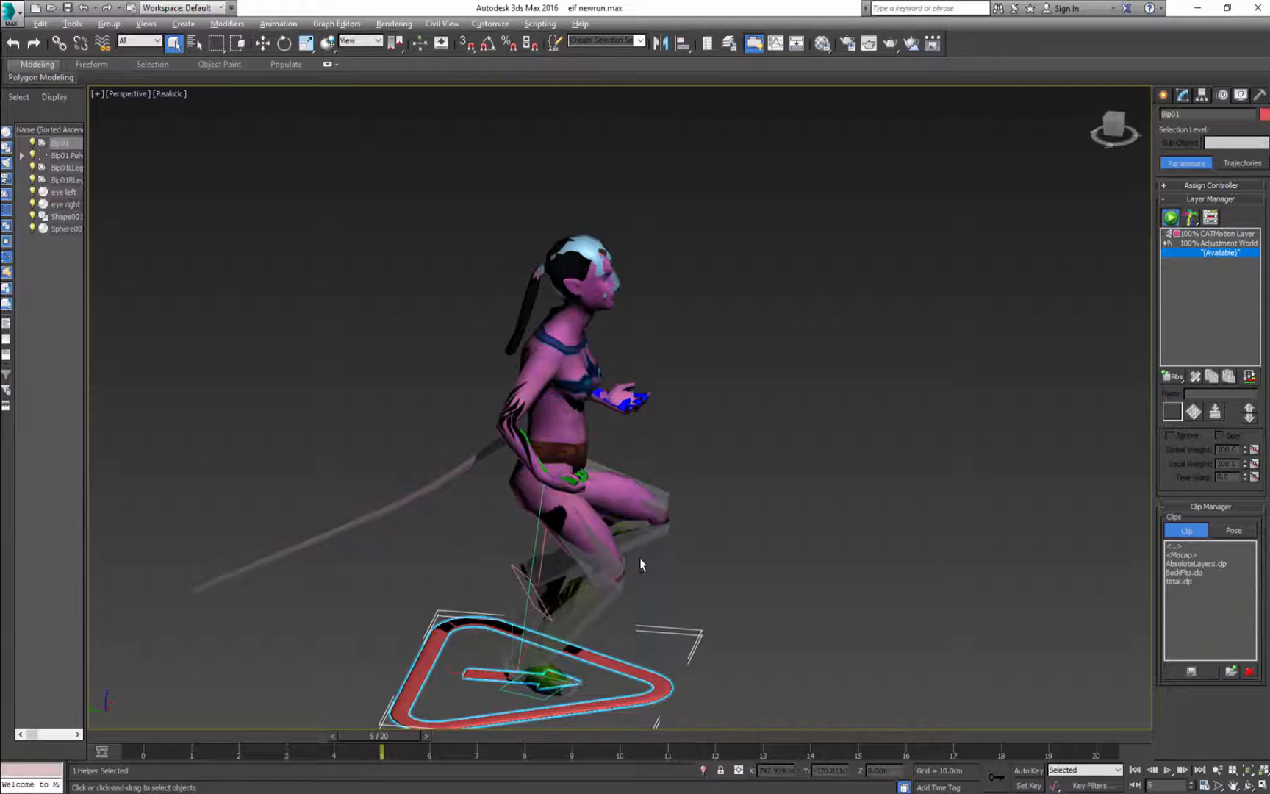
{"action": "left_click_drag", "start_coordinate": [381, 737], "coordinate": [766, 737]}
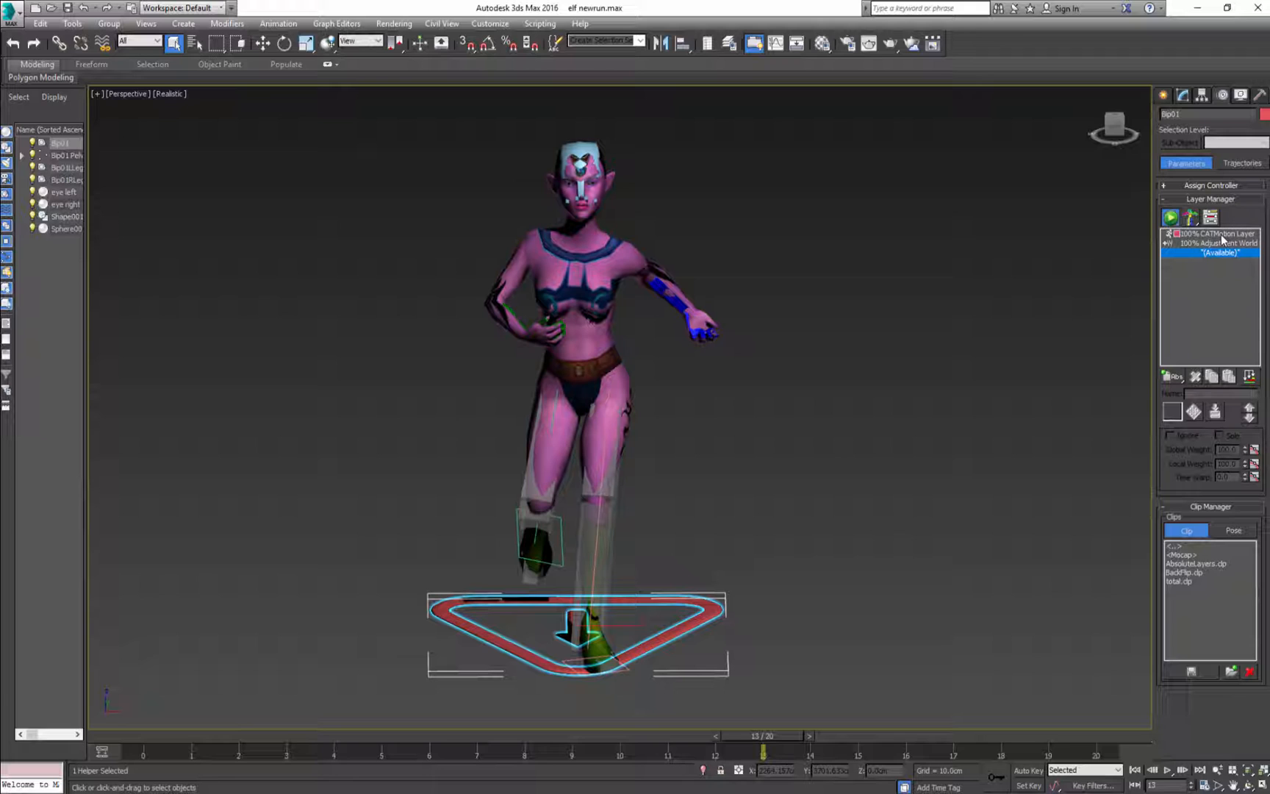
Collapse the CATMotion and Adjustment layers into a new layer named run cycle.
{"action": "left_click", "coordinate": [1216, 234]}
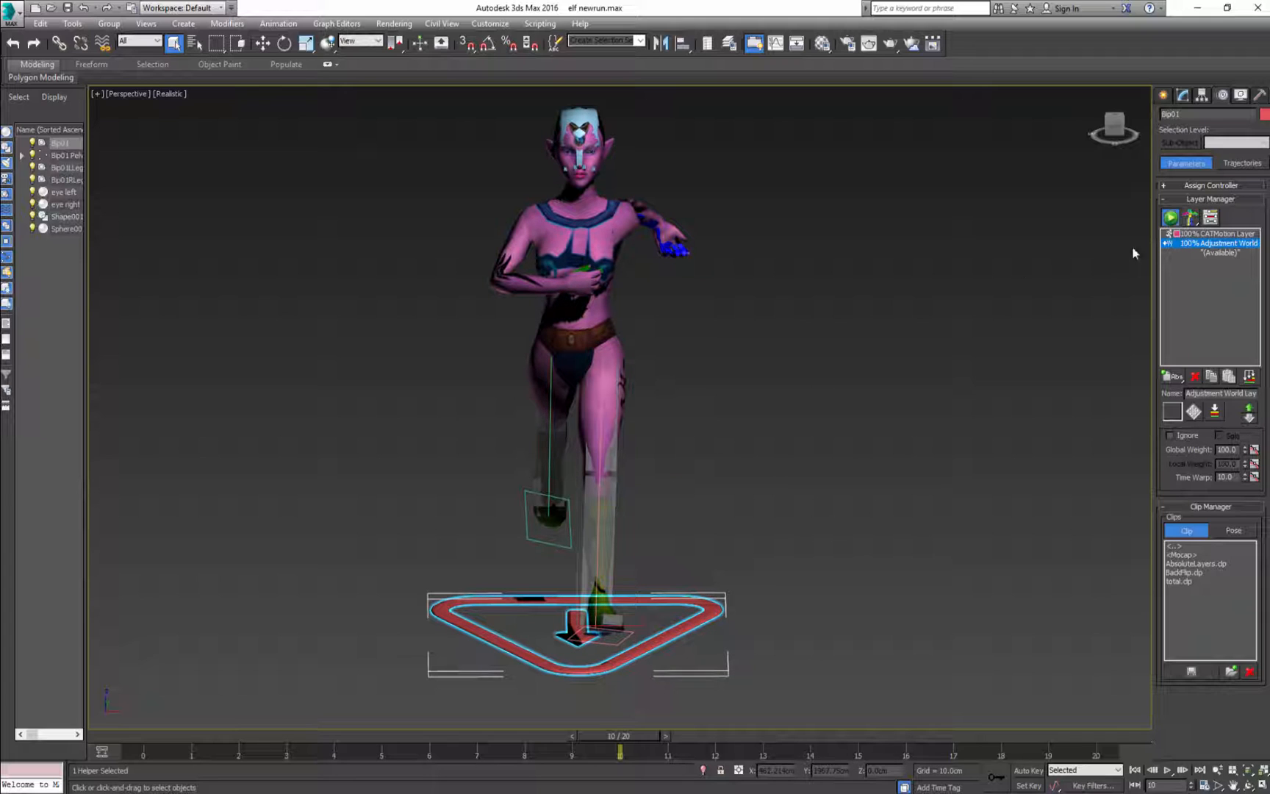
{"action": "left_click", "coordinate": [1207, 234]}
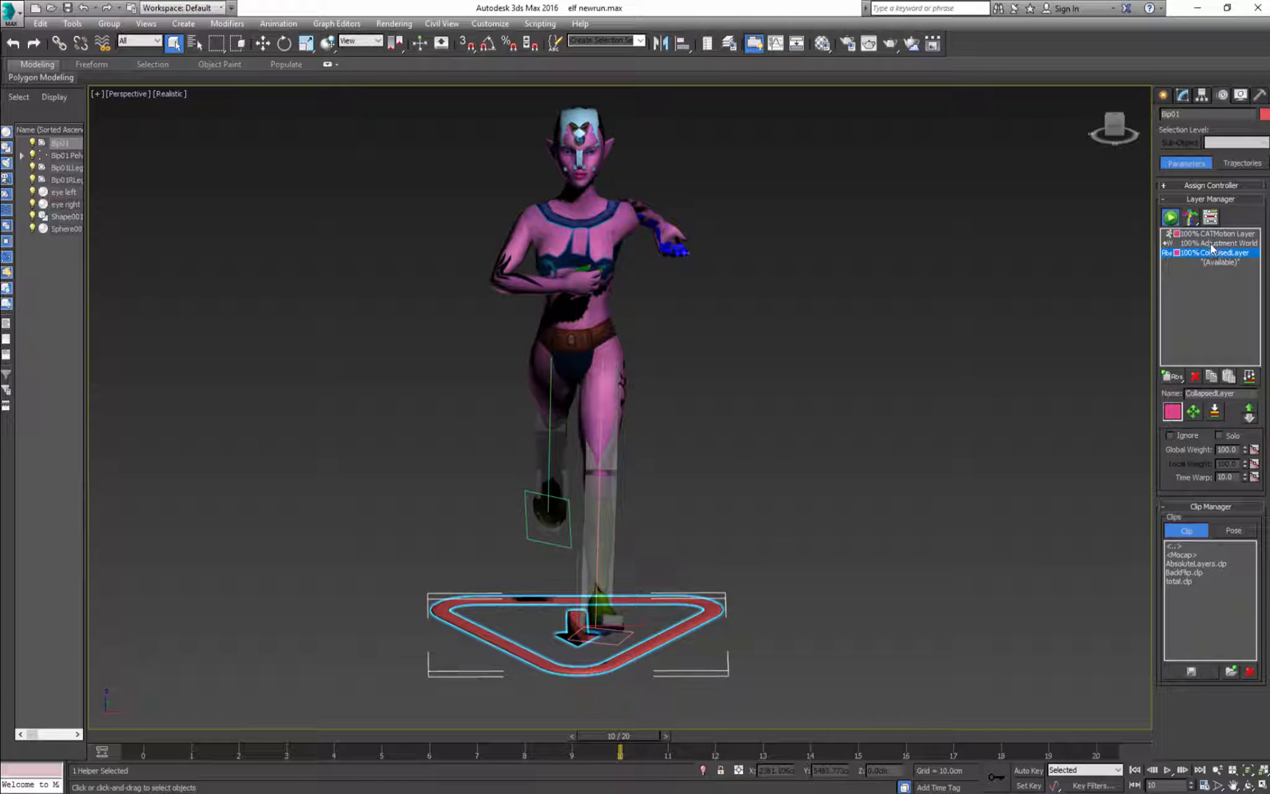
{"action": "left_click", "coordinate": [1216, 243]}
{"action": "type", "text": "run cycle"}
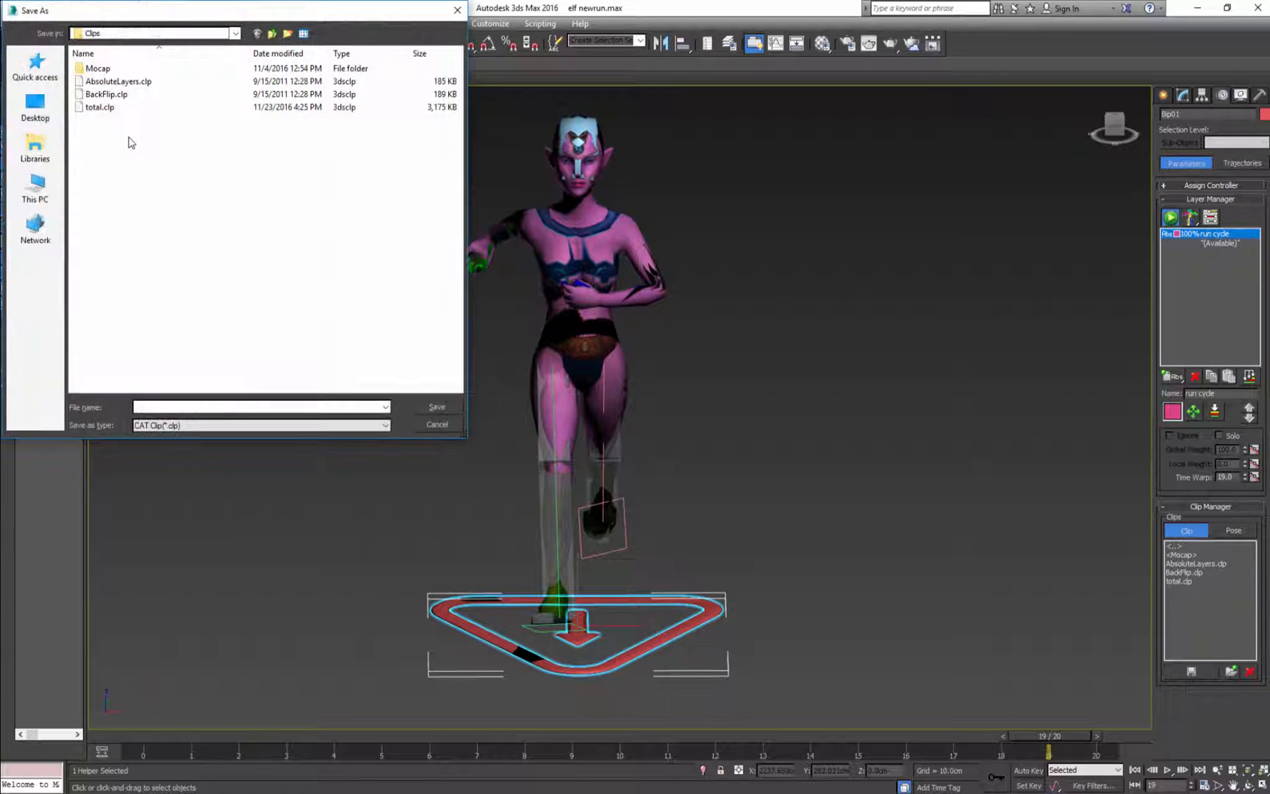
Save the run cycle as run final.clp in final clip files, overwriting, with entire time range and layer stack.
{"action": "left_click", "coordinate": [35, 106]}
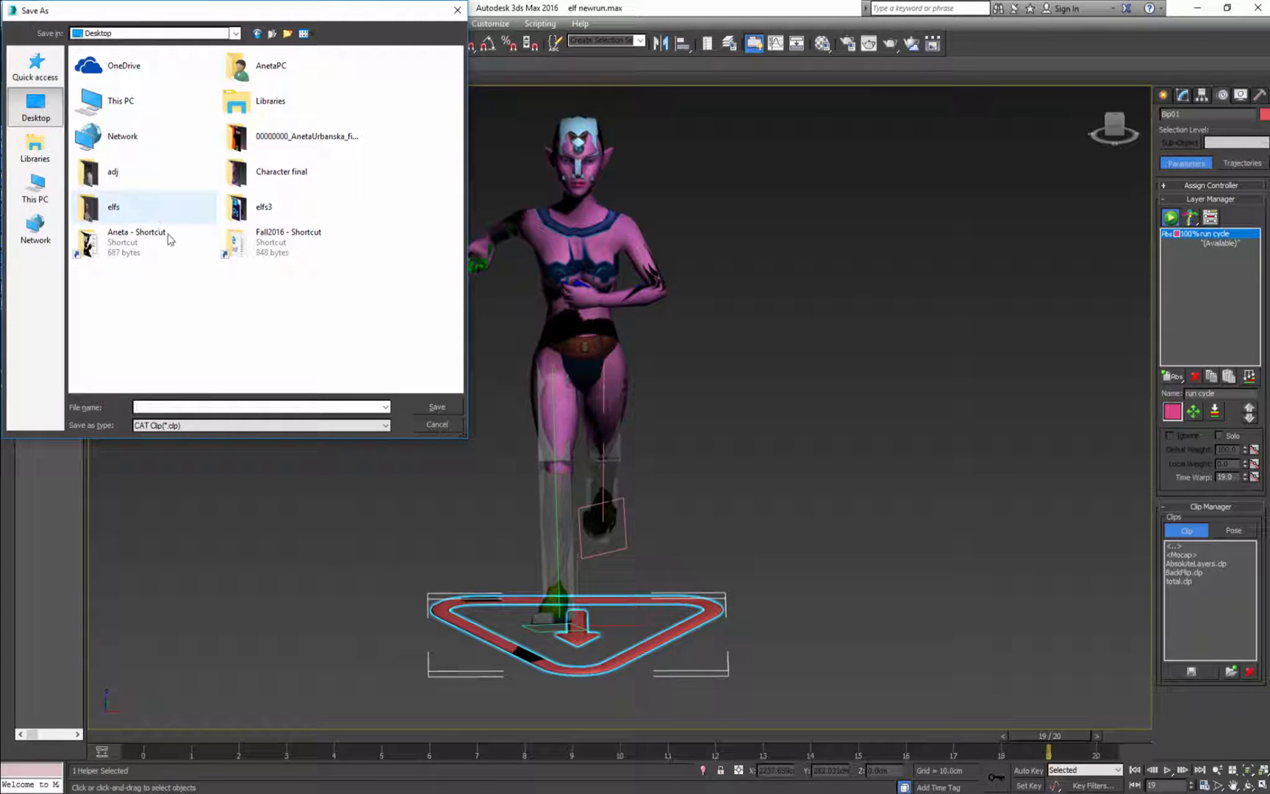
{"action": "double_click", "coordinate": [306, 137]}
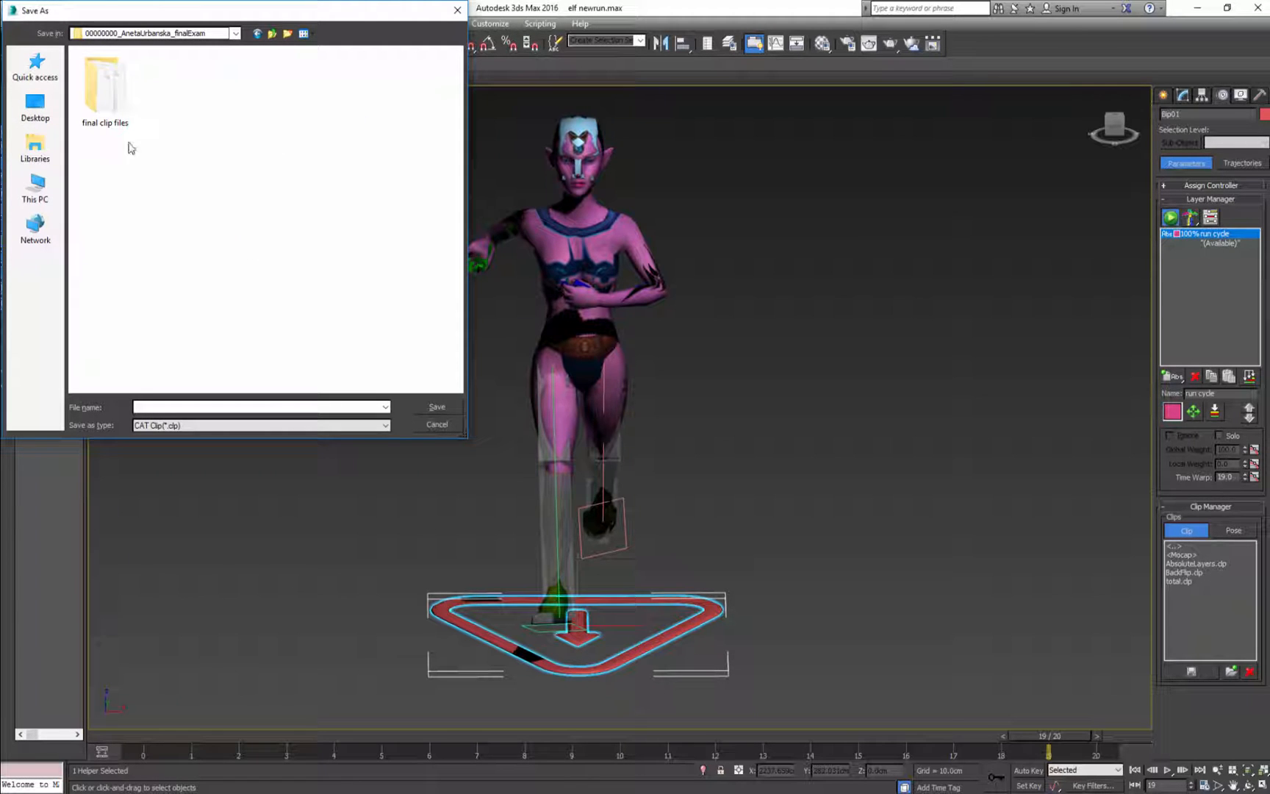
{"action": "double_click", "coordinate": [104, 81]}
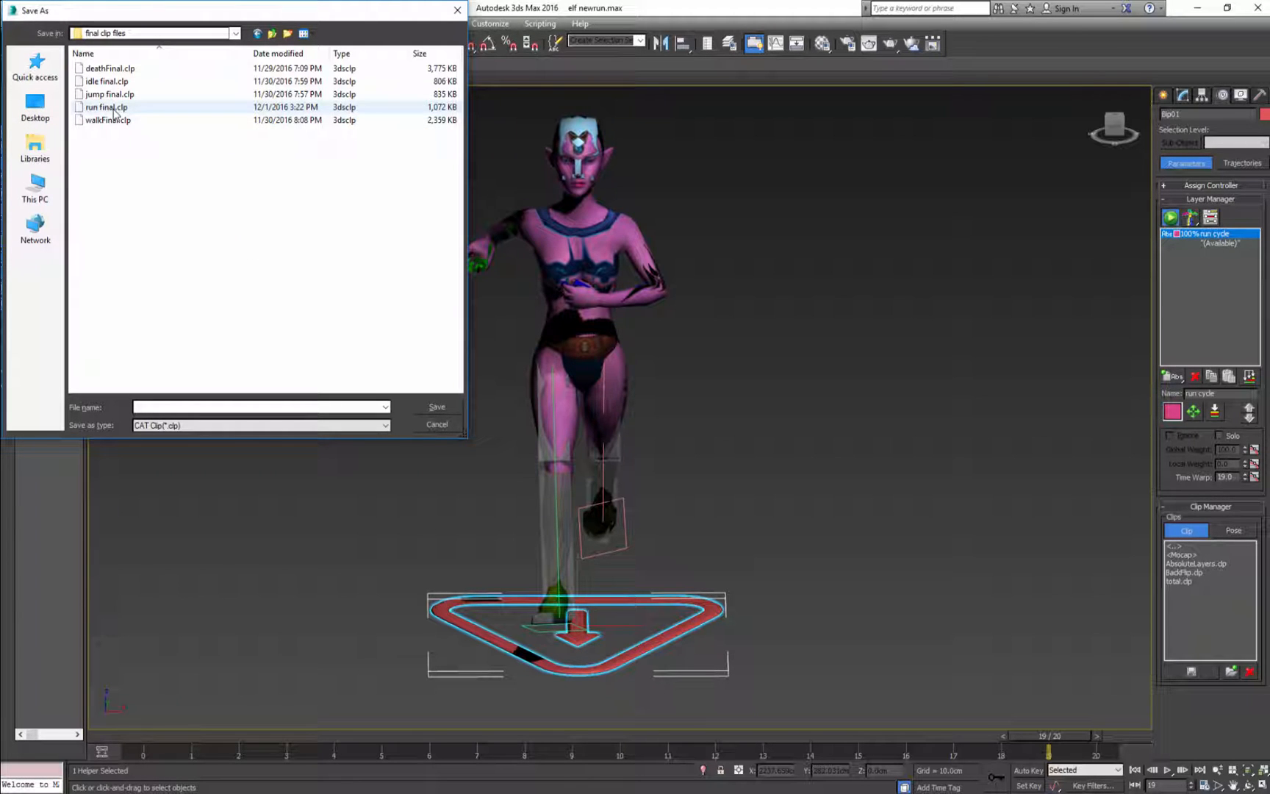
{"action": "left_click", "coordinate": [105, 108]}
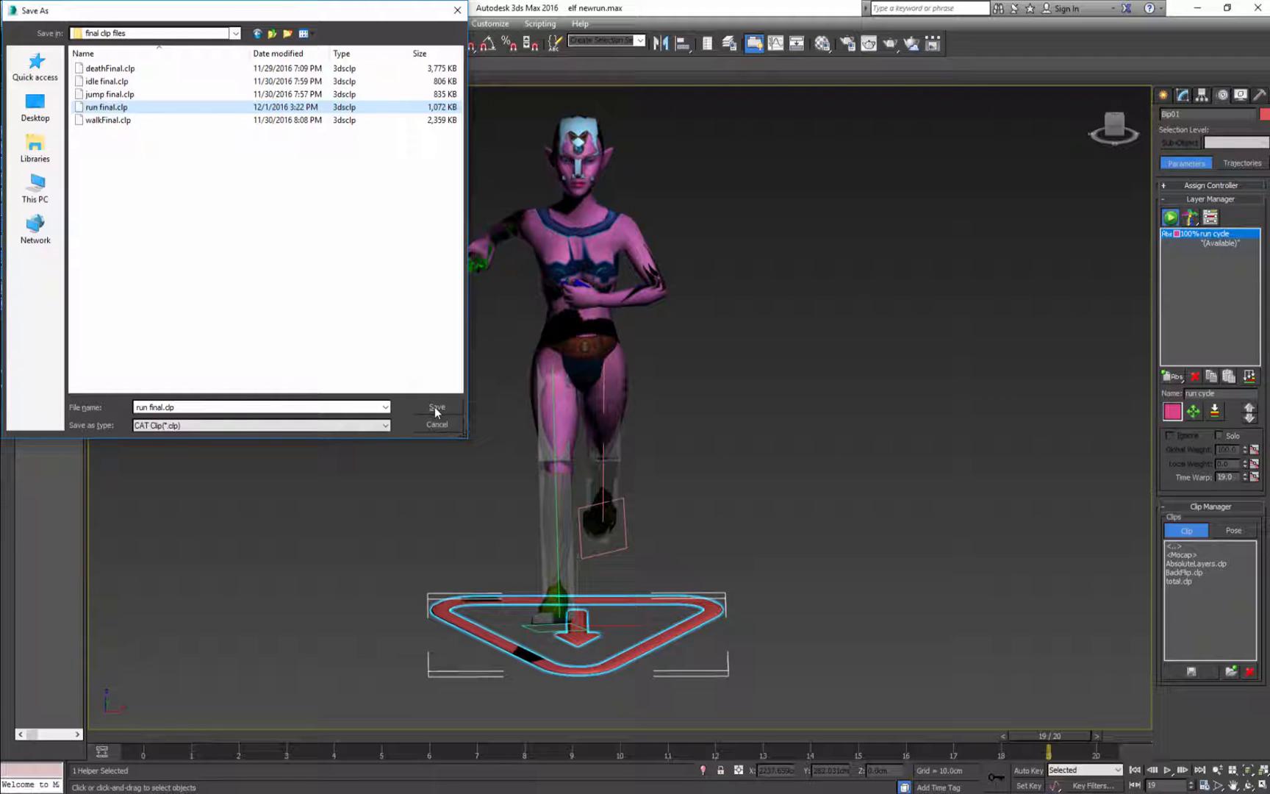
{"action": "left_click", "coordinate": [437, 408]}
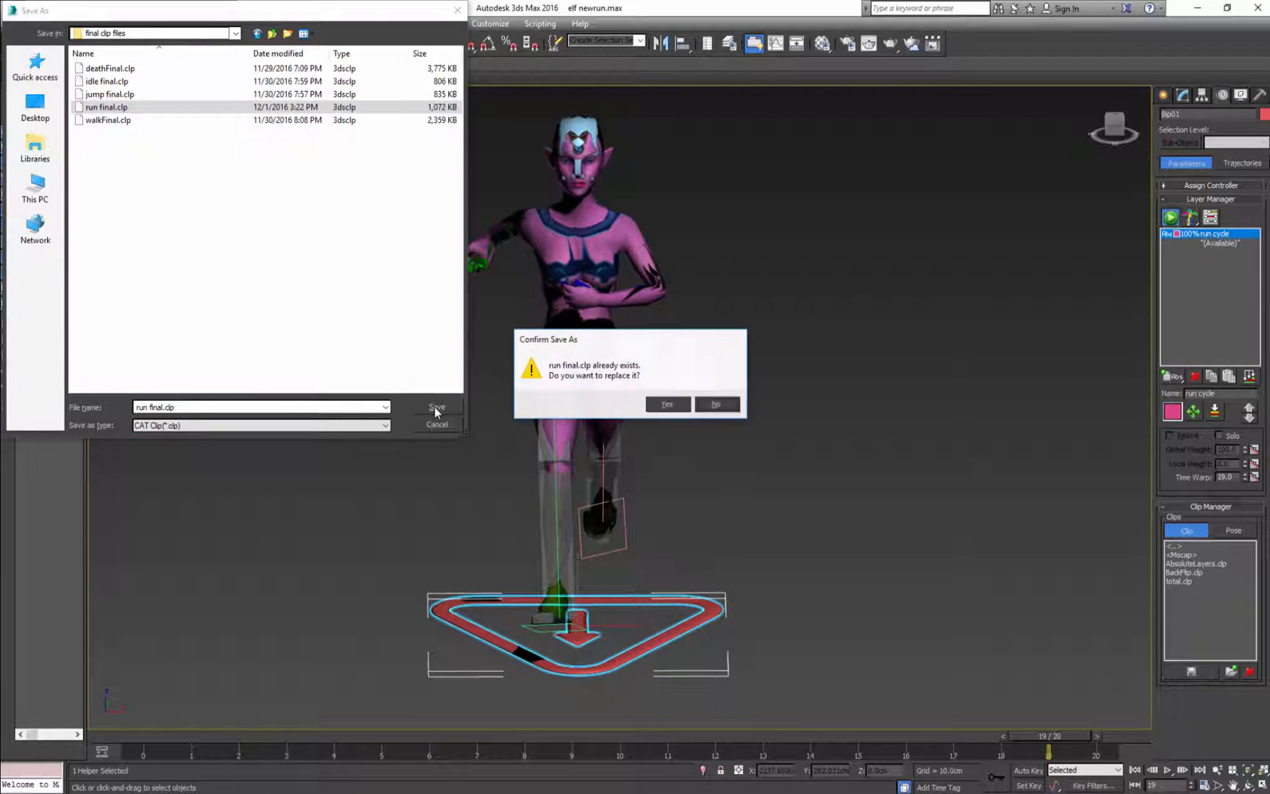
{"action": "left_click", "coordinate": [664, 404]}
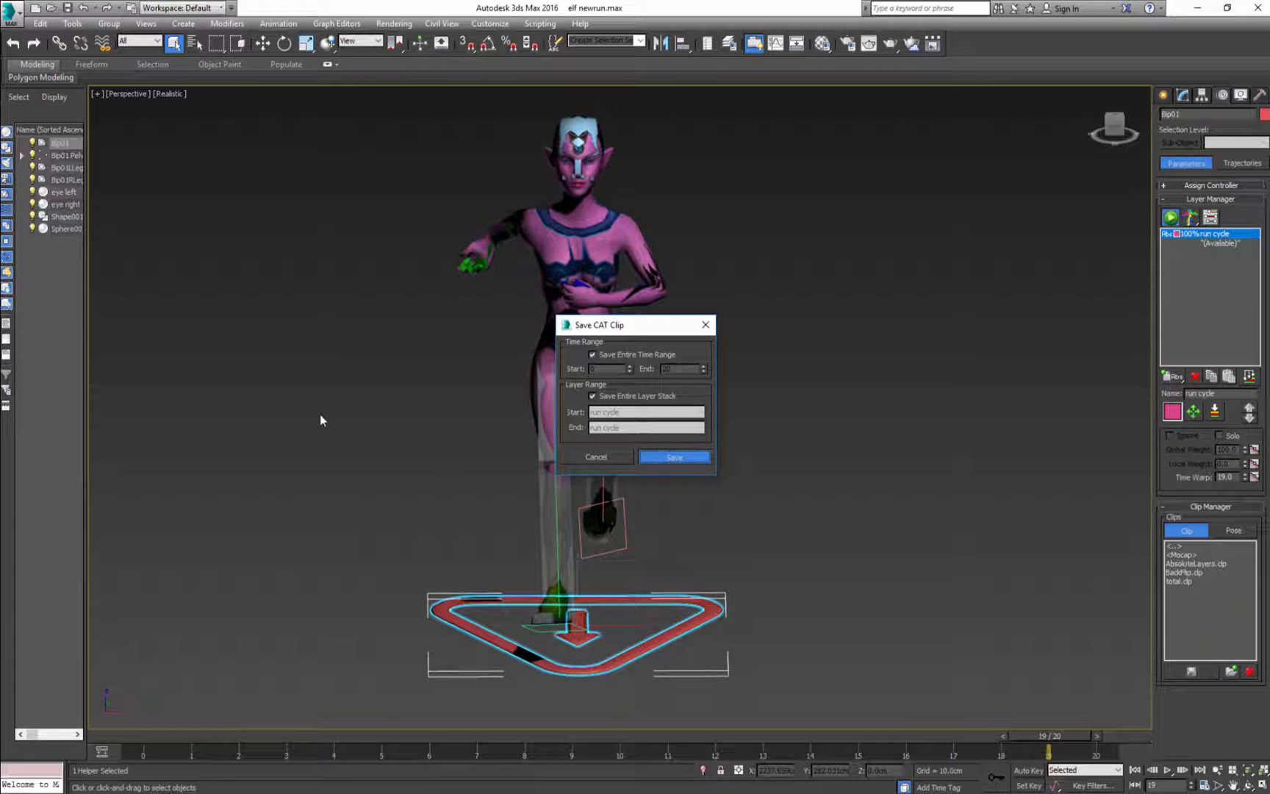
{"action": "left_click", "coordinate": [674, 457]}
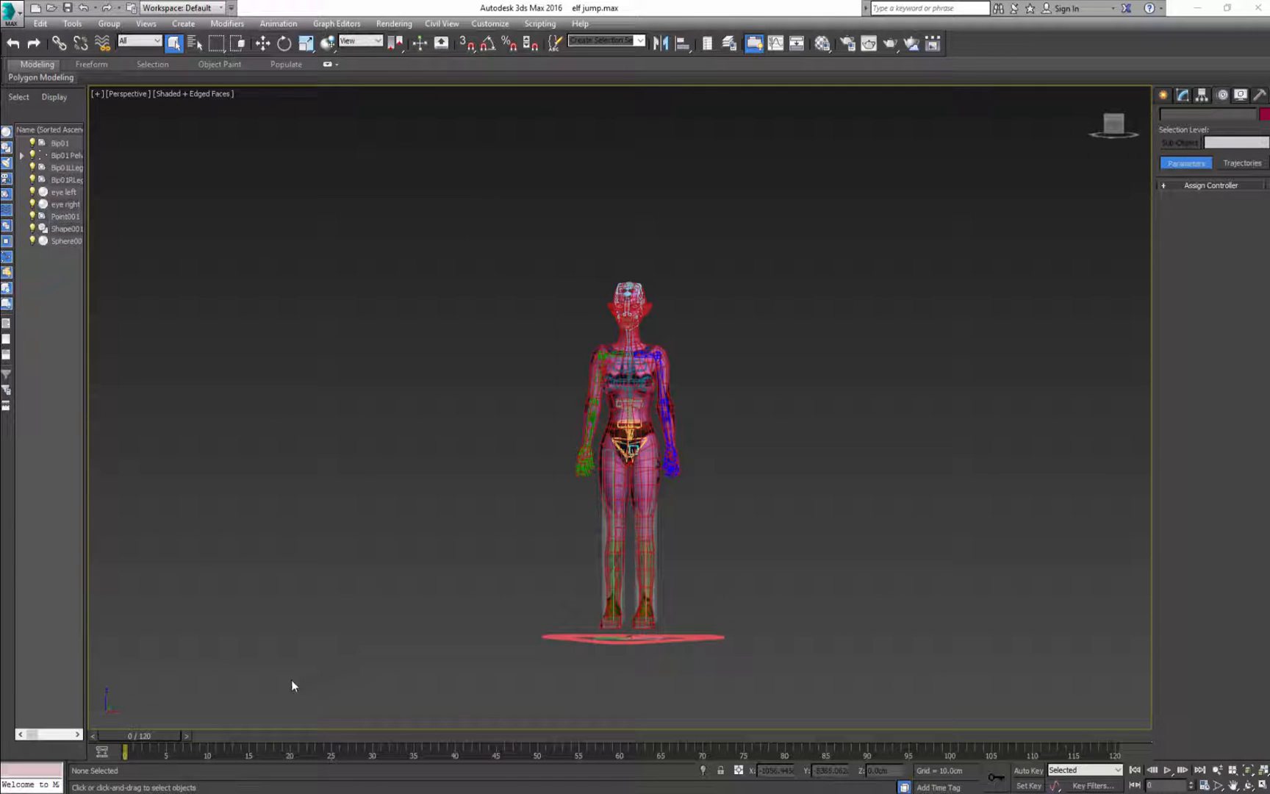
Scrub the jump scene's timeline and rename its animation layer to jump animation.
{"action": "left_click_drag", "start_coordinate": [125, 753], "coordinate": [656, 753]}
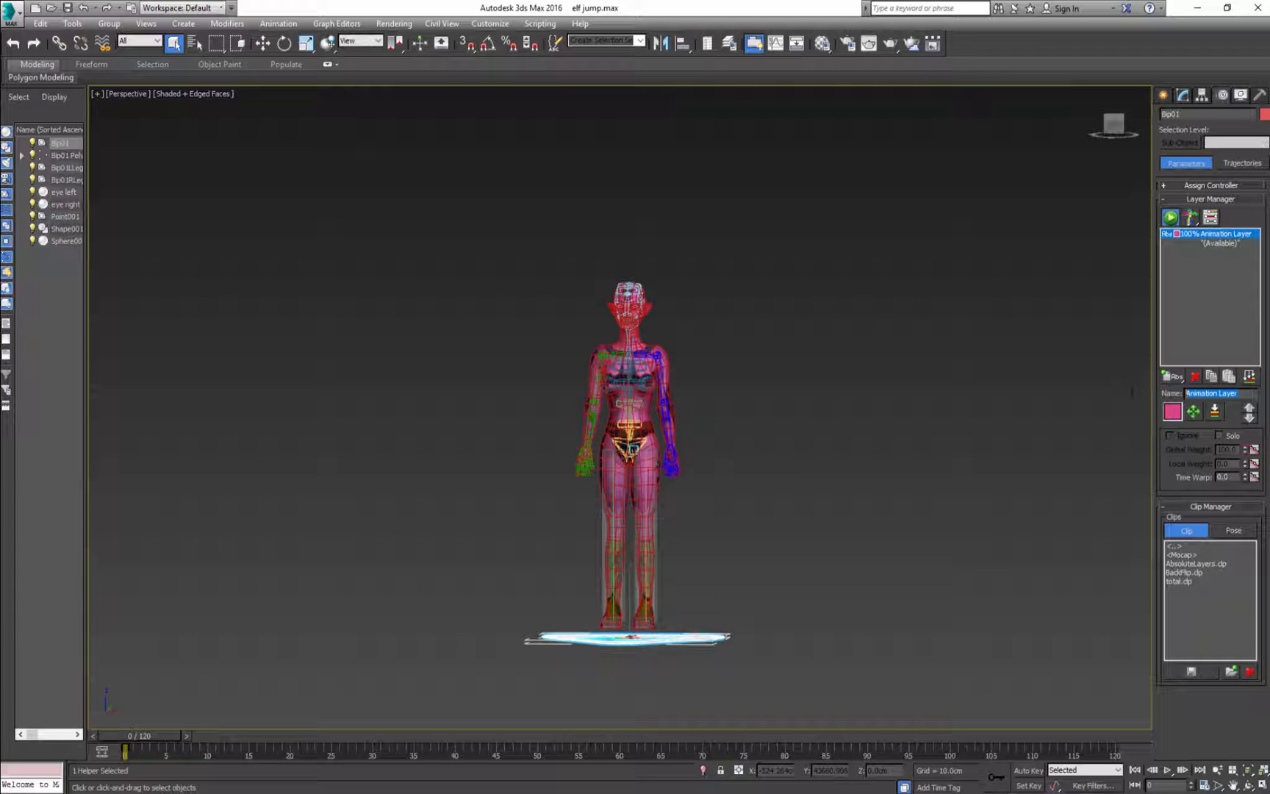
{"action": "type", "text": "jump a"}
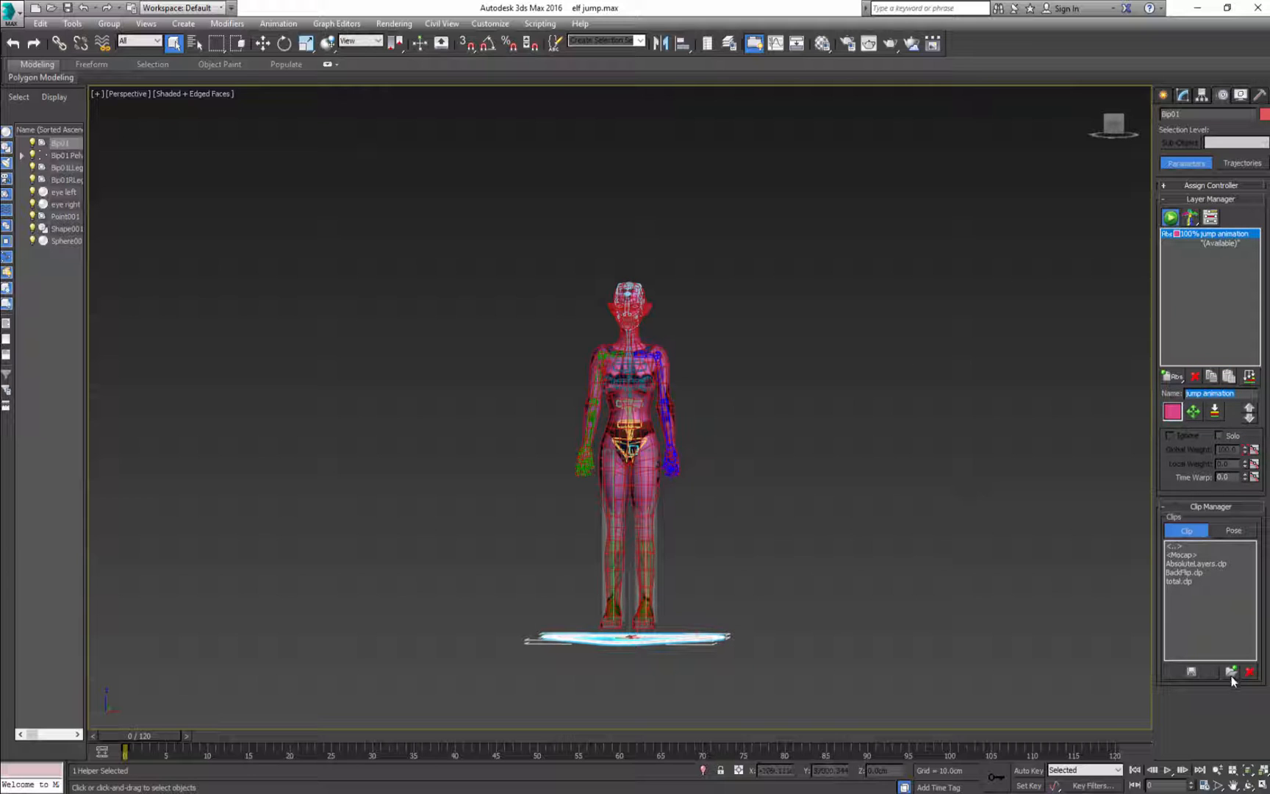
Save the jump layer as jump final2.clp in final clip files with whole time and layer range.
{"action": "left_click", "coordinate": [1232, 672]}
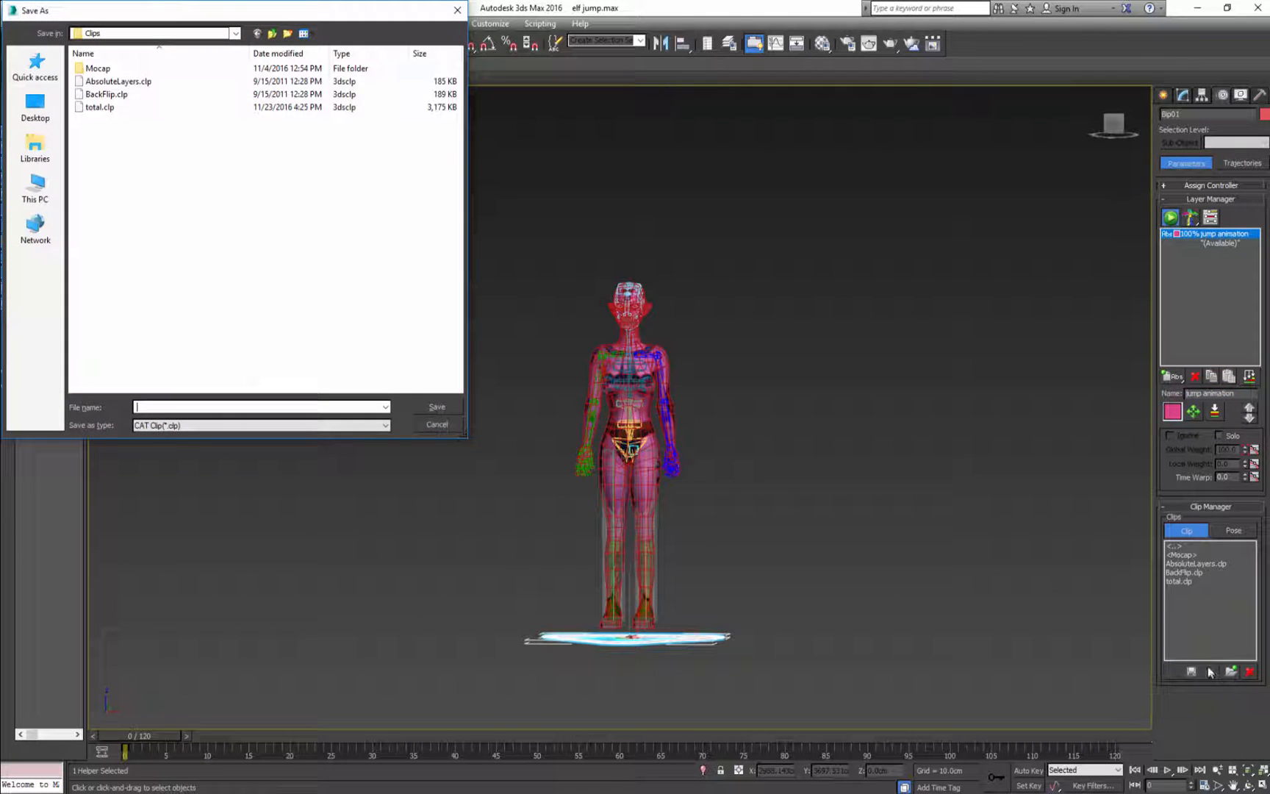
{"action": "left_click", "coordinate": [34, 106]}
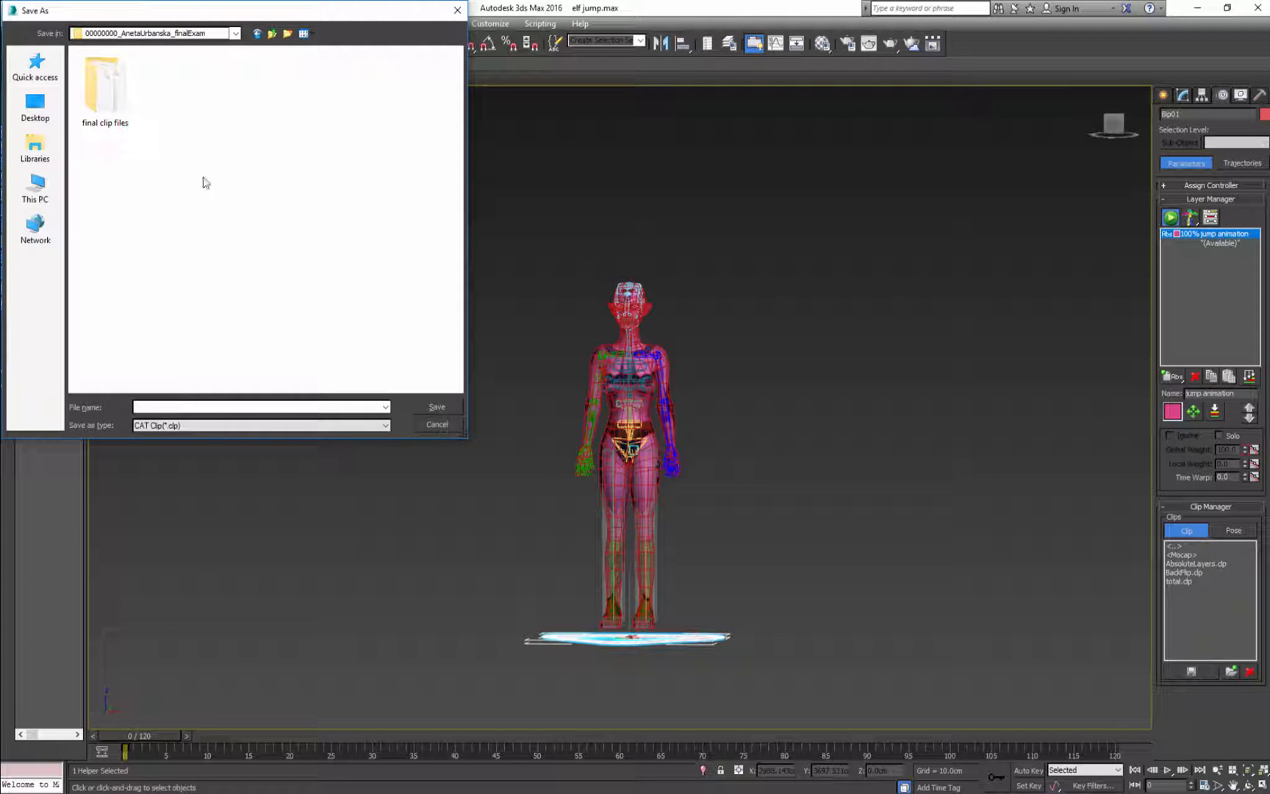
{"action": "double_click", "coordinate": [104, 76]}
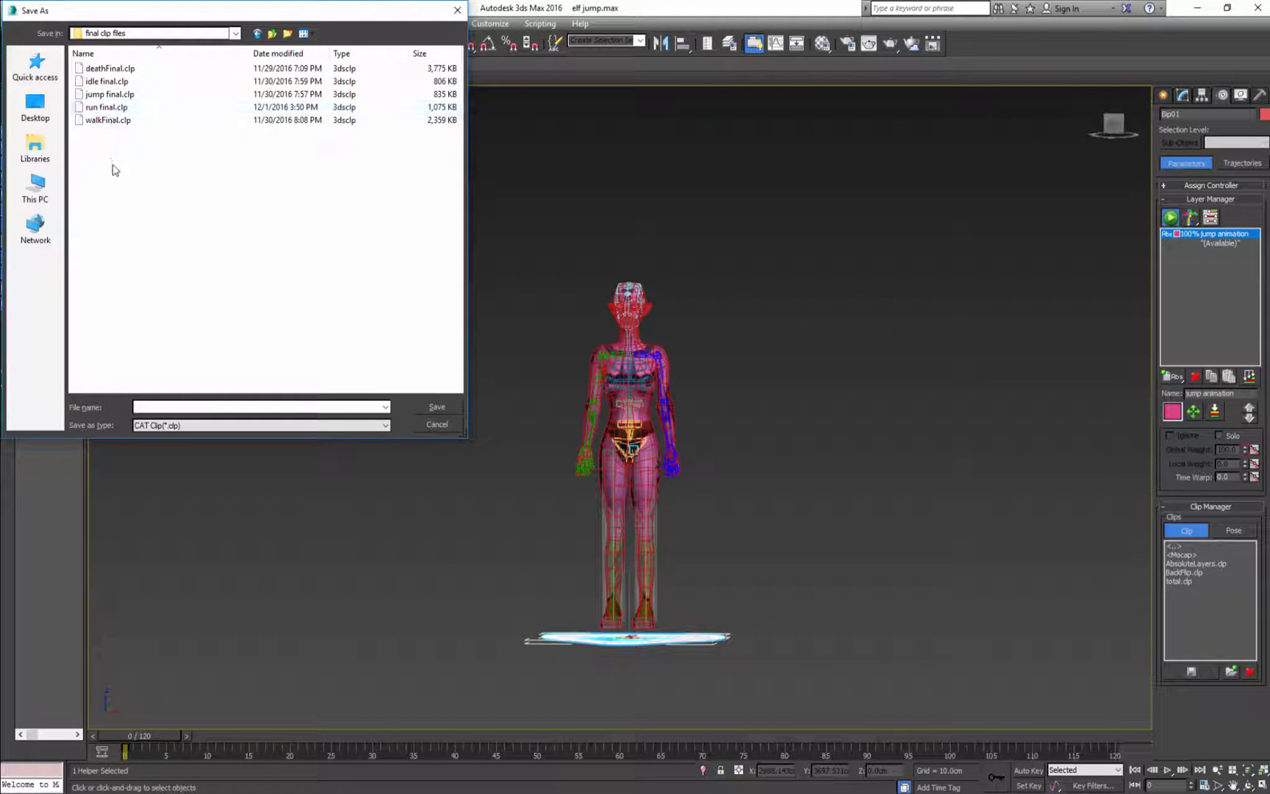
{"action": "left_click", "coordinate": [109, 94]}
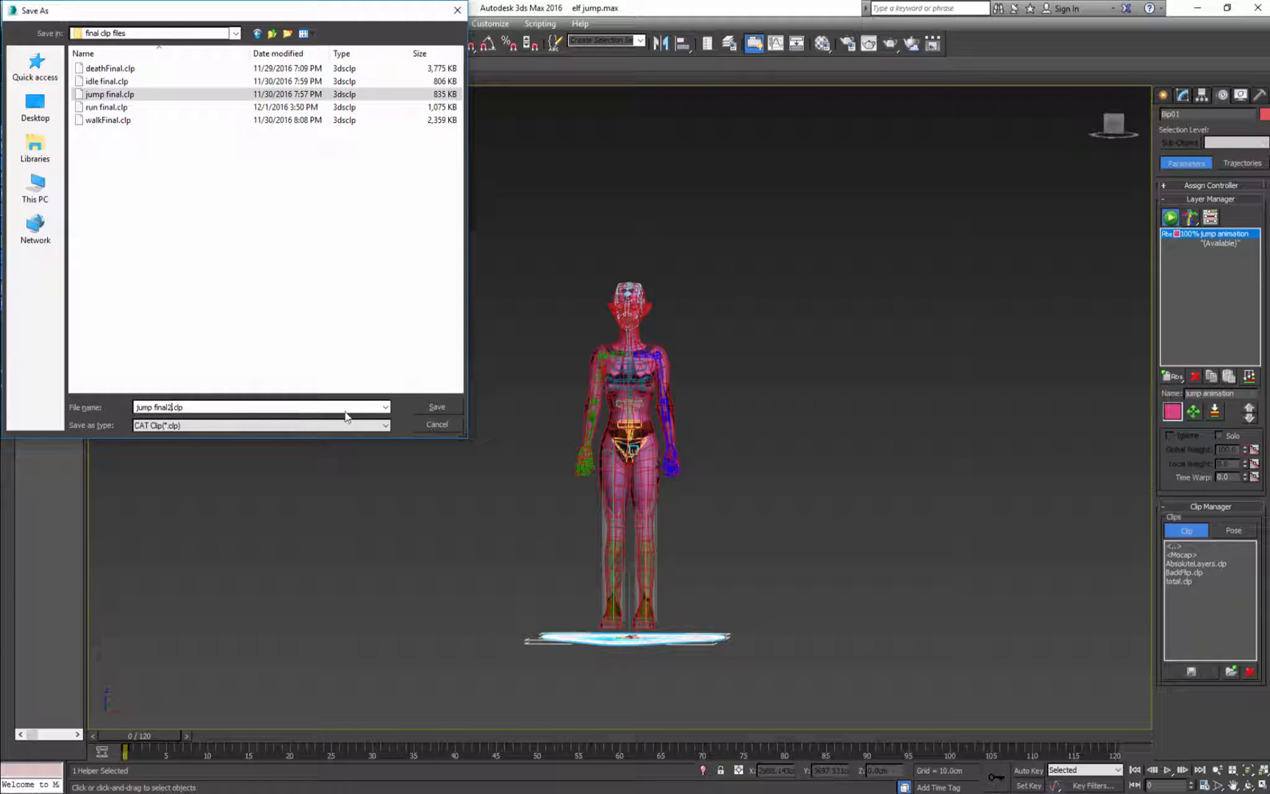
{"action": "left_click", "coordinate": [435, 405]}
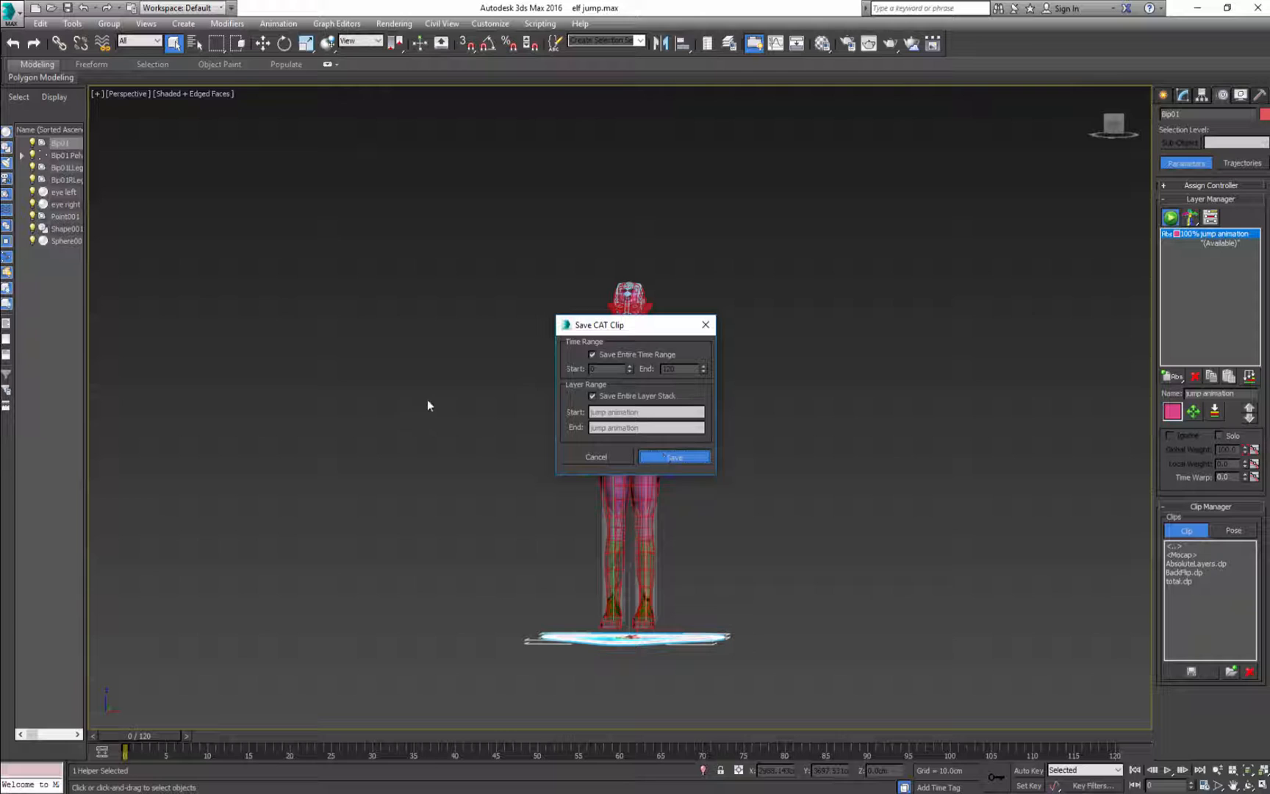
{"action": "left_click", "coordinate": [673, 455]}
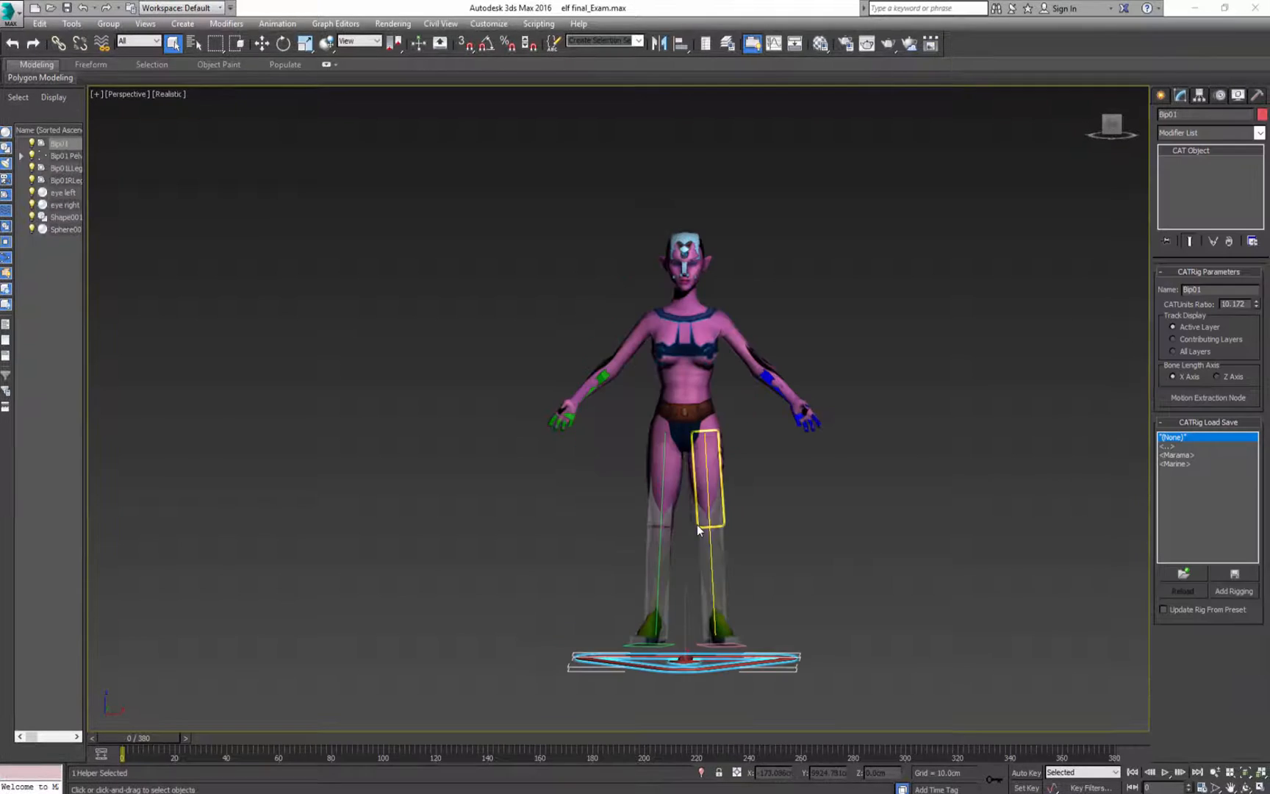
{"action": "mouse_move", "coordinate": [698, 530]}
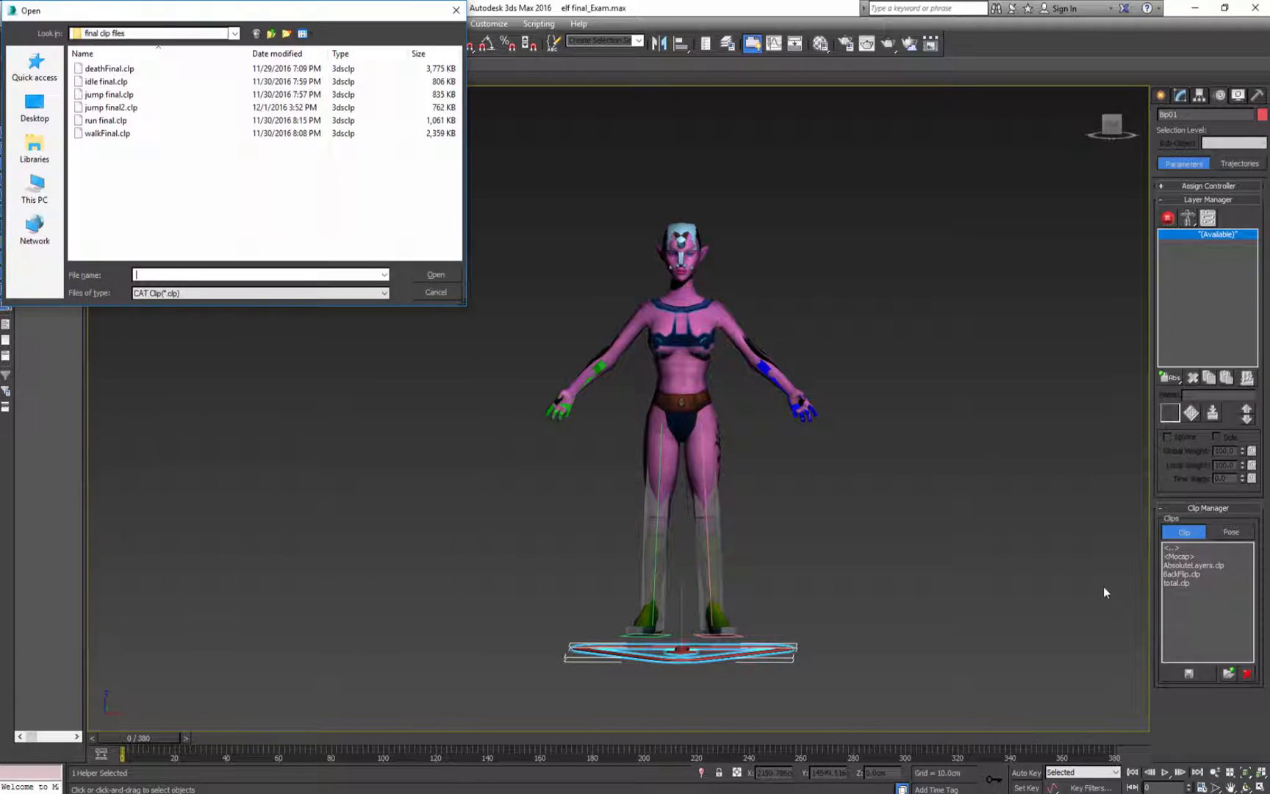
Load jump final.clp as a new layer with Transform data to current enabled.
{"action": "left_click", "coordinate": [109, 94]}
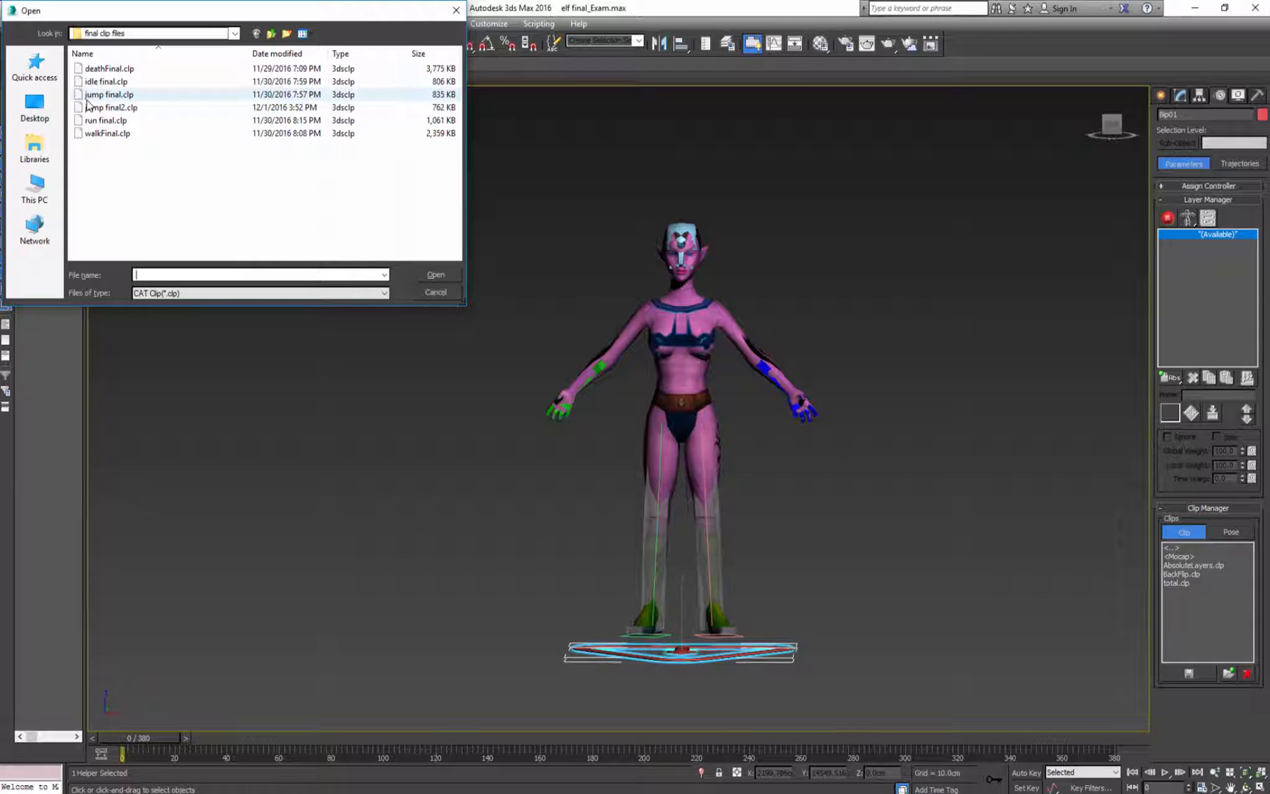
{"action": "mouse_move", "coordinate": [107, 94]}
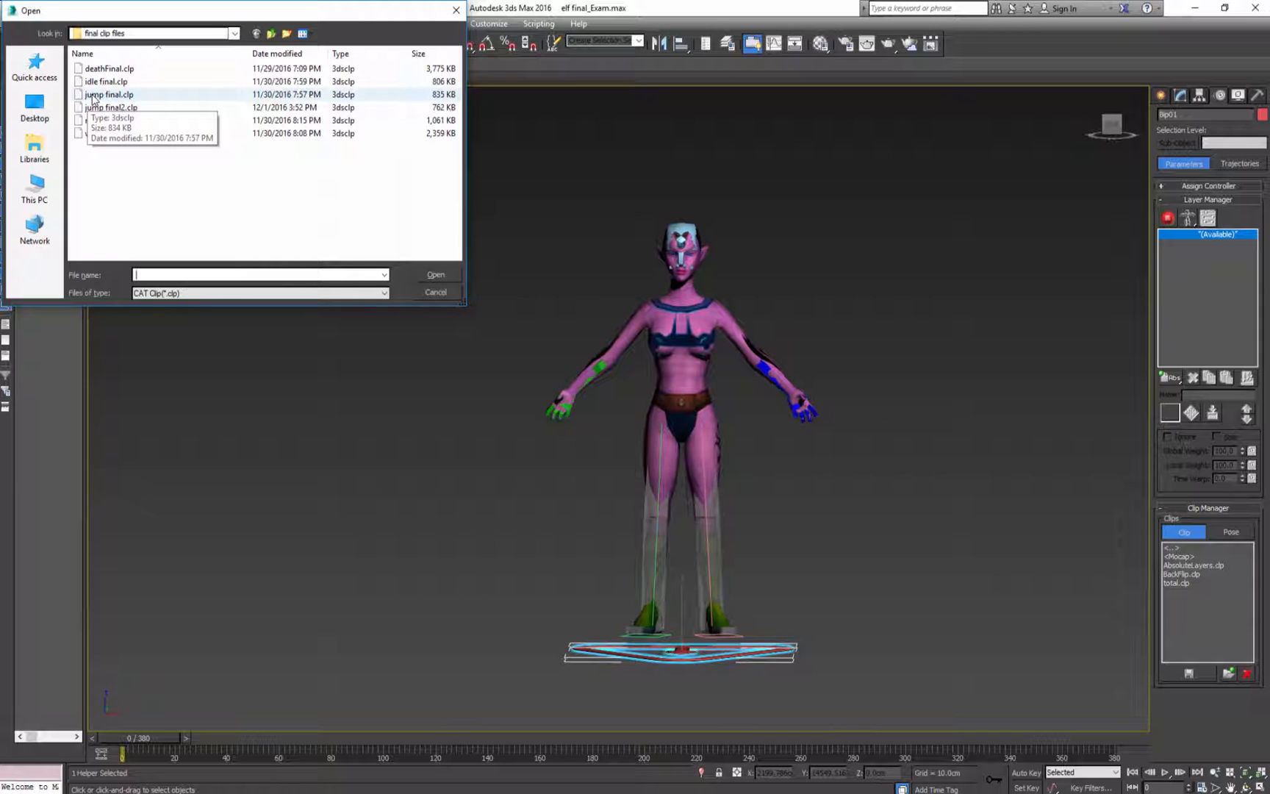
{"action": "left_click", "coordinate": [108, 94]}
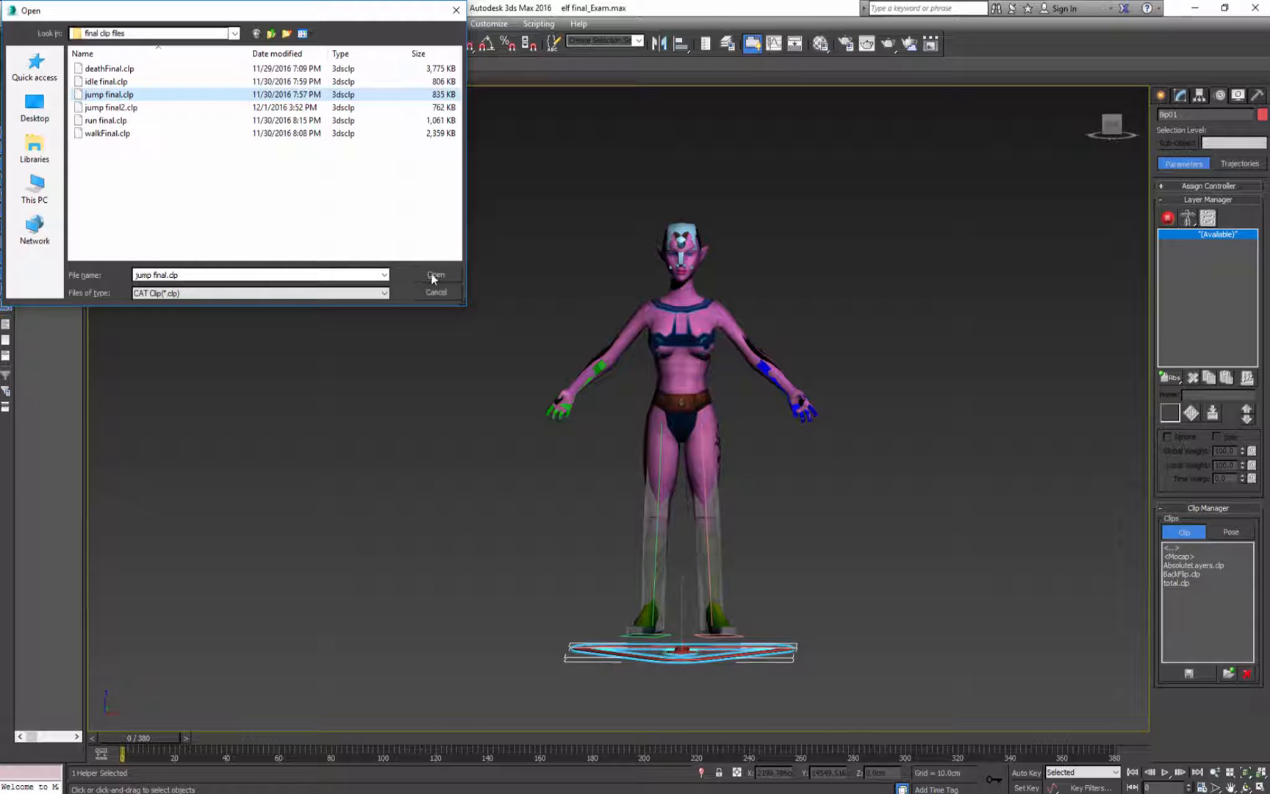
{"action": "left_click", "coordinate": [435, 274]}
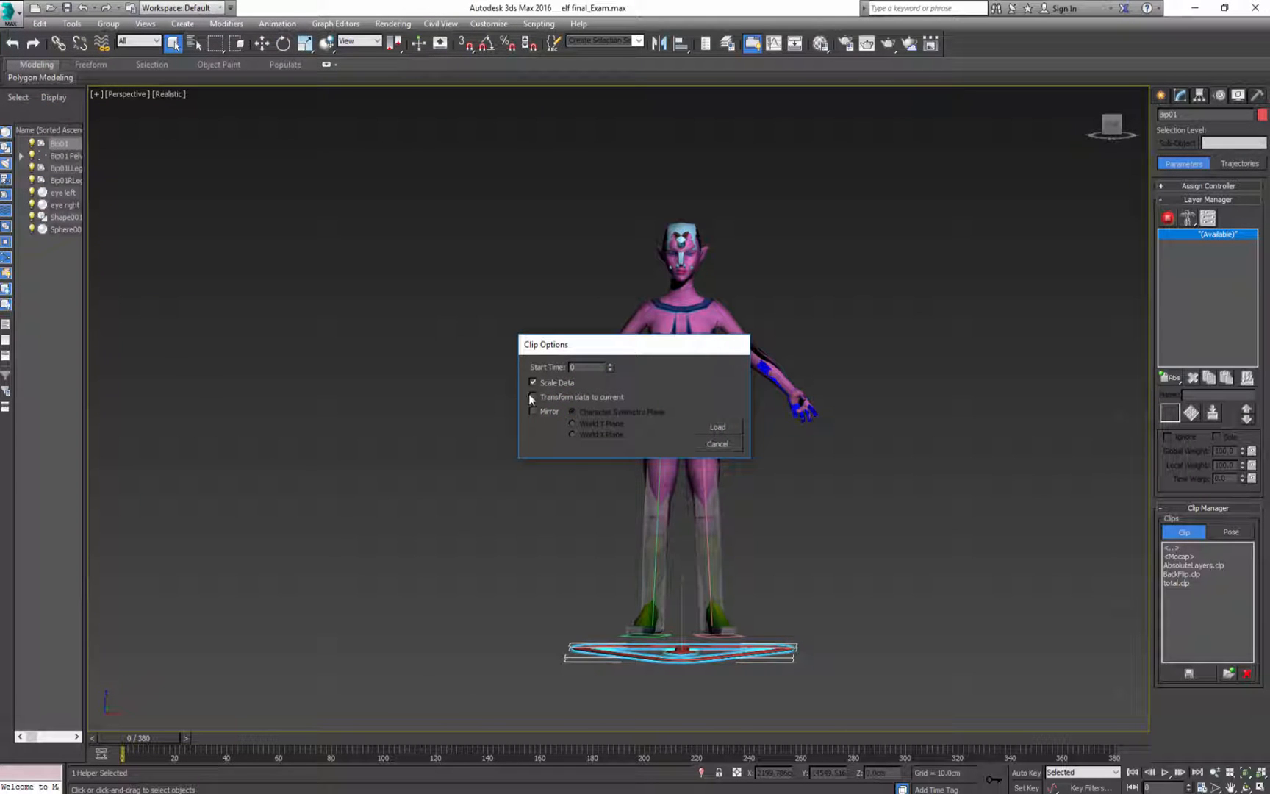
{"action": "left_click", "coordinate": [534, 397]}
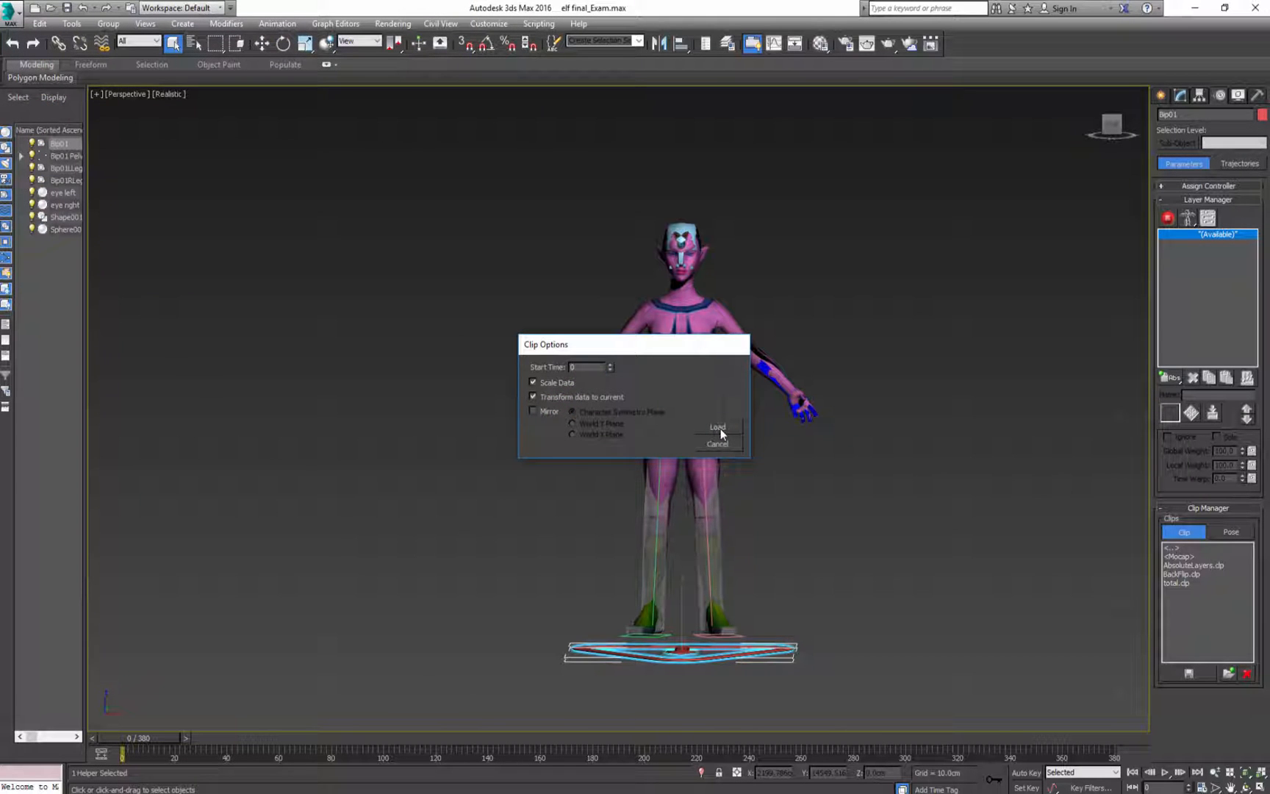
{"action": "left_click", "coordinate": [716, 426]}
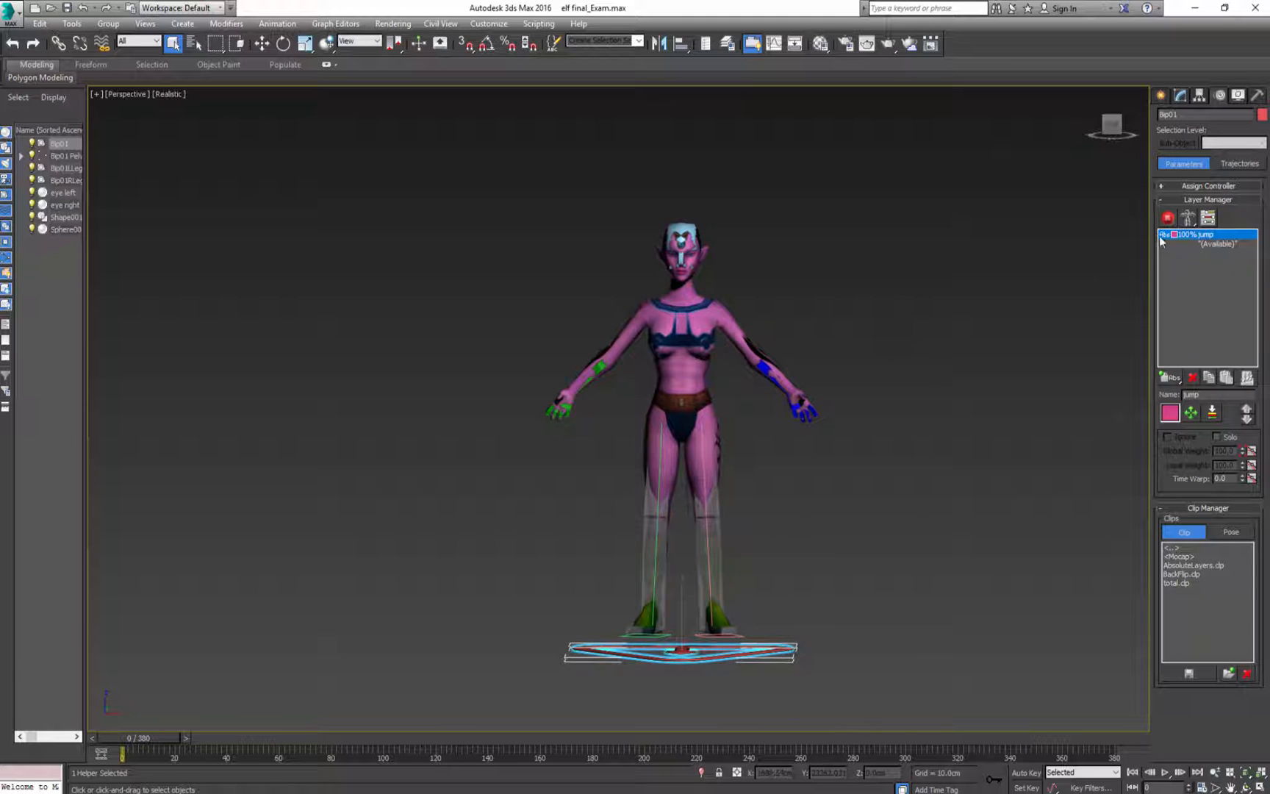
{"action": "mouse_move", "coordinate": [1167, 218]}
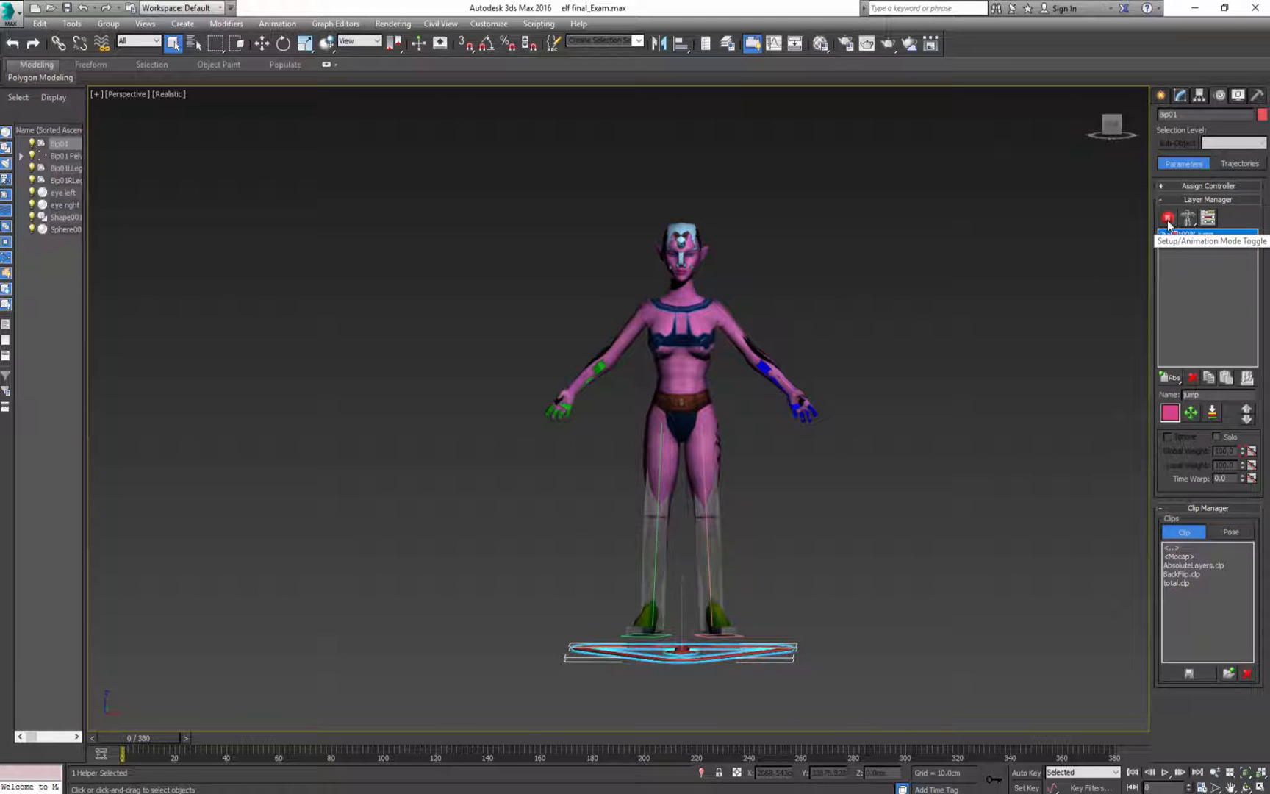
Switch the rig to animation mode and scrub the timeline to preview the jump.
{"action": "left_click", "coordinate": [1168, 217]}
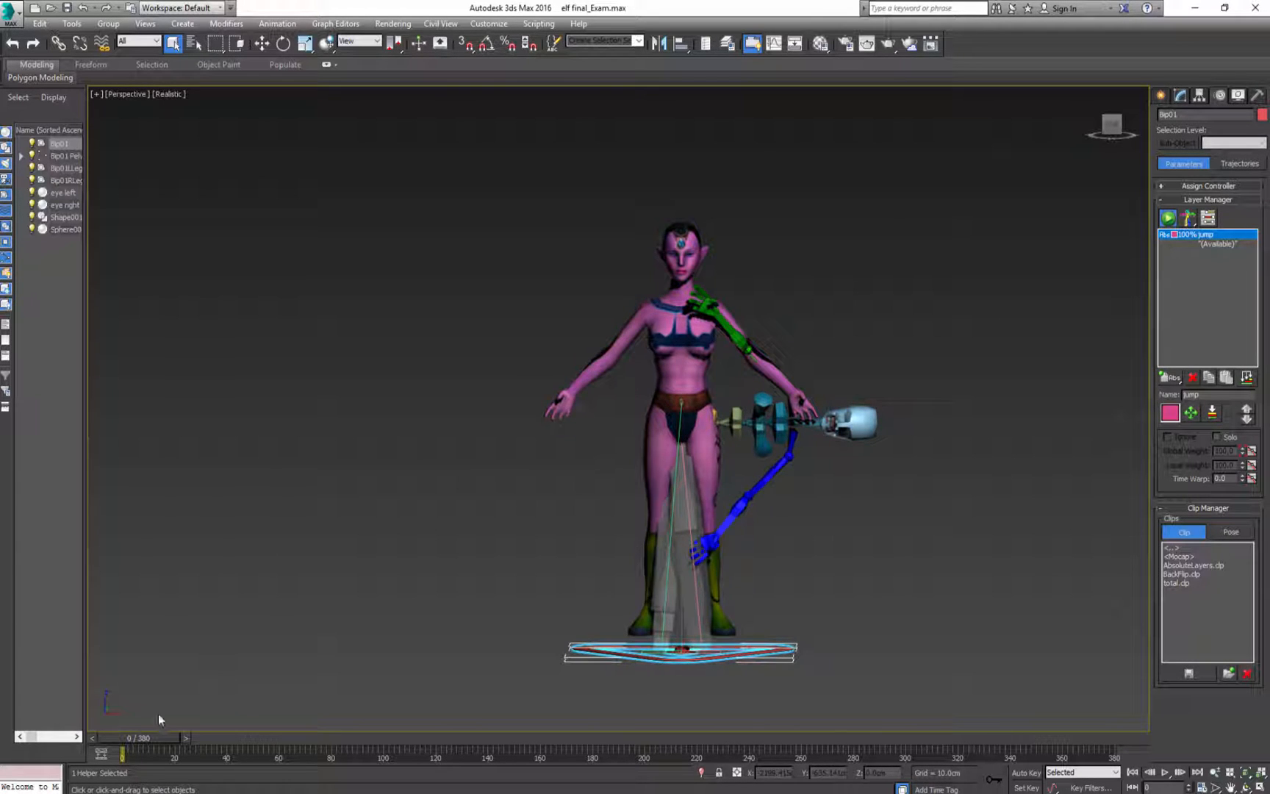
{"action": "left_click_drag", "start_coordinate": [122, 751], "coordinate": [229, 752]}
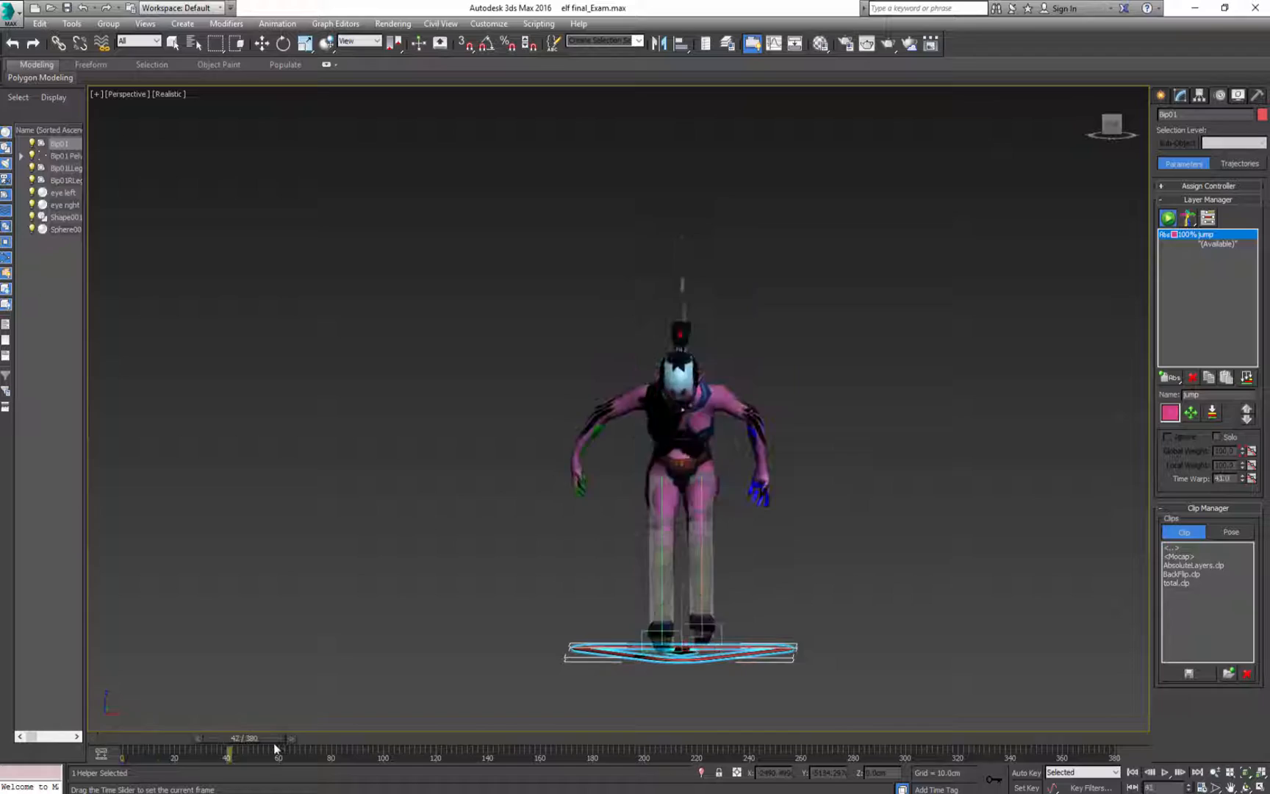
{"action": "left_click_drag", "start_coordinate": [229, 753], "coordinate": [121, 752]}
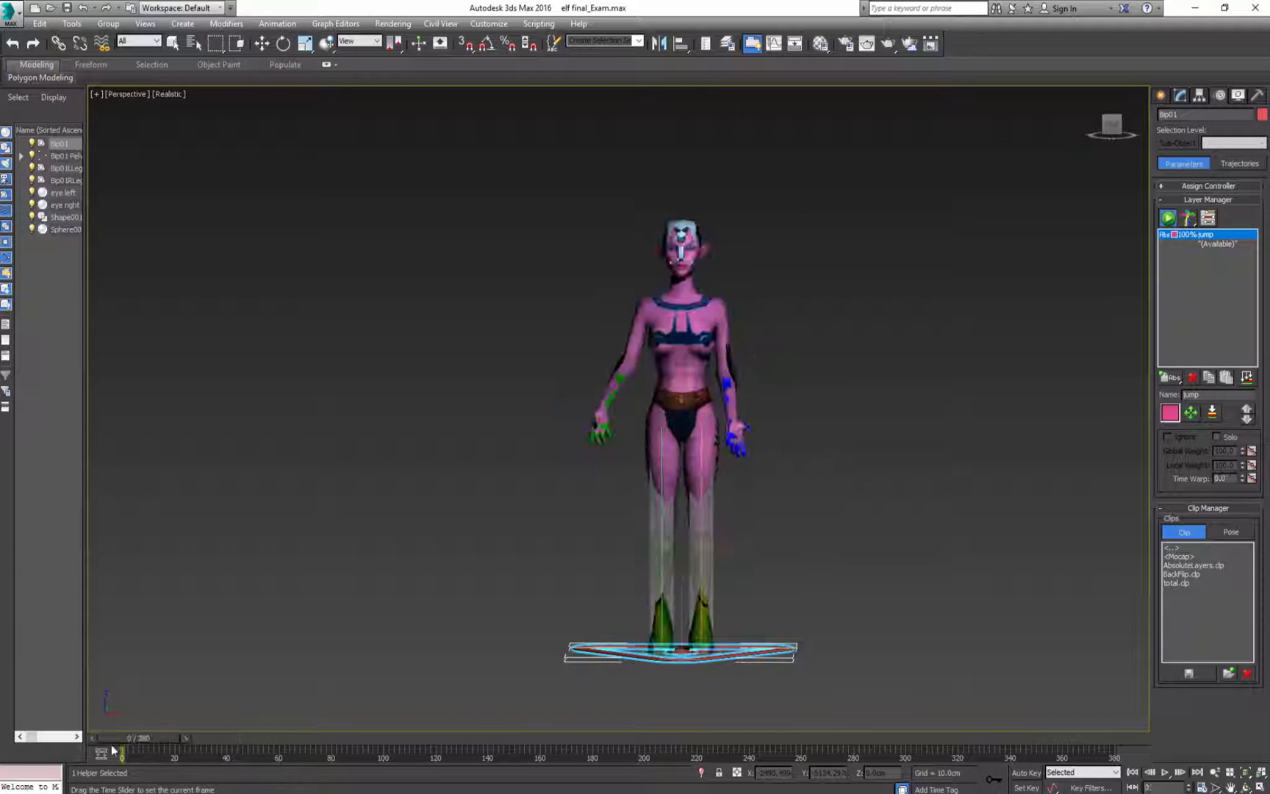
{"action": "left_click_drag", "start_coordinate": [118, 751], "coordinate": [226, 751]}
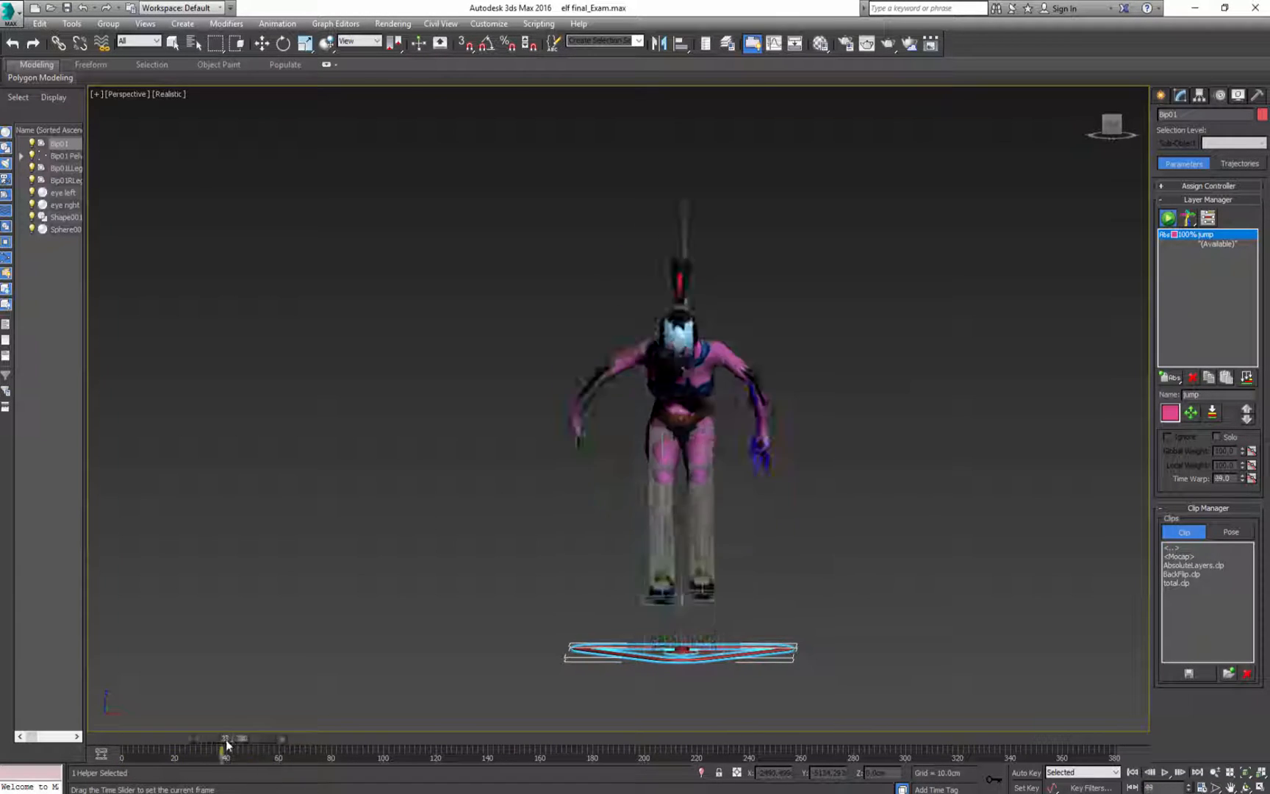
{"action": "left_click_drag", "start_coordinate": [227, 738], "coordinate": [129, 738]}
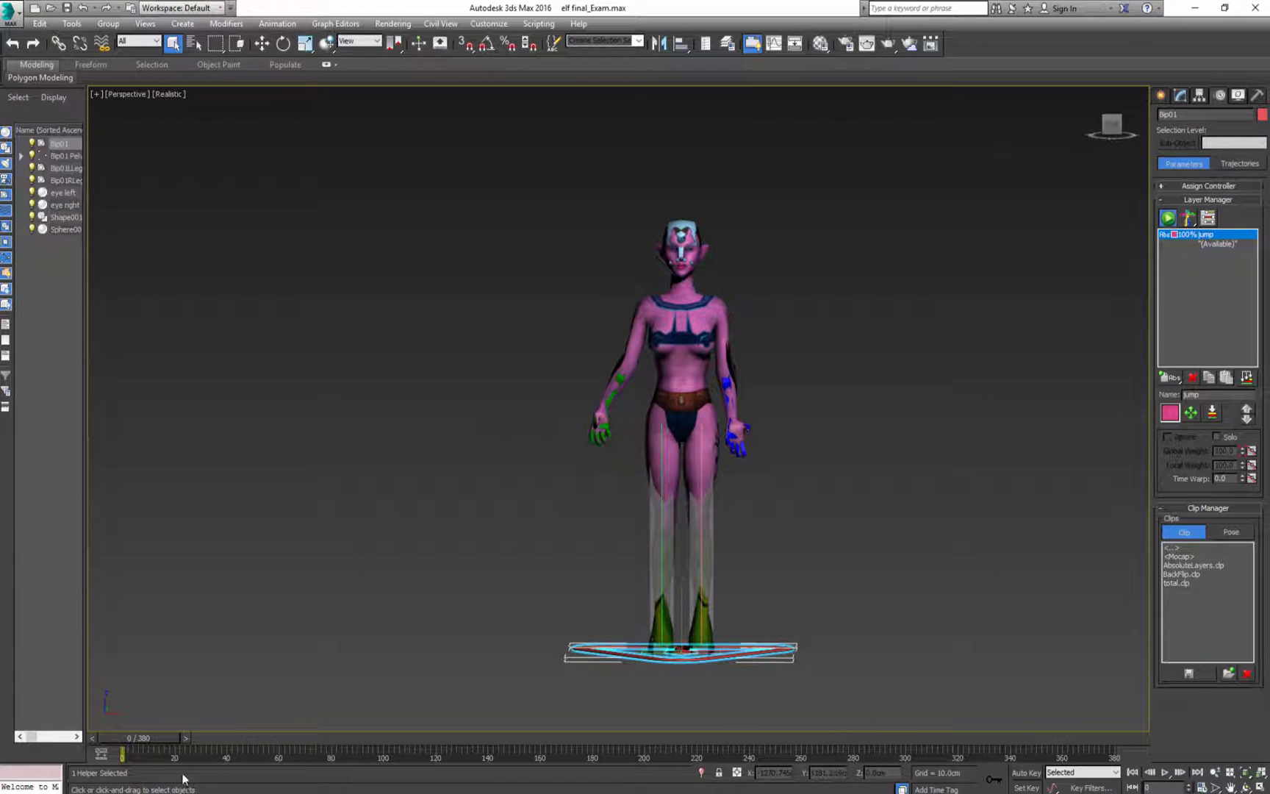
{"action": "mouse_move", "coordinate": [466, 316]}
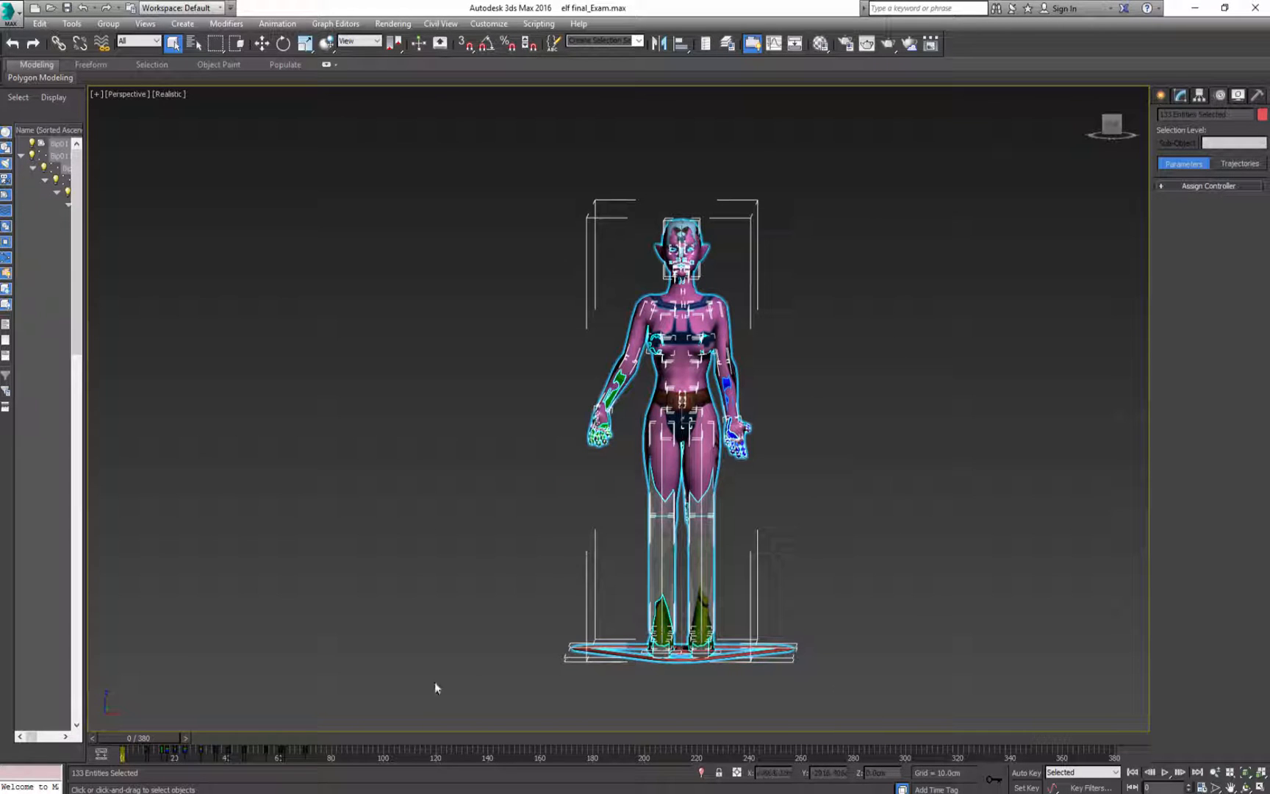
Scrub through the whole jump with the rig selected, ending past its landing.
{"action": "left_click_drag", "start_coordinate": [101, 751], "coordinate": [291, 752]}
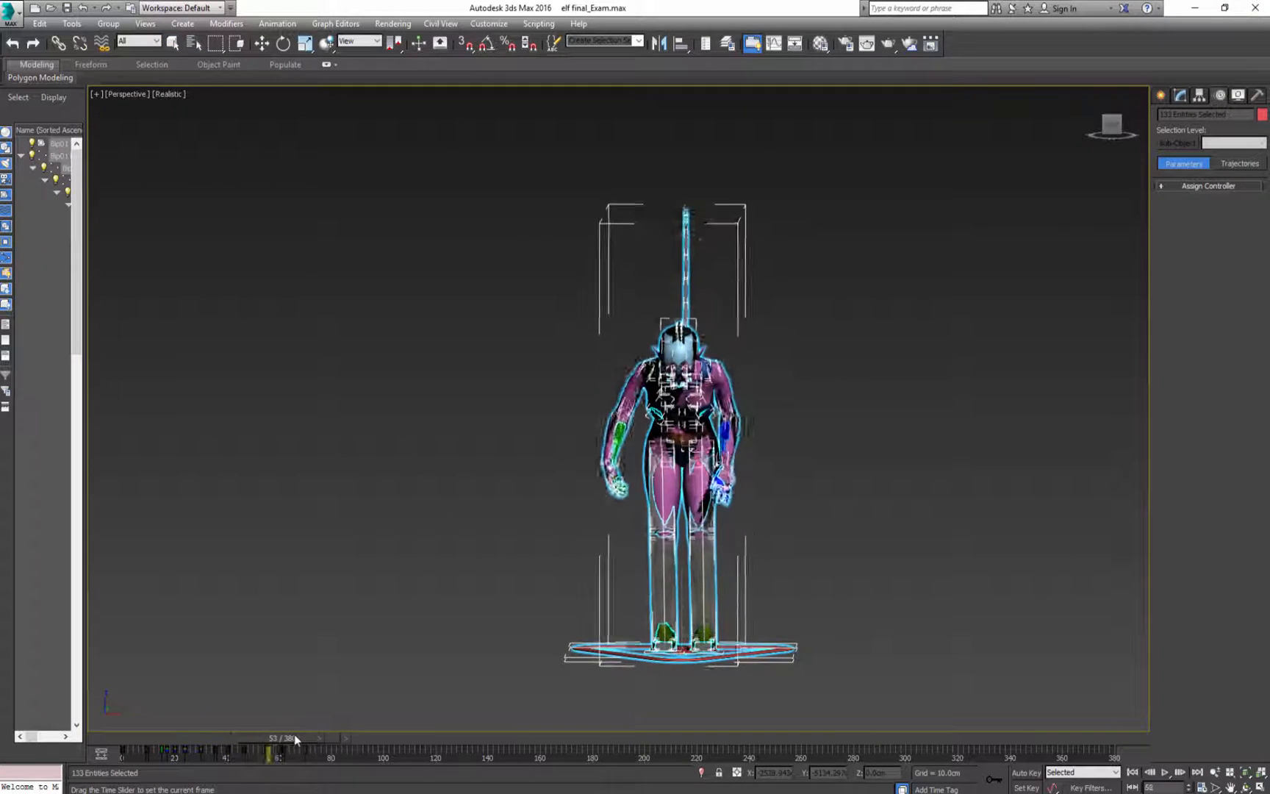
{"action": "left_click_drag", "start_coordinate": [280, 752], "coordinate": [317, 753]}
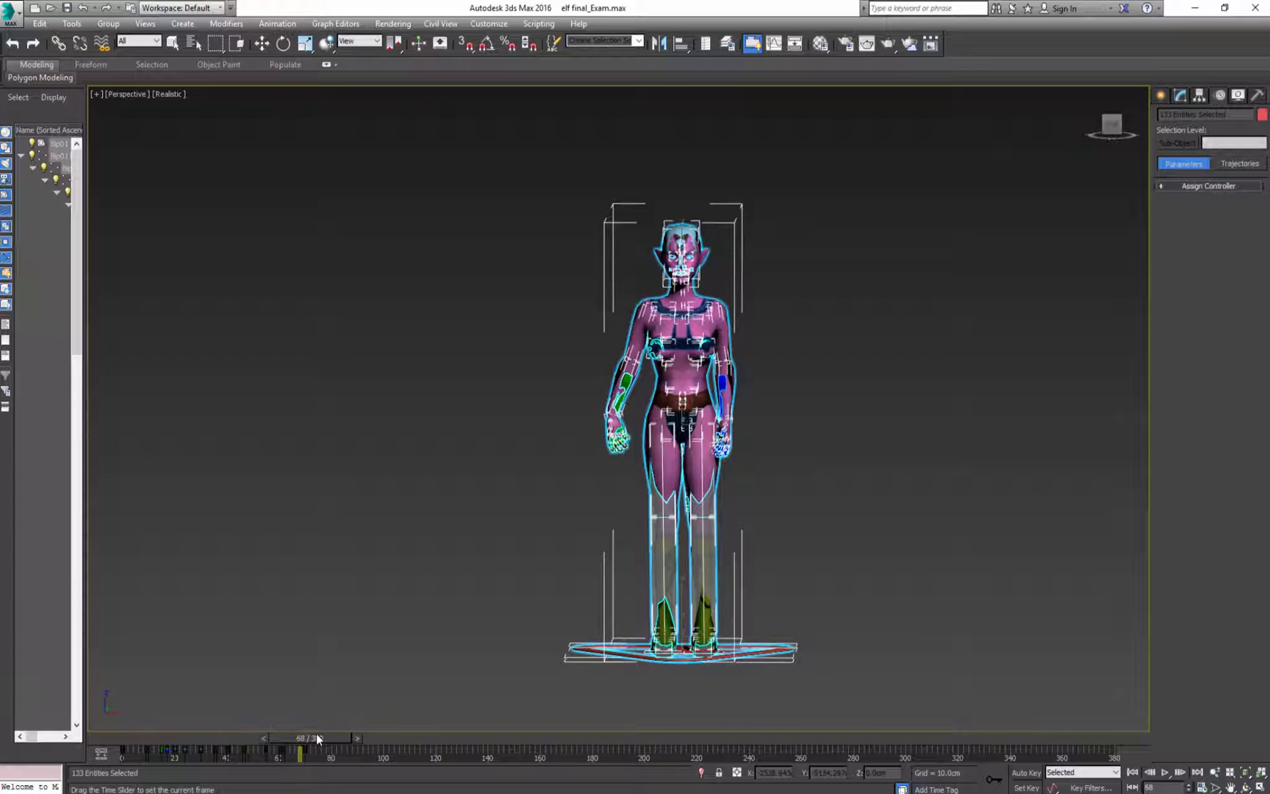
{"action": "left_click_drag", "start_coordinate": [300, 751], "coordinate": [316, 751]}
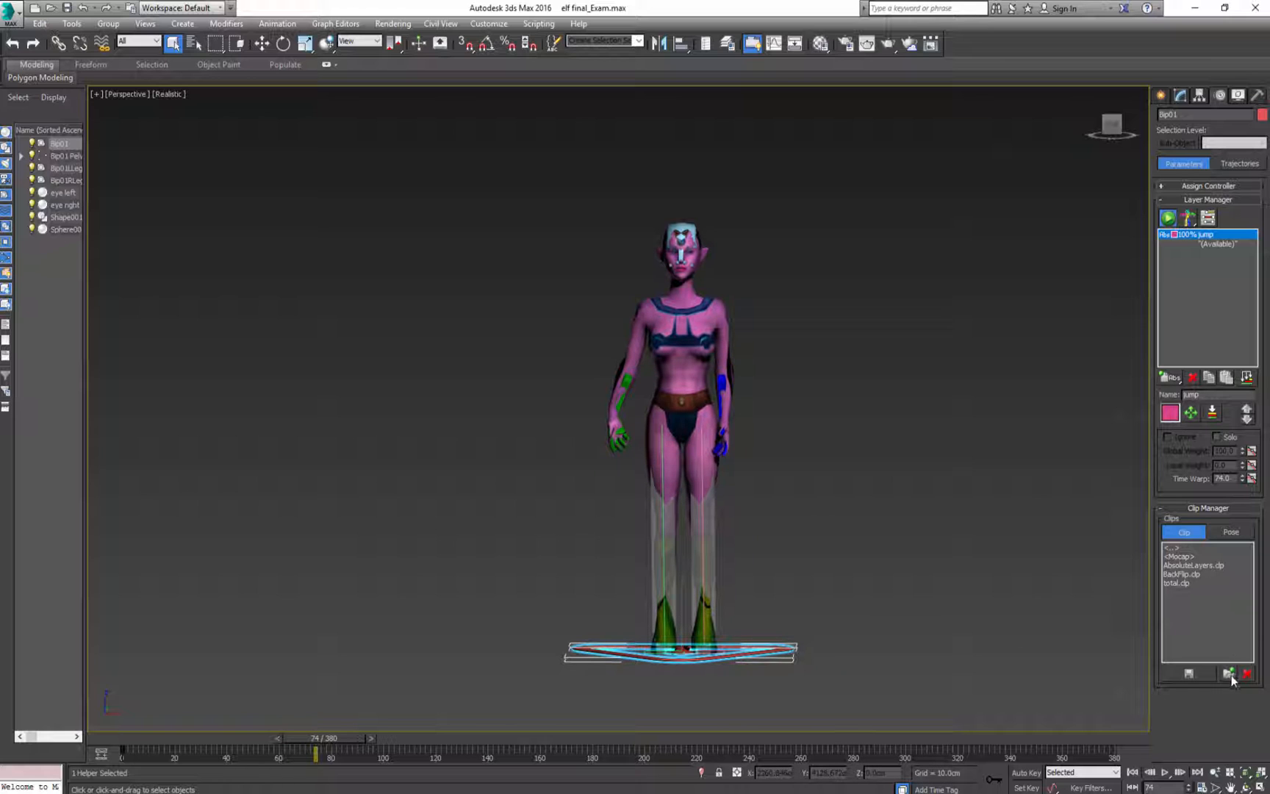
Load walkfinal.clp as a second layer with Start Time 74.
{"action": "left_click", "coordinate": [1228, 674]}
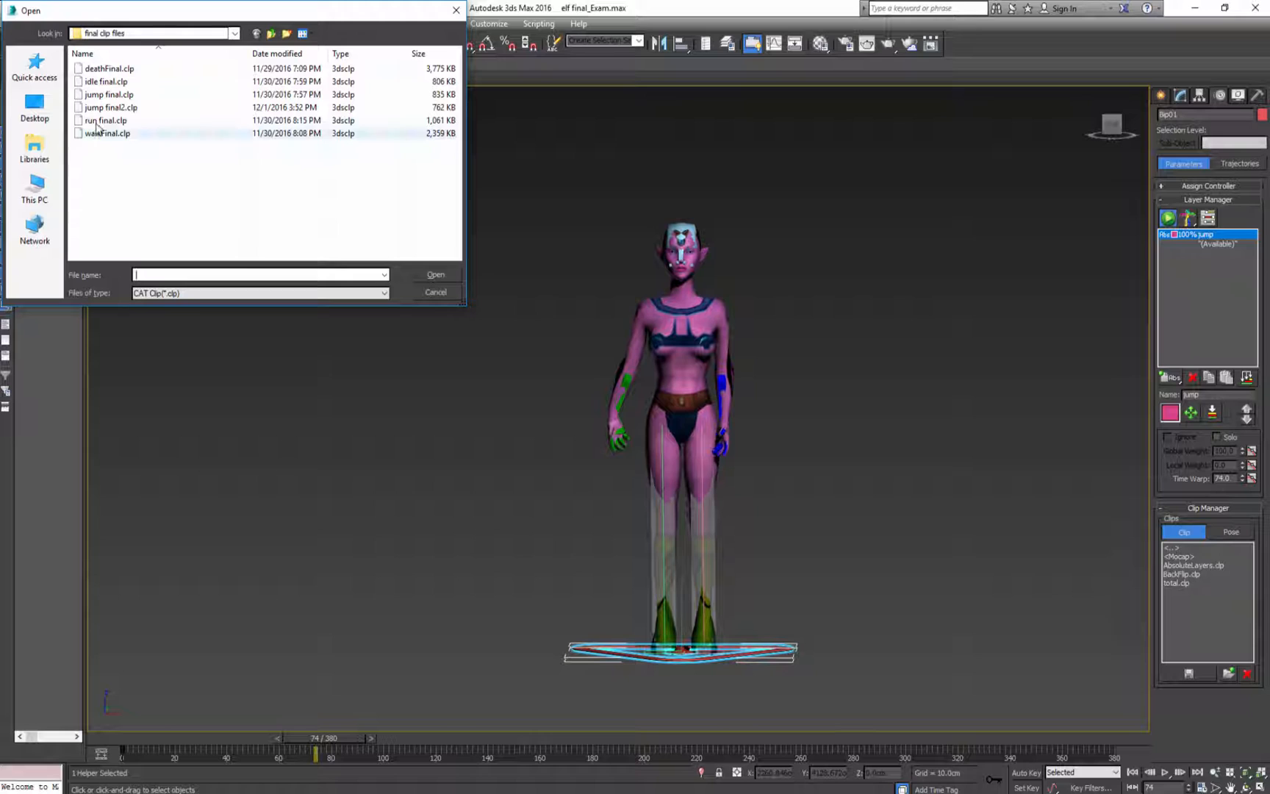
{"action": "left_click", "coordinate": [107, 133]}
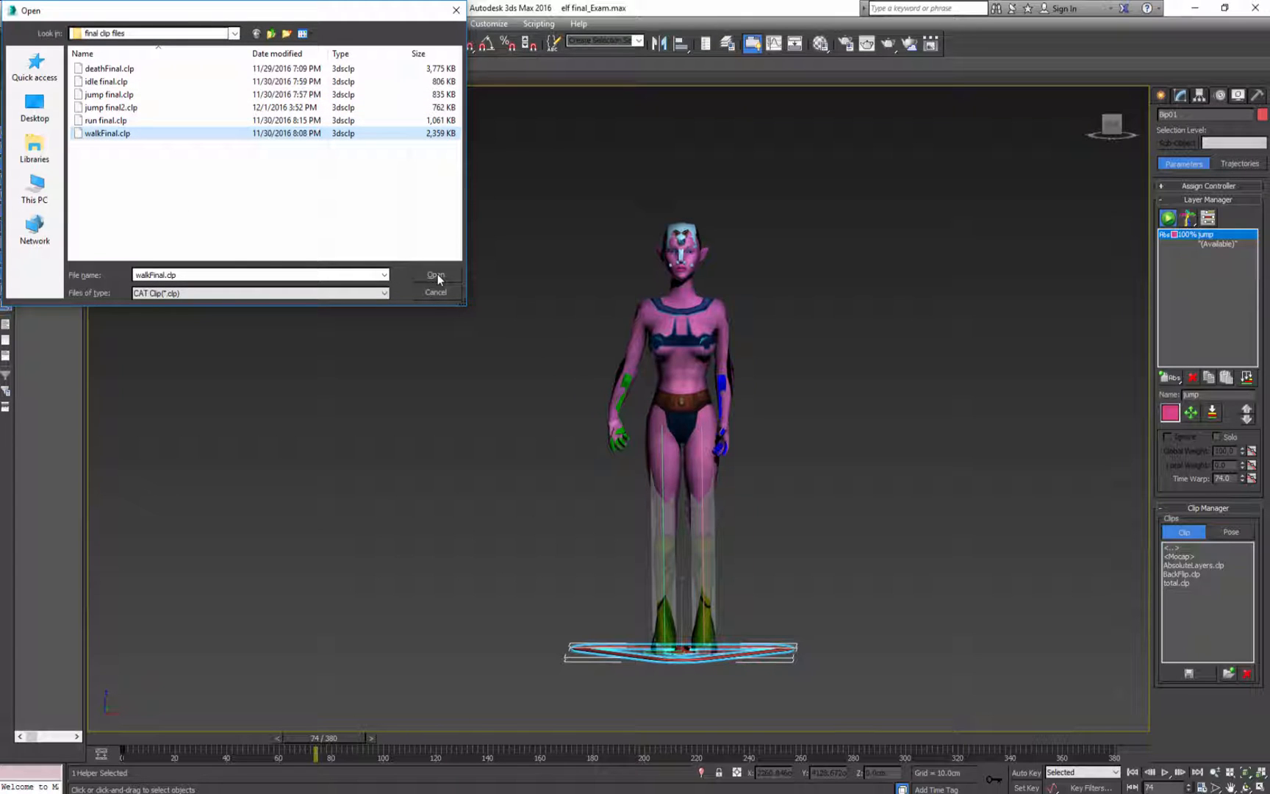
{"action": "left_click", "coordinate": [435, 275]}
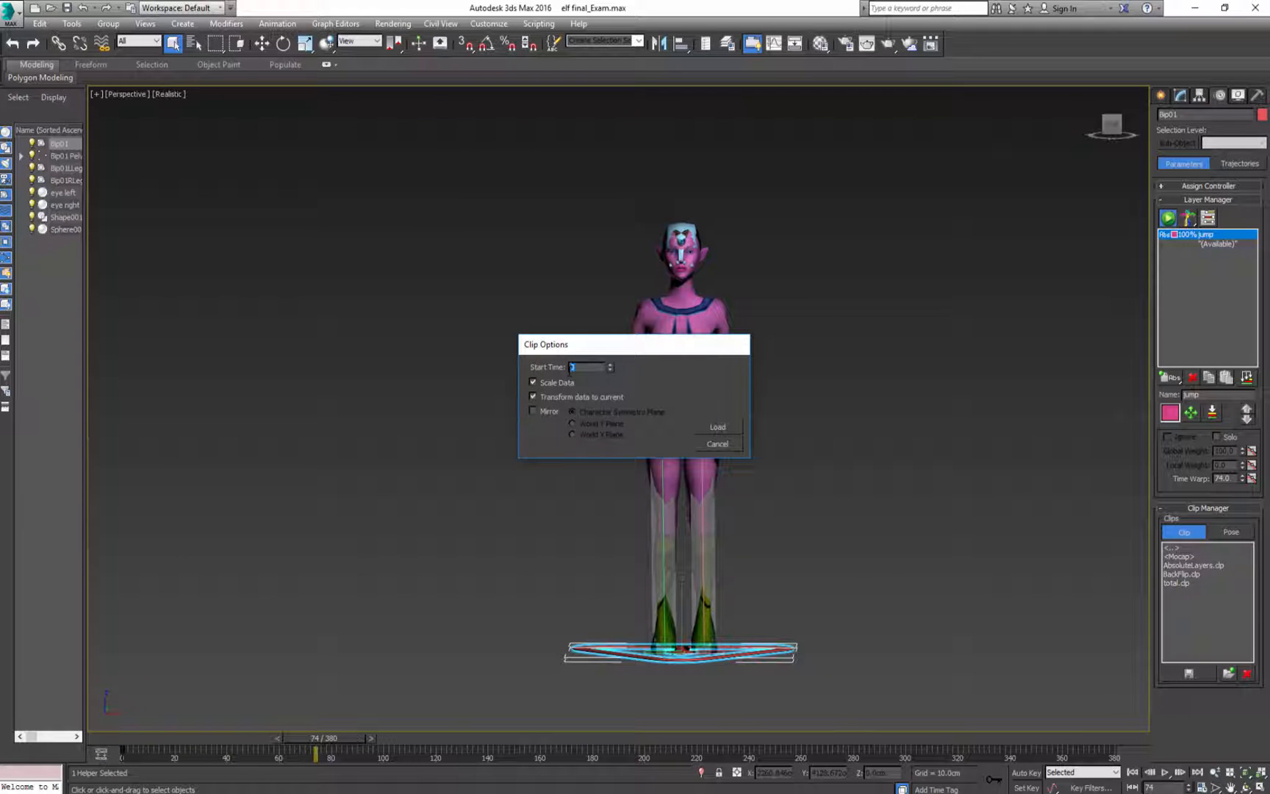
{"action": "type", "text": "74"}
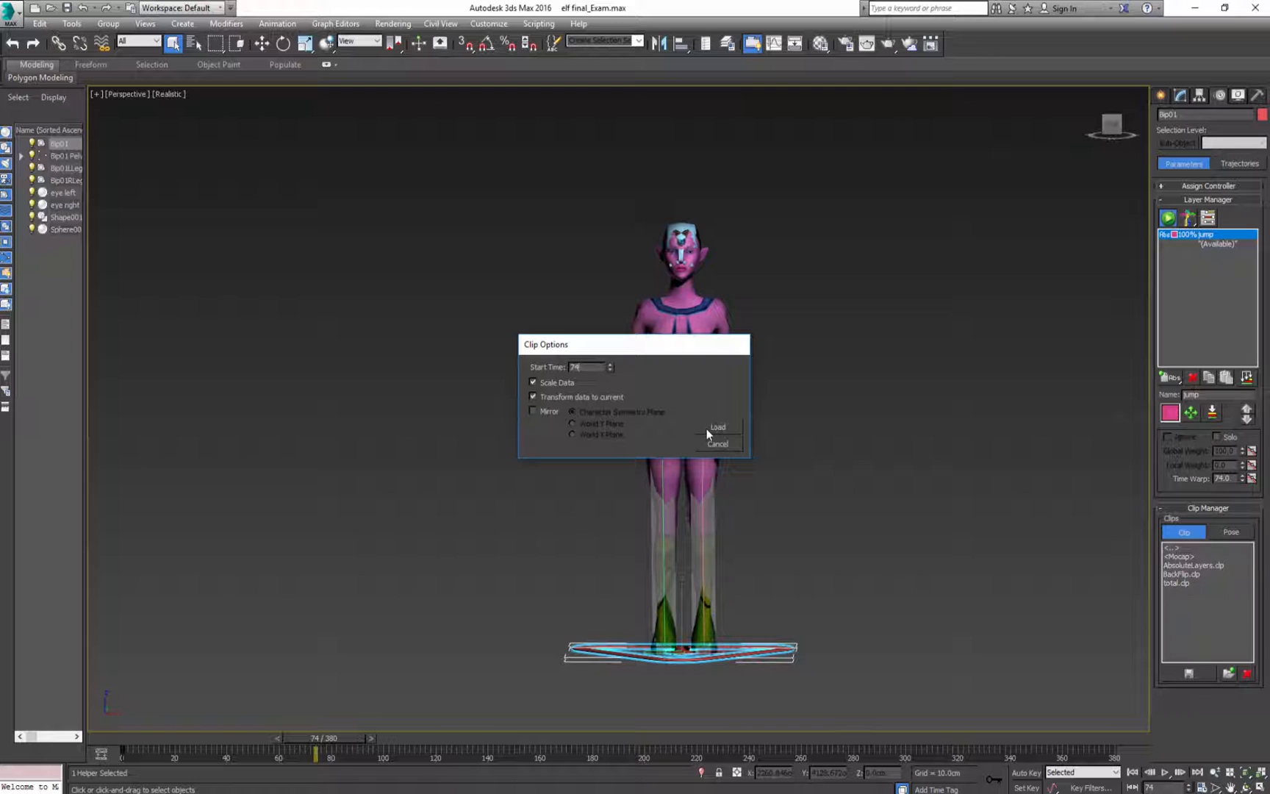
{"action": "left_click", "coordinate": [716, 426]}
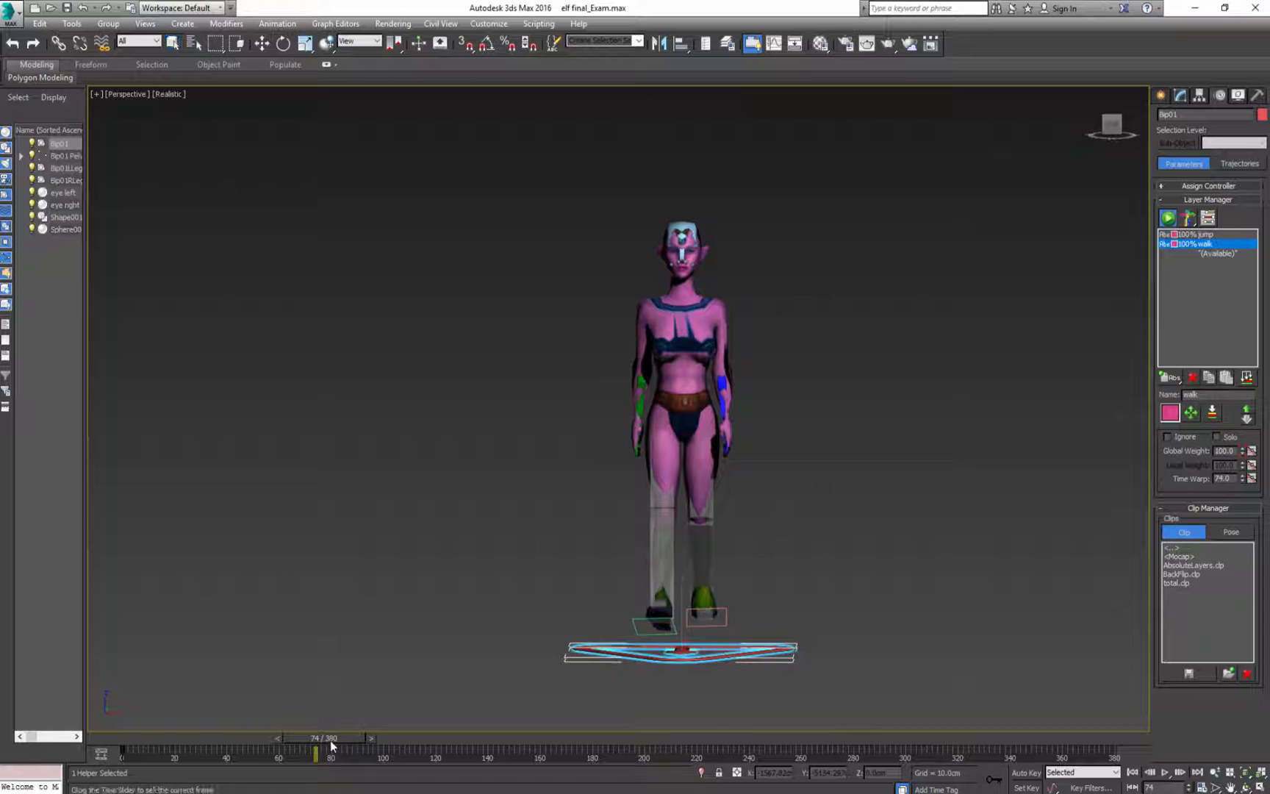
With Auto Key on, key the walk layer's Global Weight from 0 at frame 71 to 100 a few frames later.
{"action": "left_click_drag", "start_coordinate": [316, 750], "coordinate": [306, 749]}
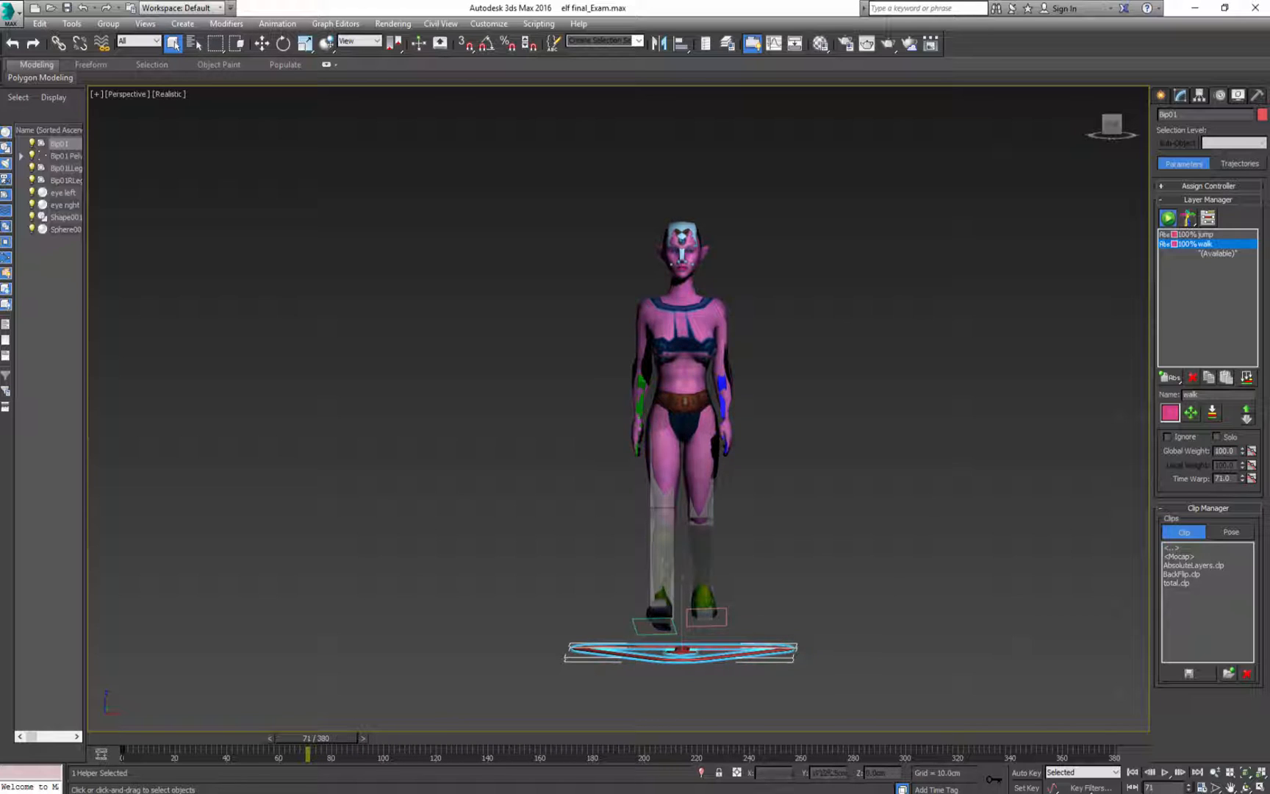
{"action": "left_click", "coordinate": [1026, 772]}
{"action": "type", "text": "0"}
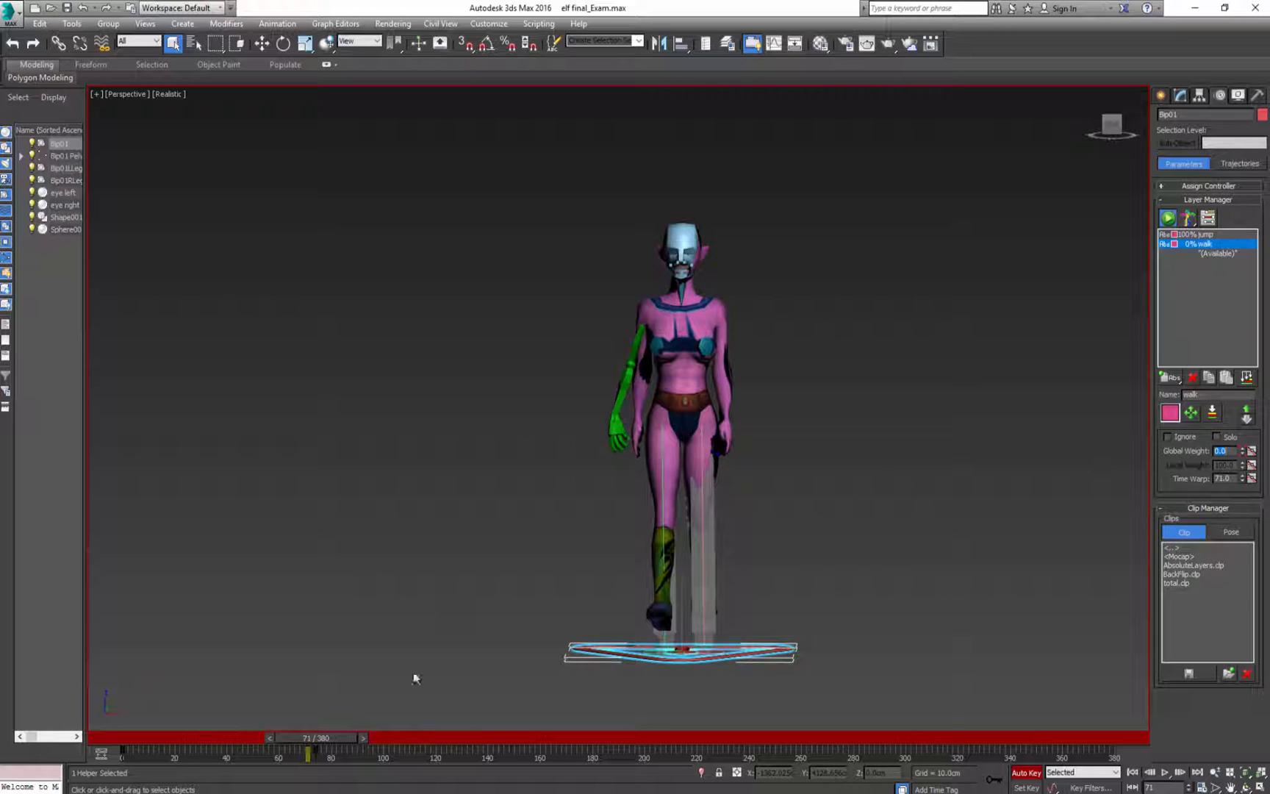
{"action": "left_click_drag", "start_coordinate": [307, 751], "coordinate": [329, 751]}
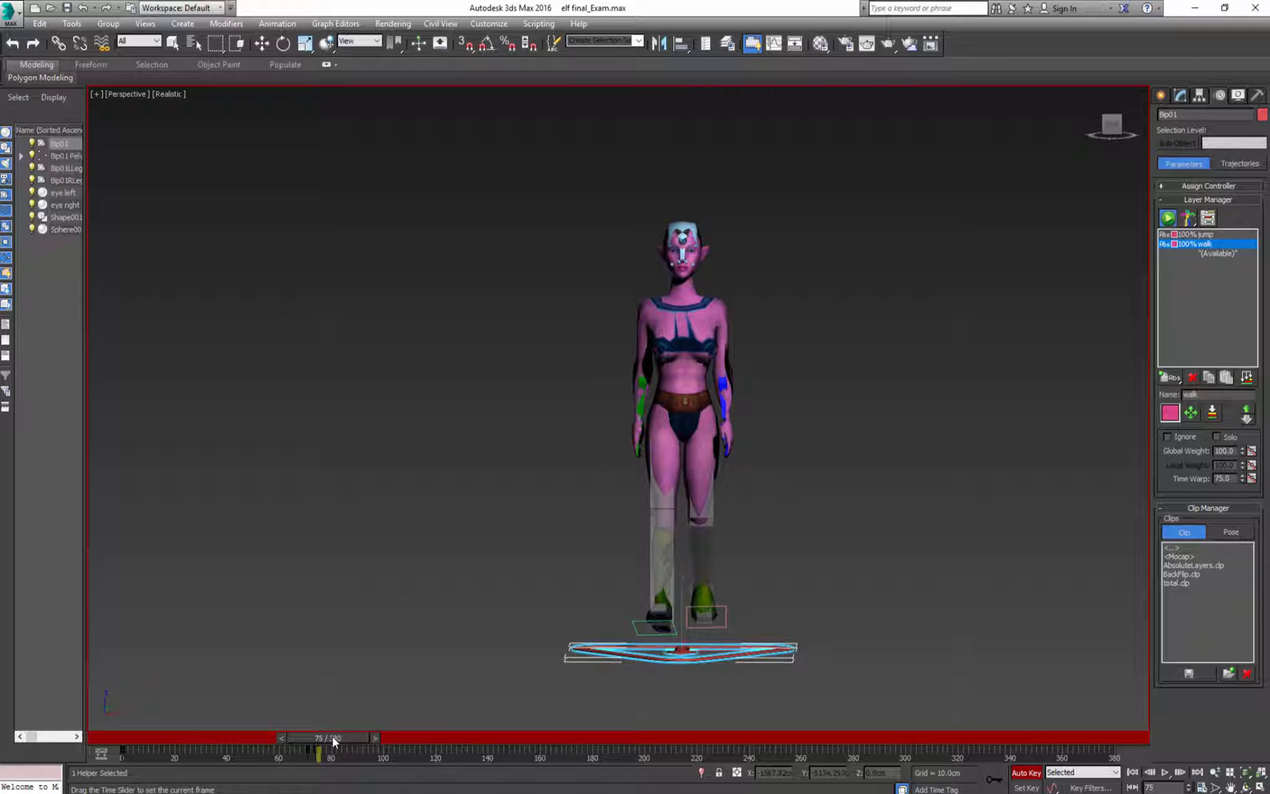
{"action": "left_click_drag", "start_coordinate": [332, 737], "coordinate": [323, 737]}
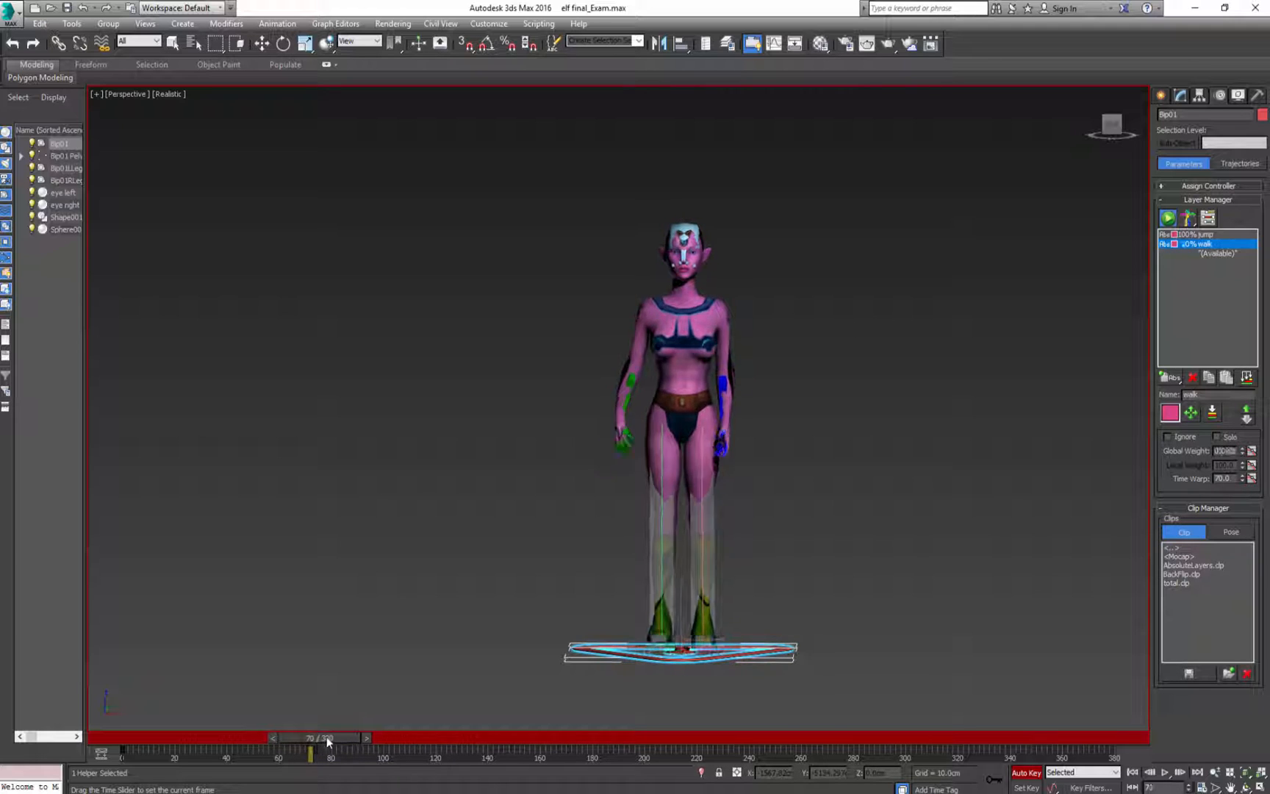
{"action": "left_click_drag", "start_coordinate": [311, 751], "coordinate": [225, 738]}
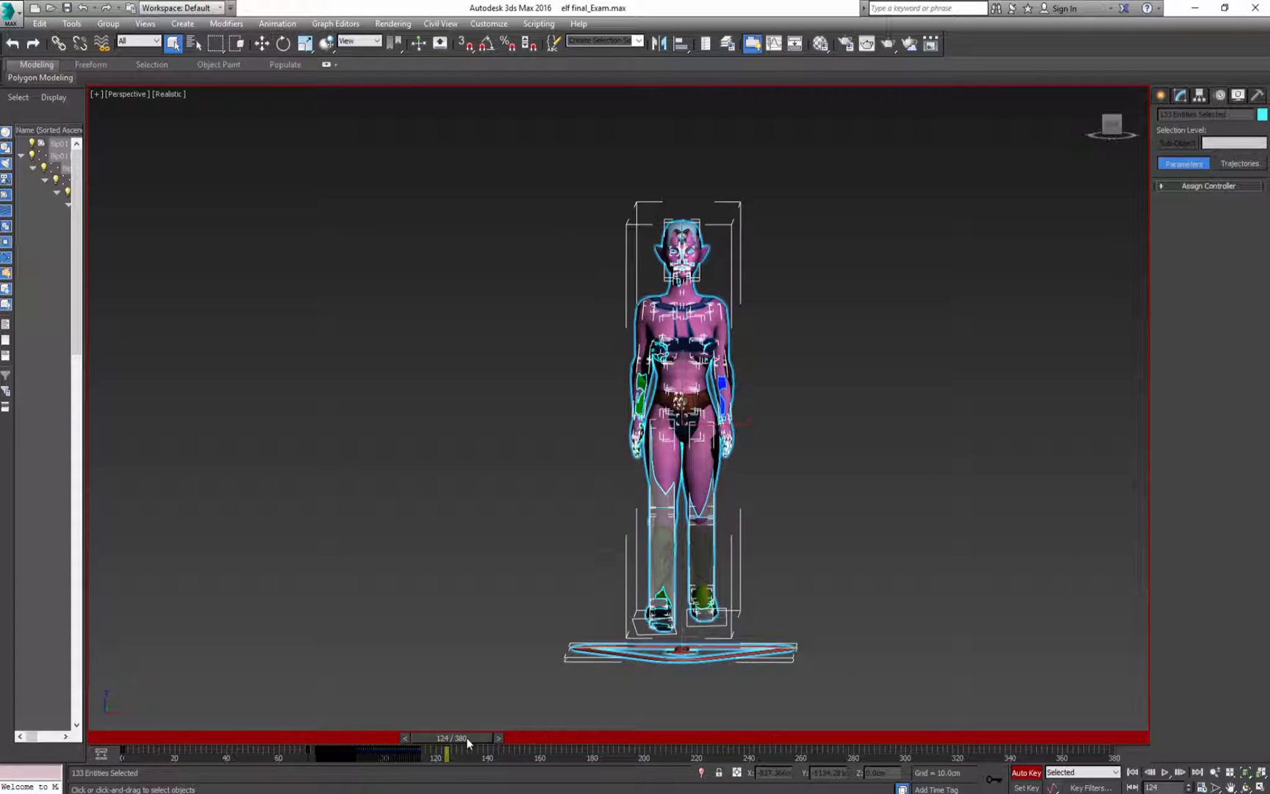
Scrub frames 70–117 to check the jump-to-walk blend.
{"action": "left_click_drag", "start_coordinate": [467, 738], "coordinate": [444, 738]}
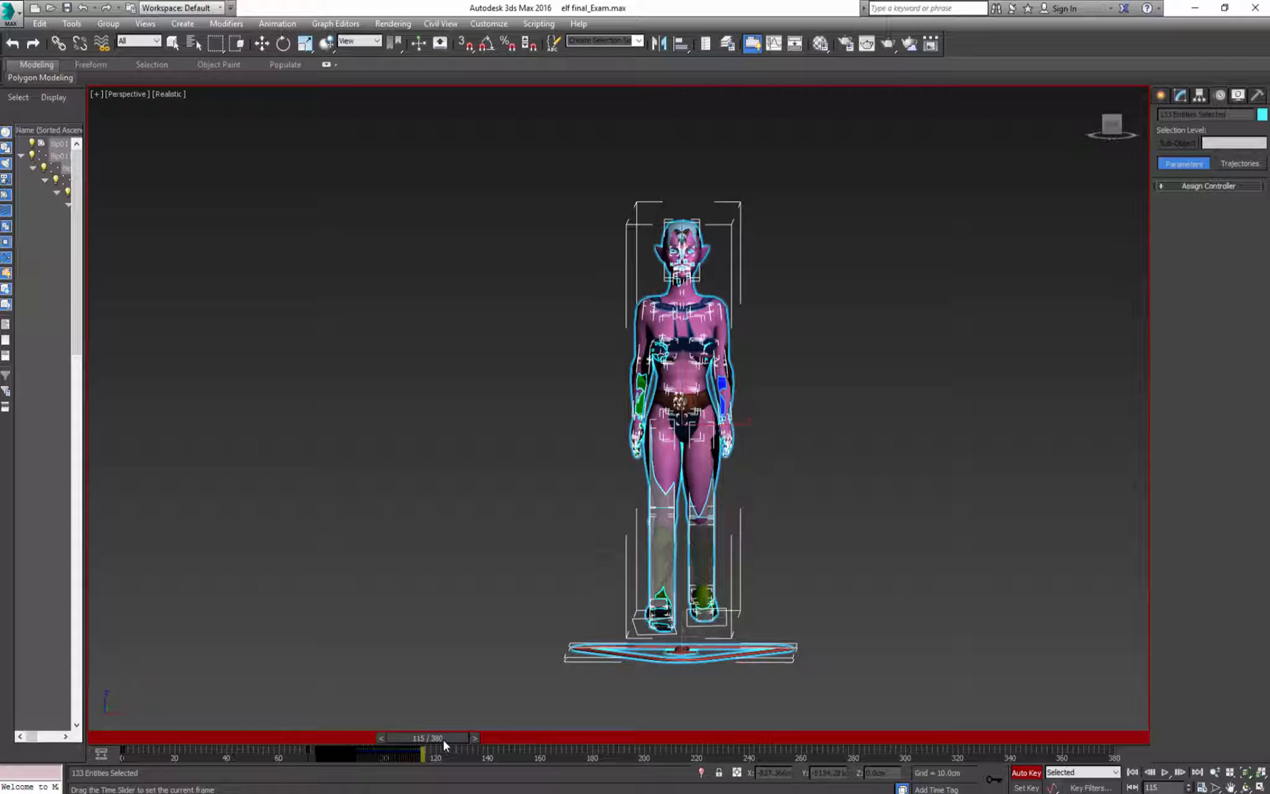
{"action": "left_click", "coordinate": [379, 738]}
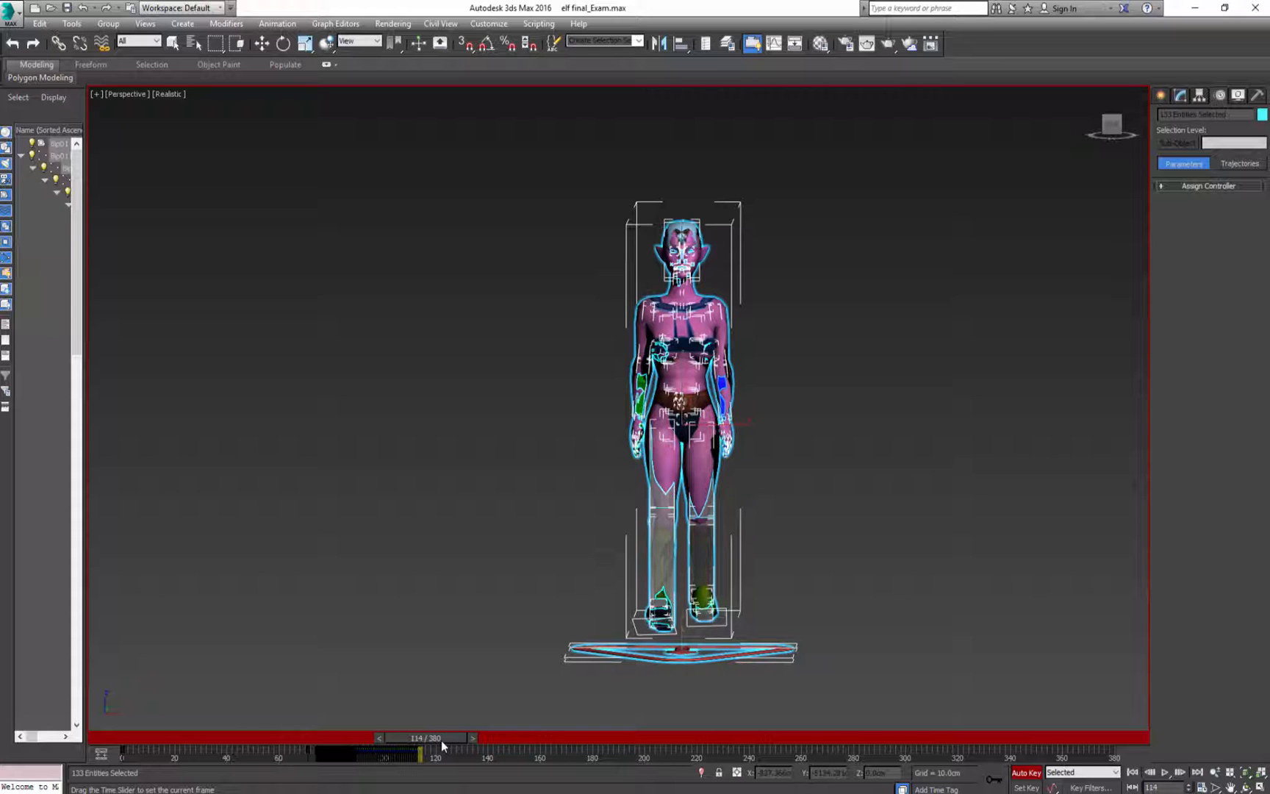
{"action": "left_click_drag", "start_coordinate": [419, 752], "coordinate": [427, 751]}
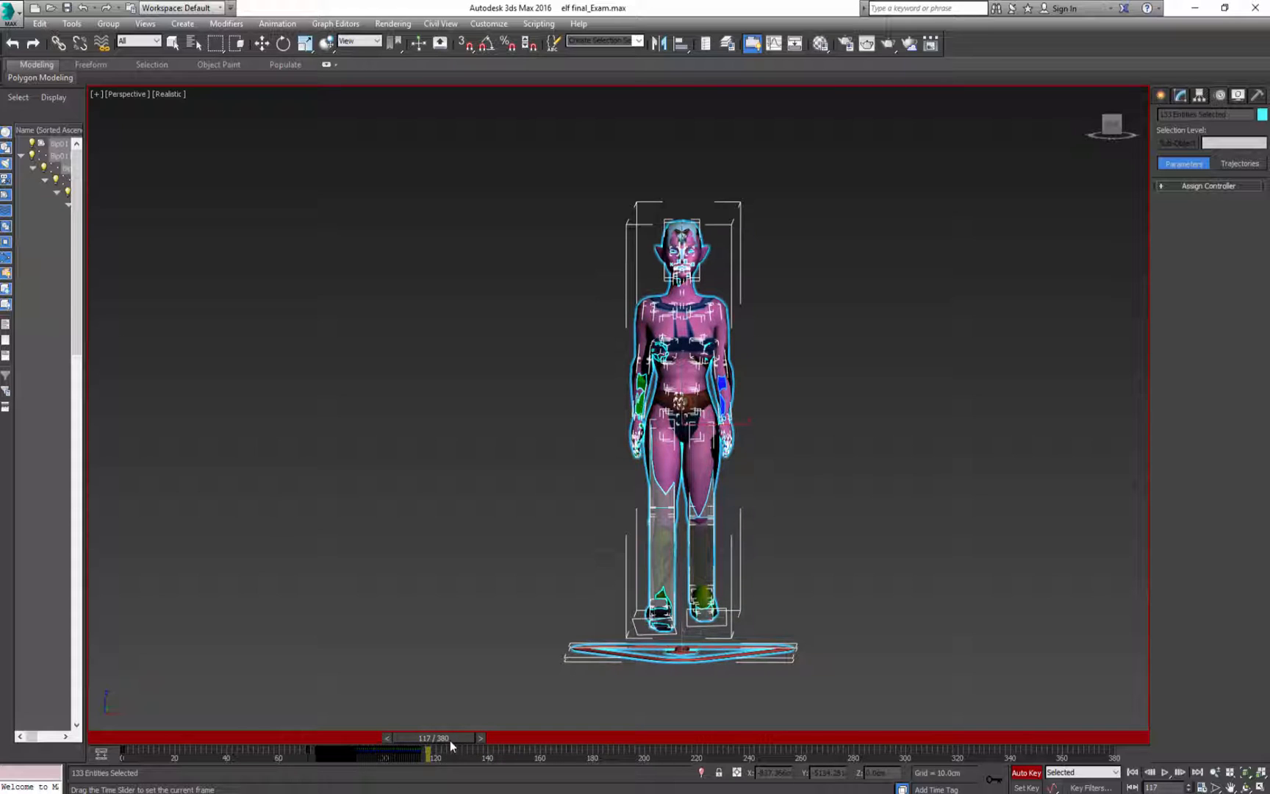
{"action": "left_click_drag", "start_coordinate": [425, 751], "coordinate": [438, 751]}
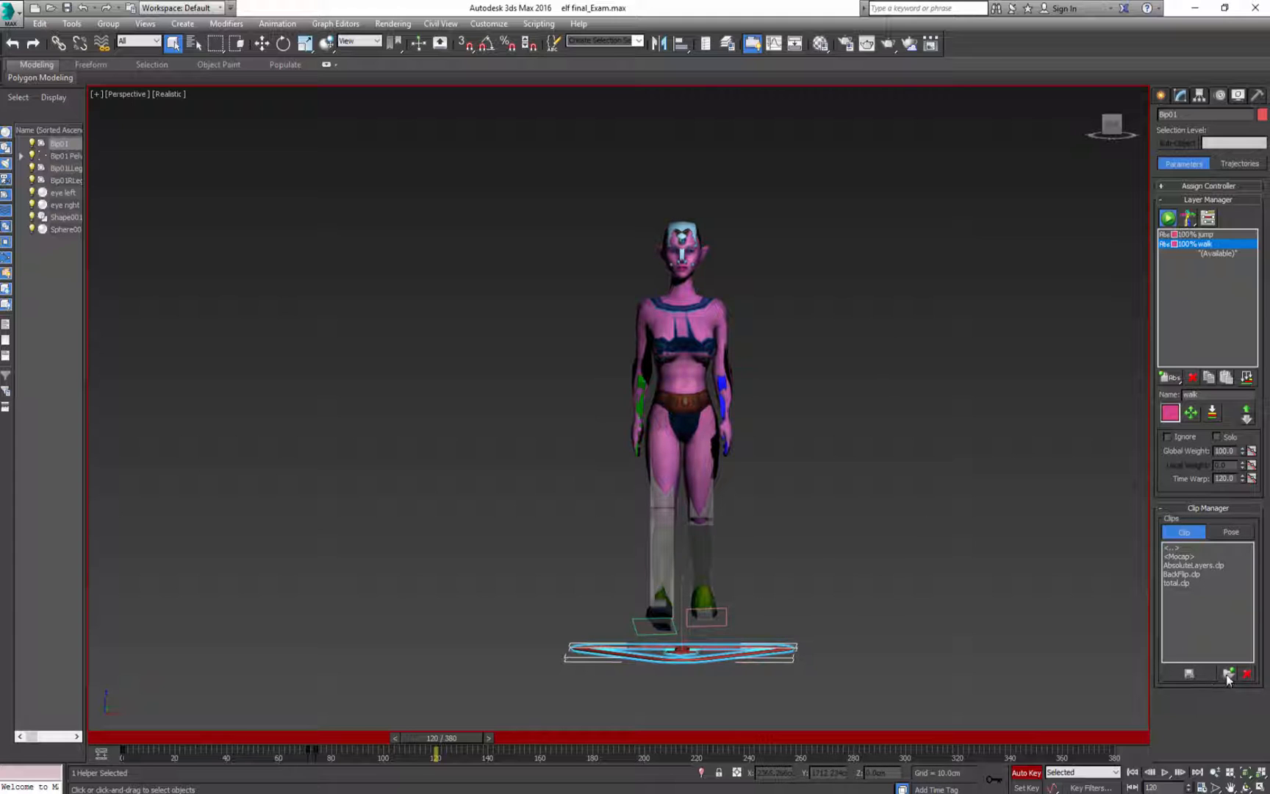
Load the runFinal clip as a third CAT layer starting at frame 120.
{"action": "left_click", "coordinate": [1227, 673]}
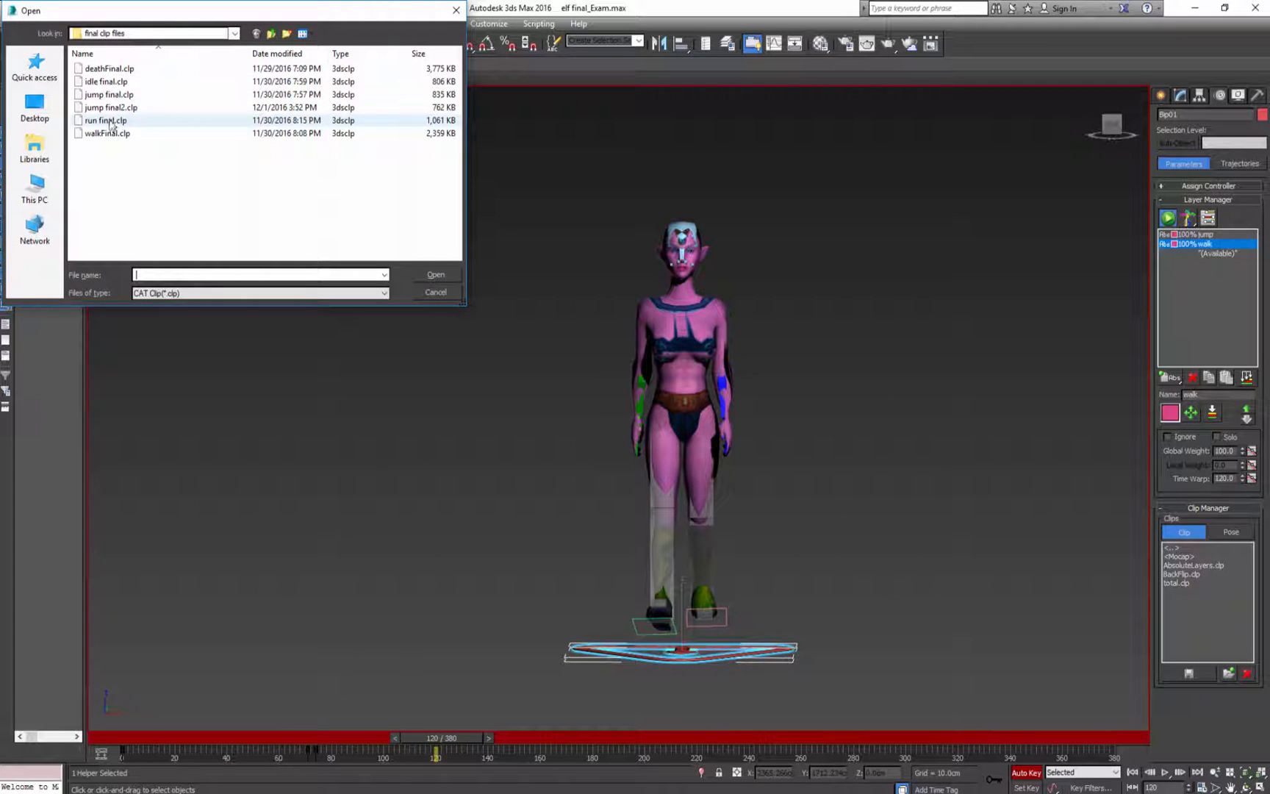
{"action": "left_click", "coordinate": [105, 121]}
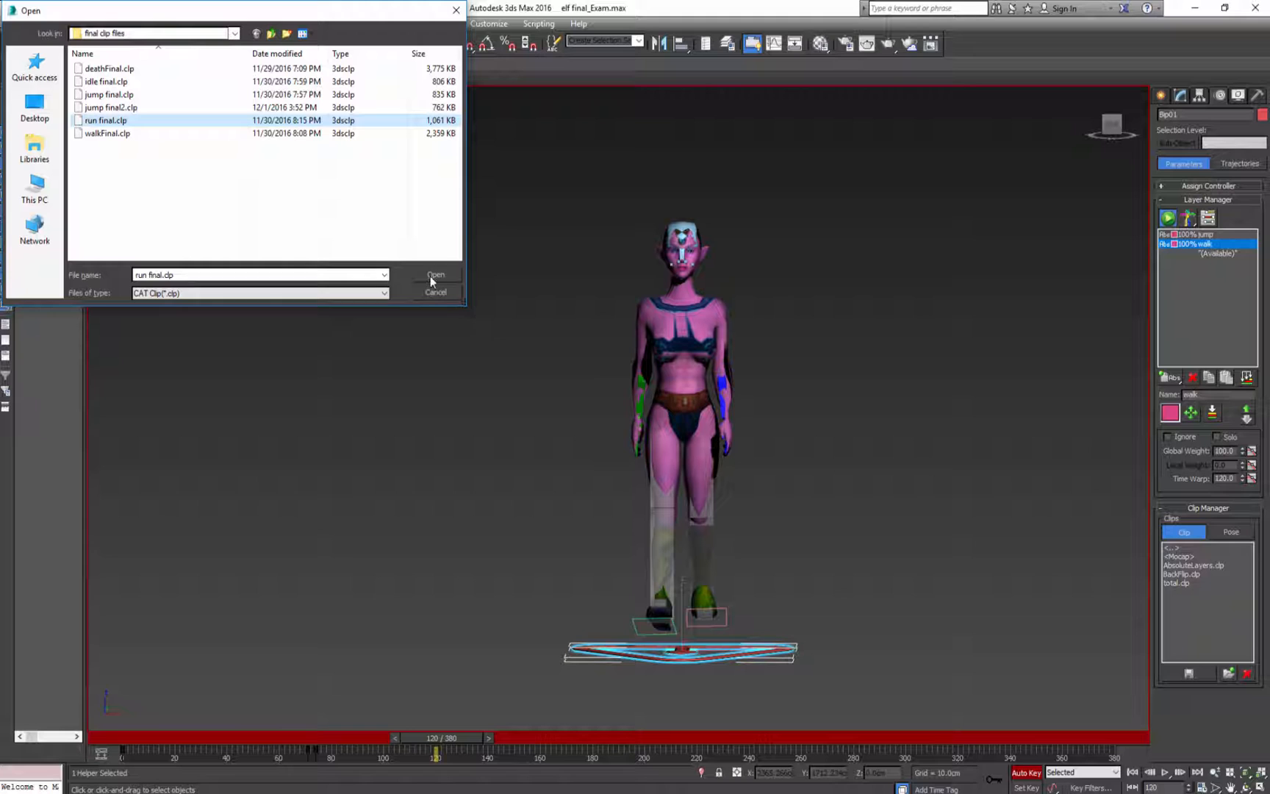
{"action": "left_click", "coordinate": [435, 275]}
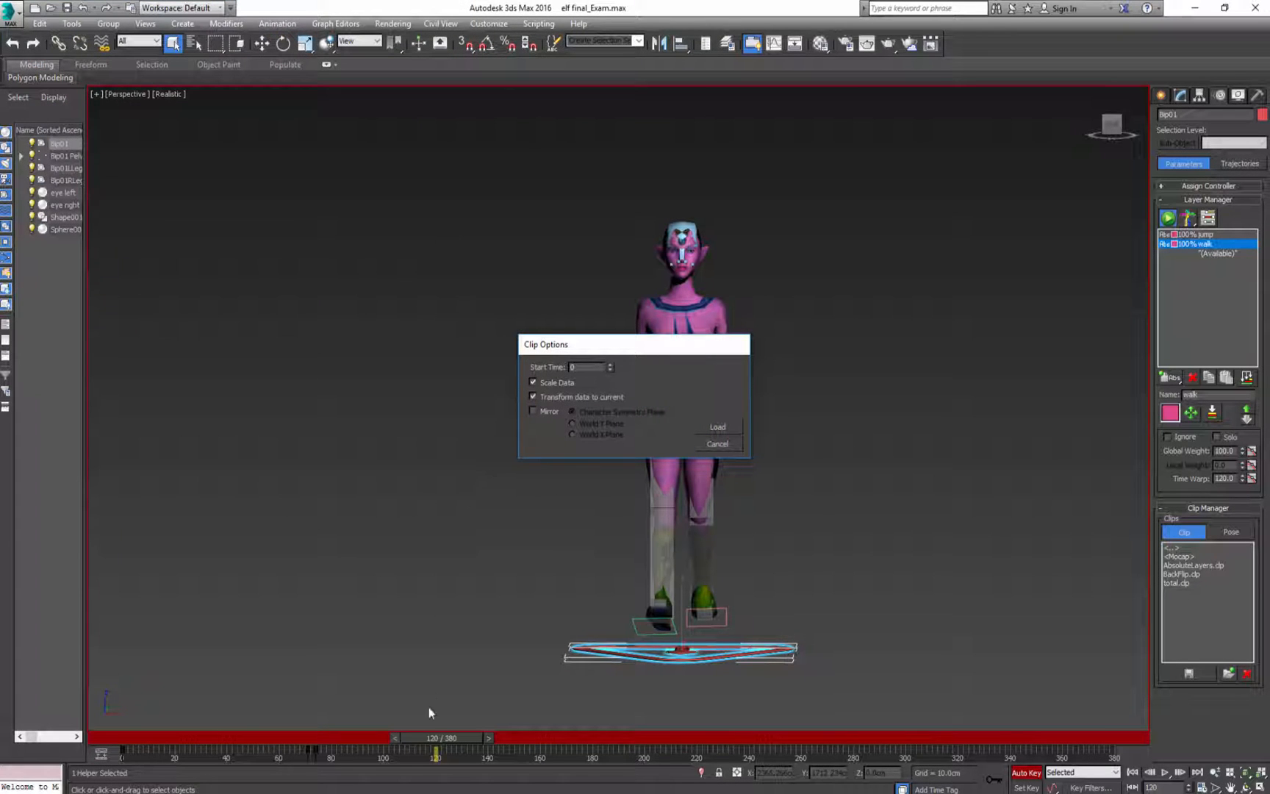
{"action": "mouse_move", "coordinate": [578, 379]}
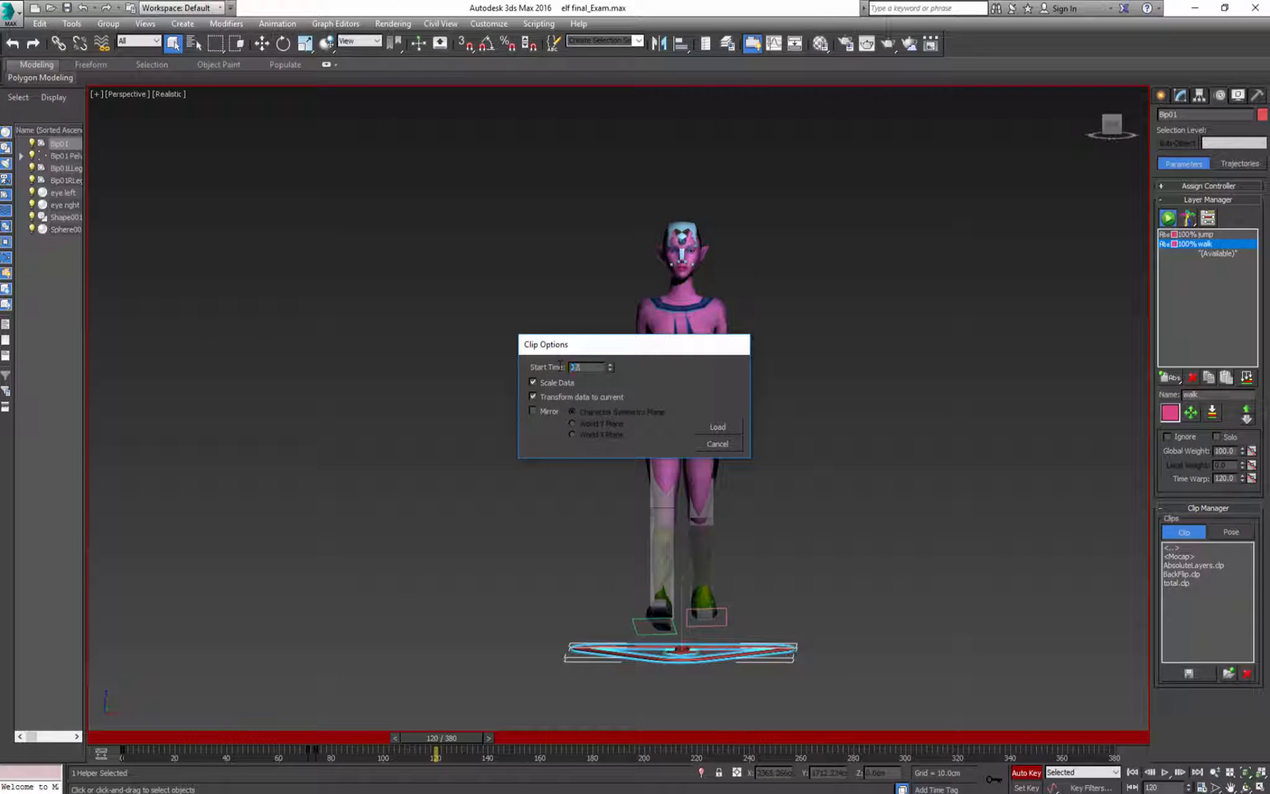
{"action": "left_click", "coordinate": [716, 427]}
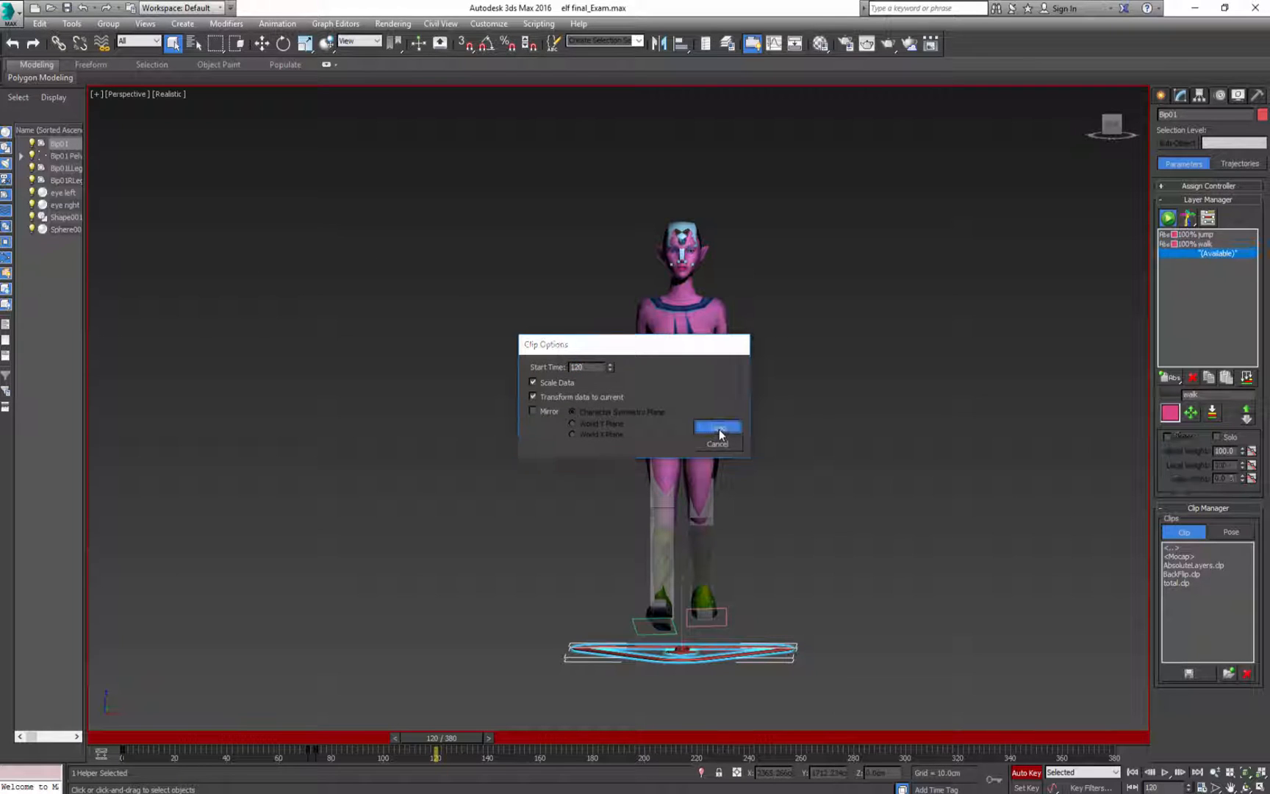
{"action": "left_click", "coordinate": [716, 426]}
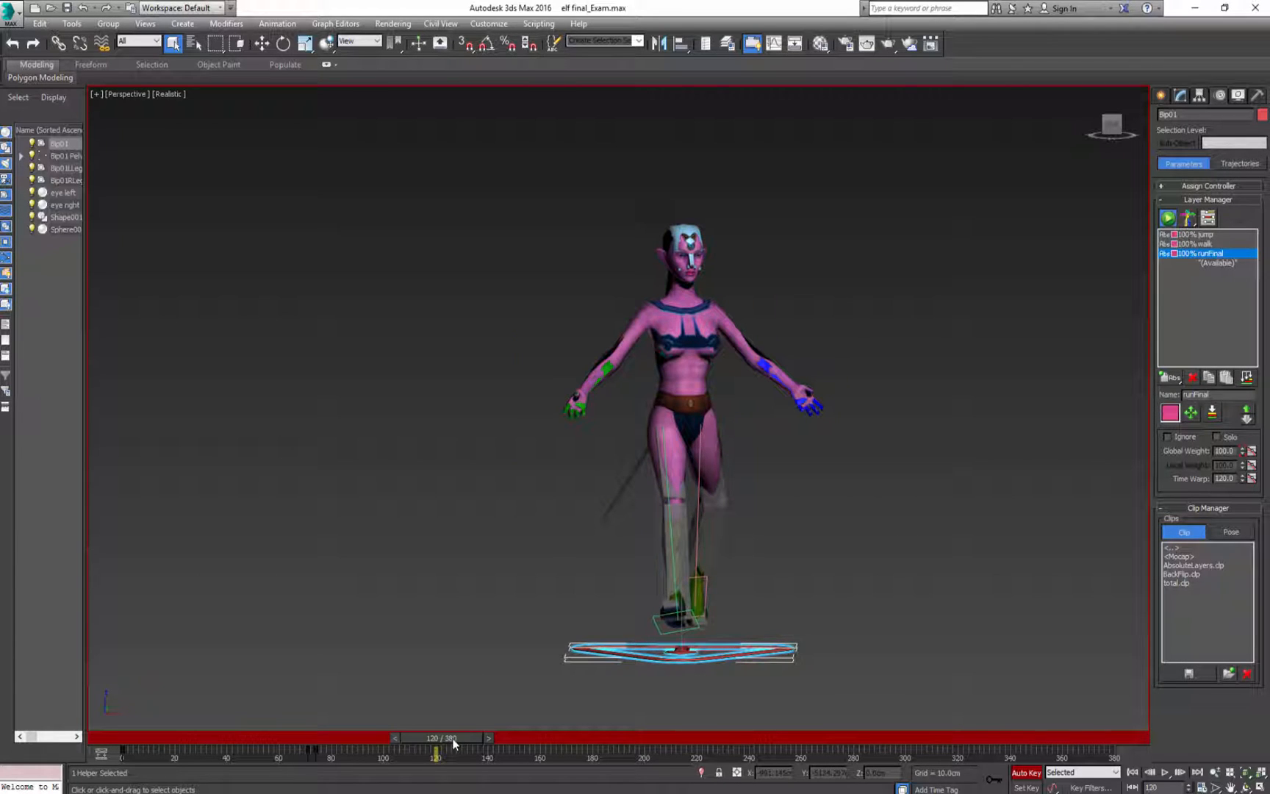
Scrub through the run with the whole rig selected and settle on frame 148.
{"action": "left_click_drag", "start_coordinate": [438, 751], "coordinate": [425, 752]}
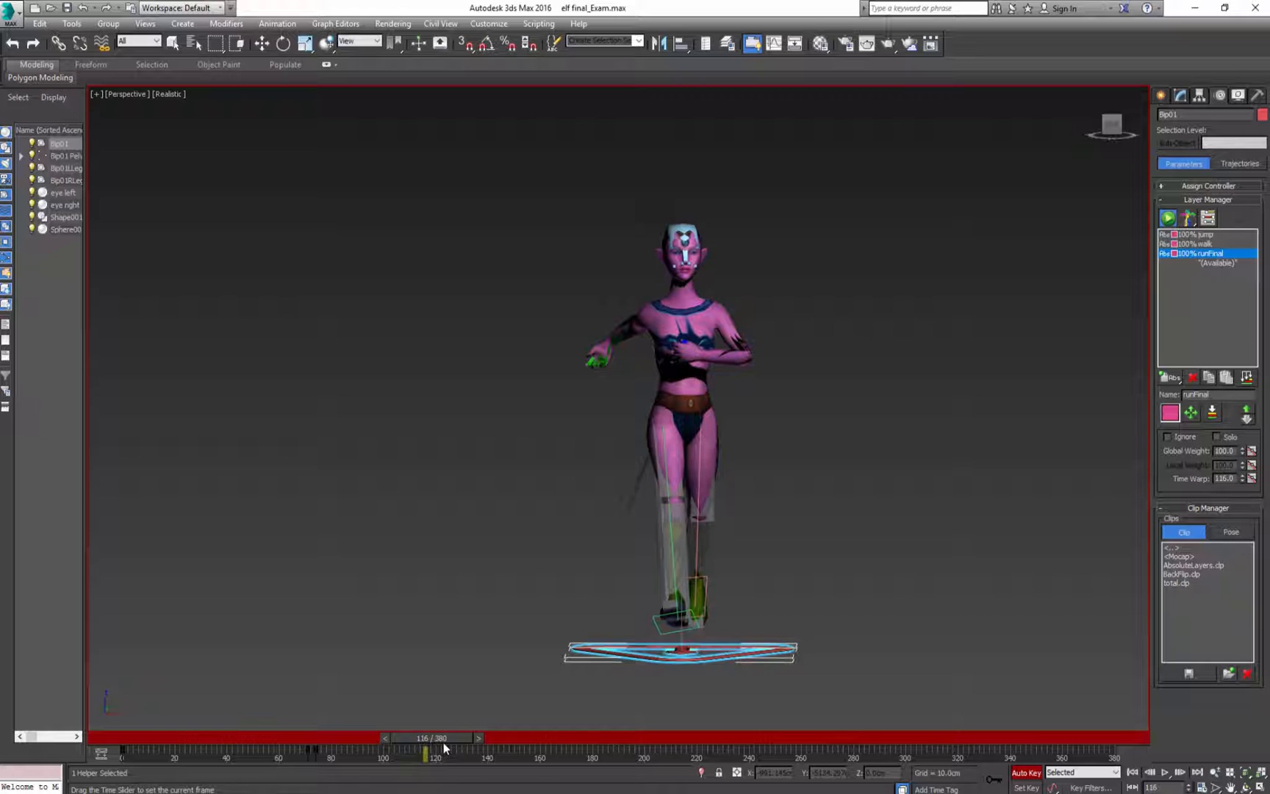
{"action": "left_click_drag", "start_coordinate": [422, 751], "coordinate": [427, 752]}
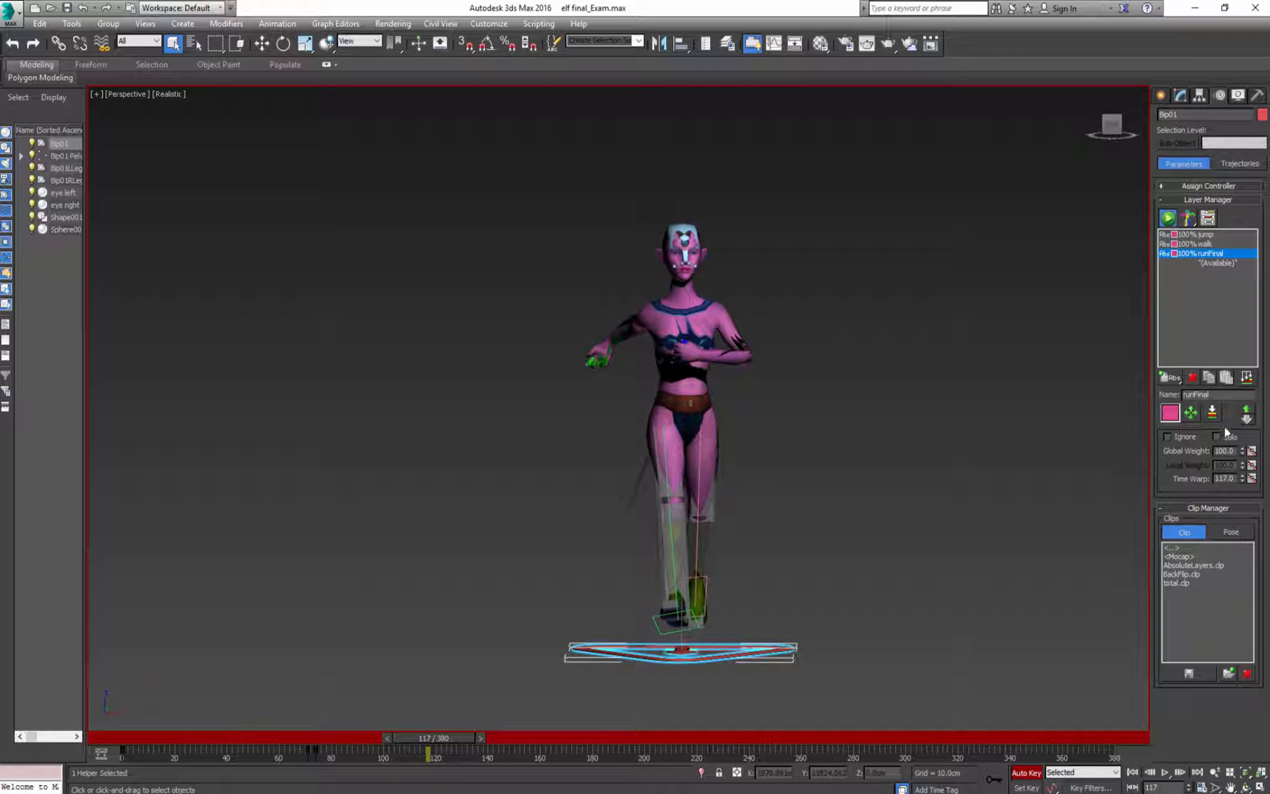
{"action": "left_click", "coordinate": [1225, 450]}
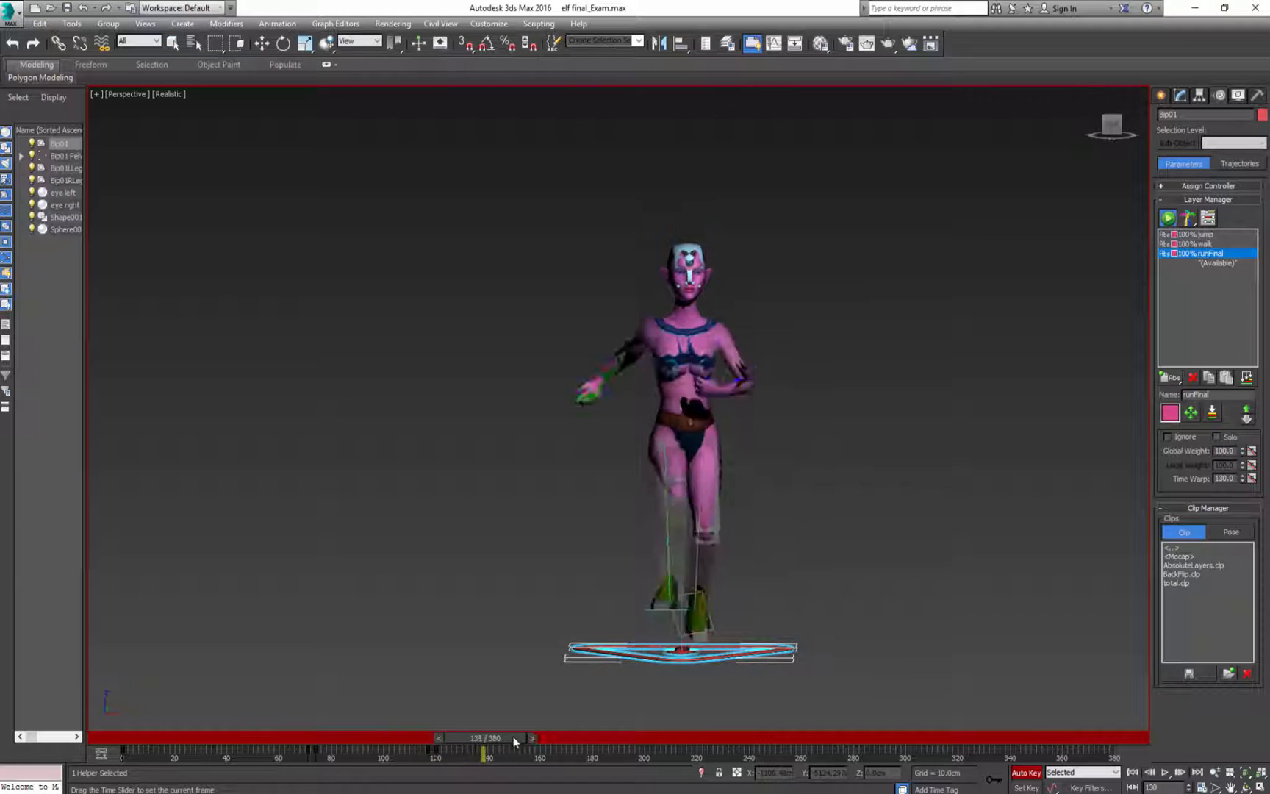
{"action": "left_click_drag", "start_coordinate": [510, 738], "coordinate": [272, 738]}
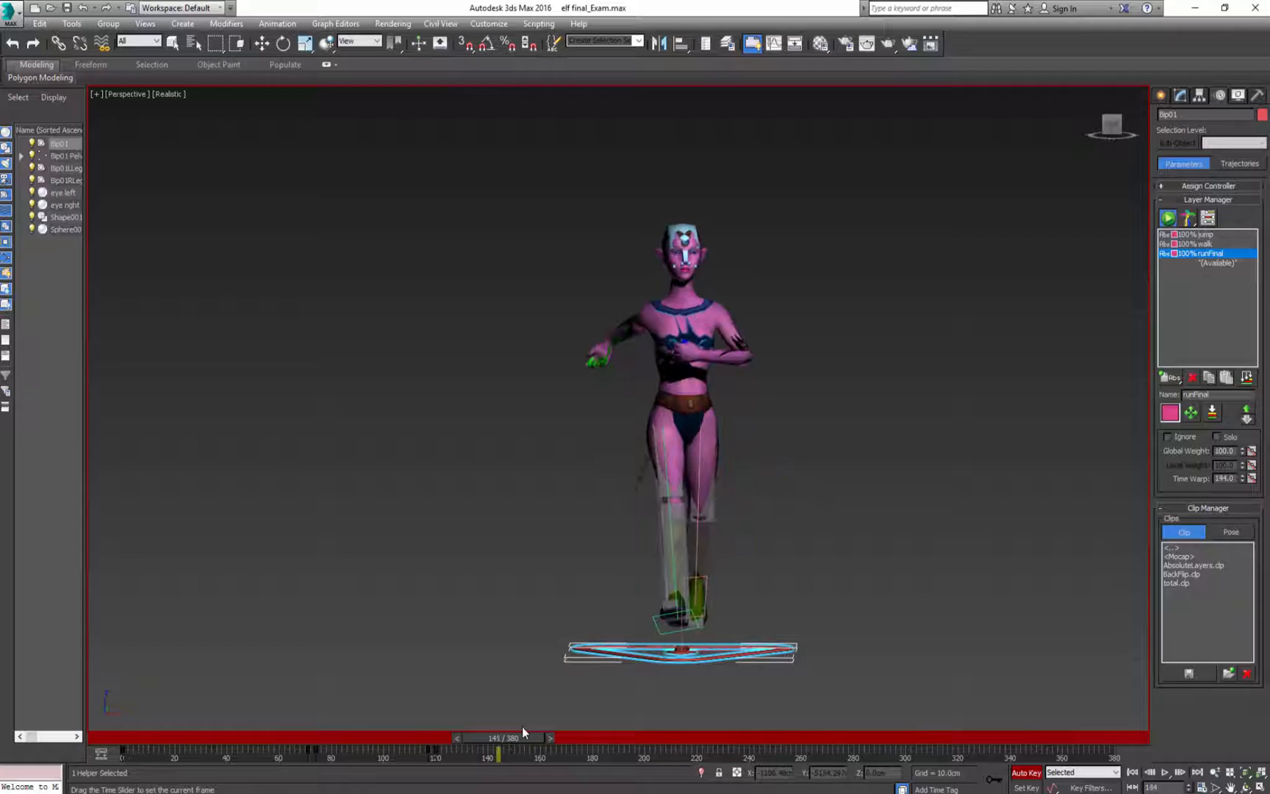
{"action": "left_click", "coordinate": [553, 737]}
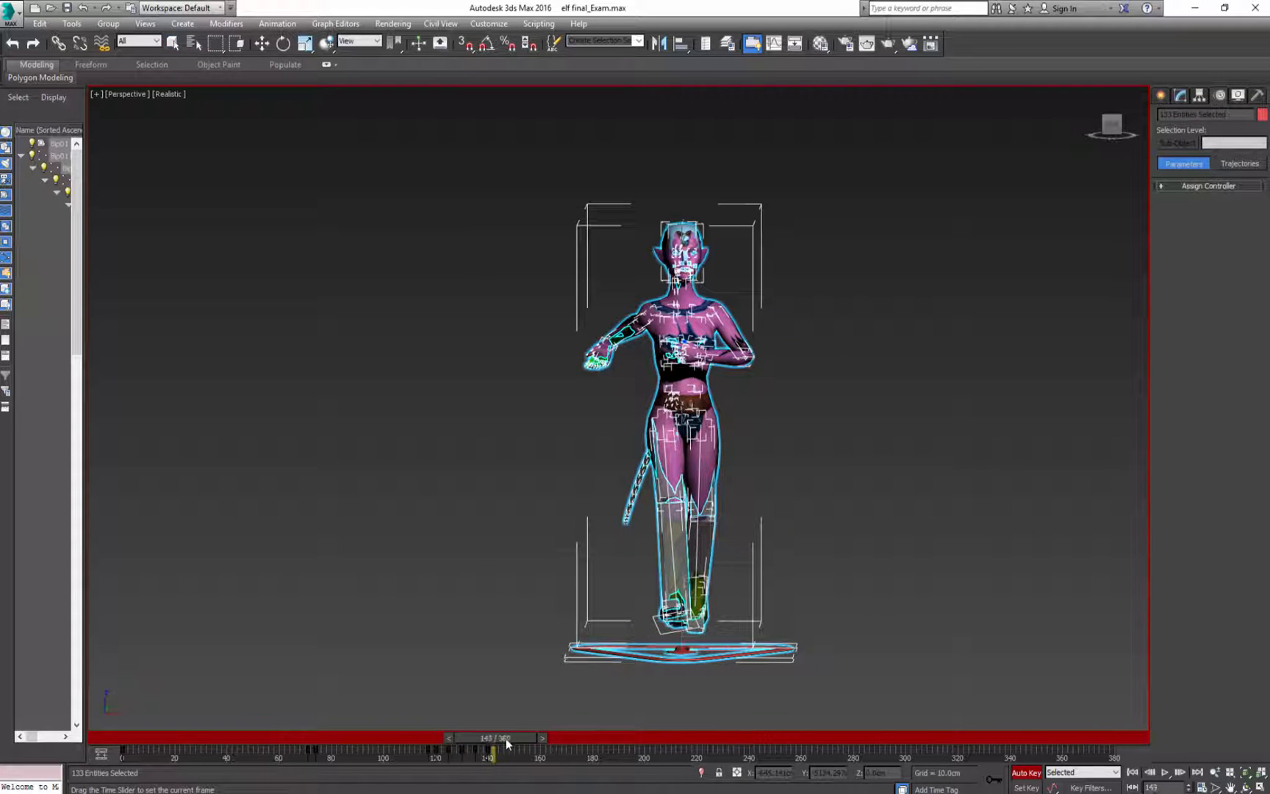
{"action": "left_click_drag", "start_coordinate": [506, 737], "coordinate": [486, 736]}
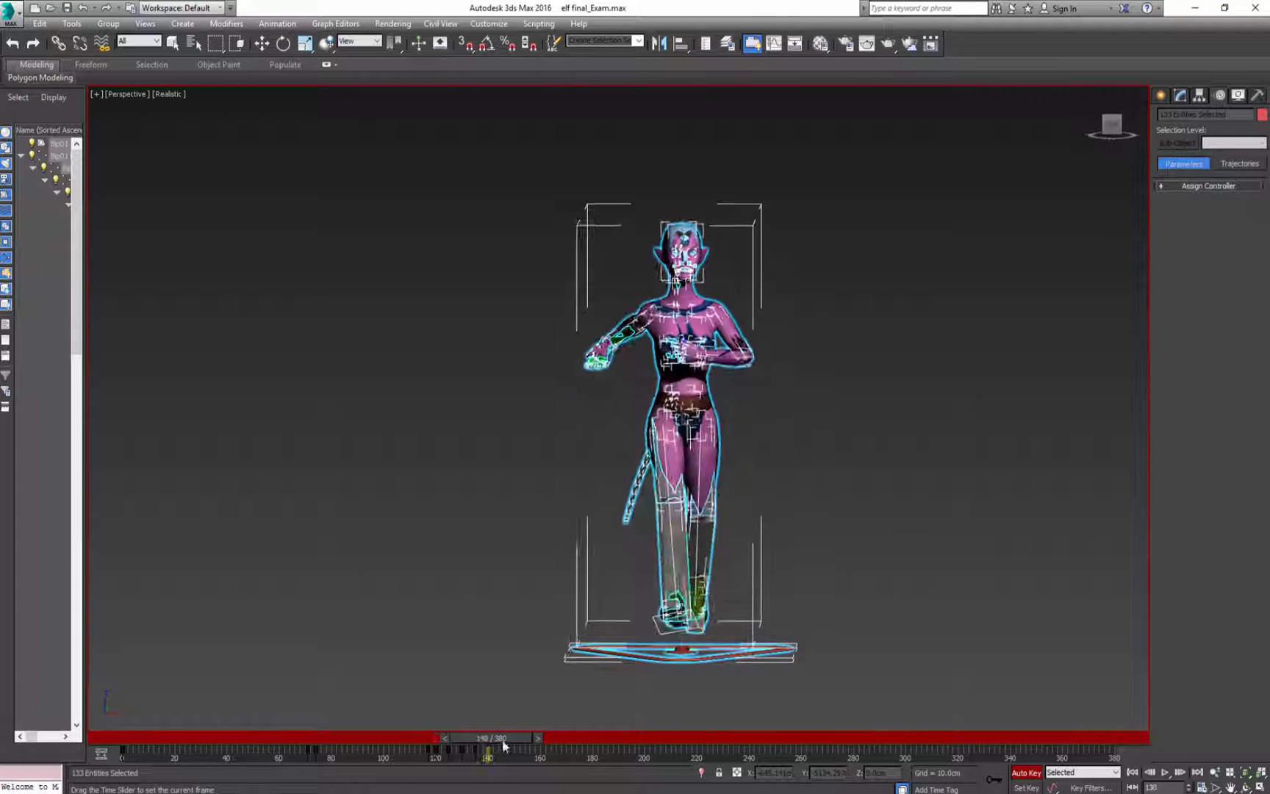
{"action": "left_click_drag", "start_coordinate": [487, 737], "coordinate": [494, 737]}
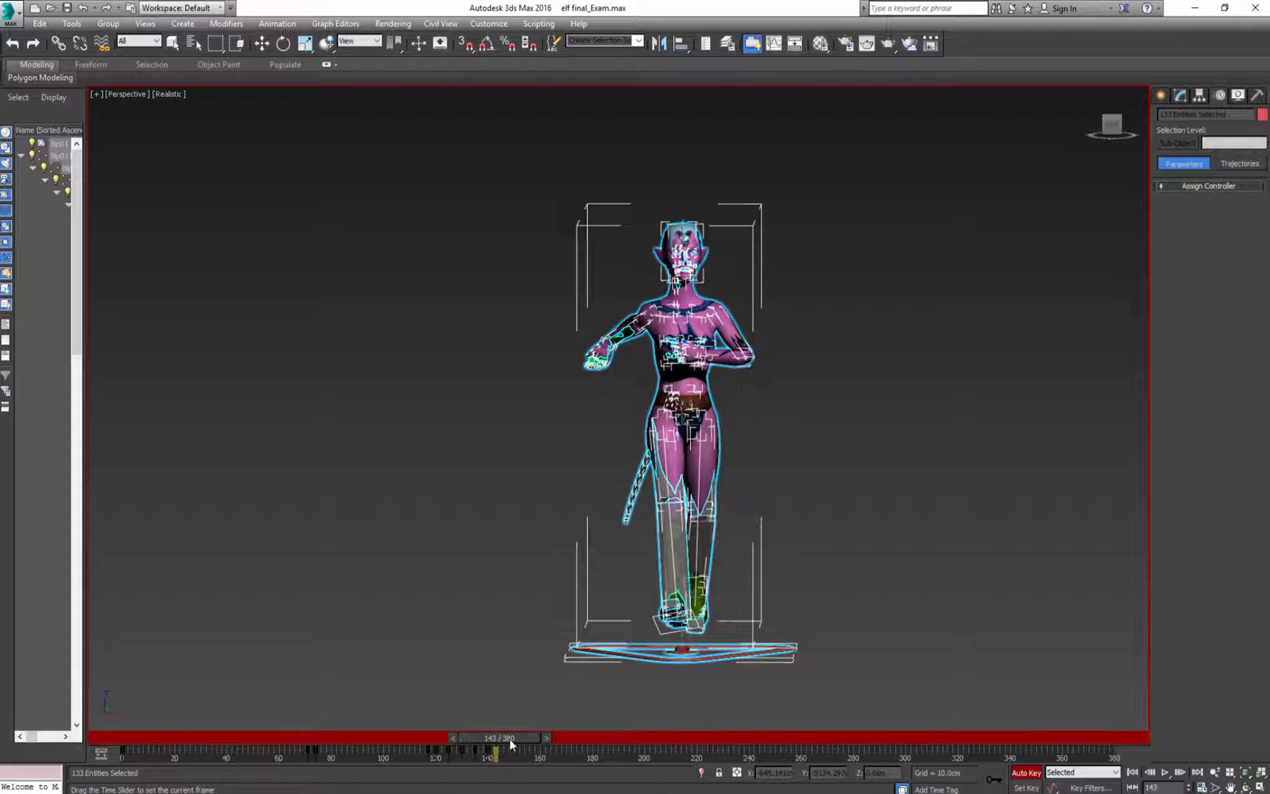
{"action": "left_click_drag", "start_coordinate": [494, 749], "coordinate": [511, 748]}
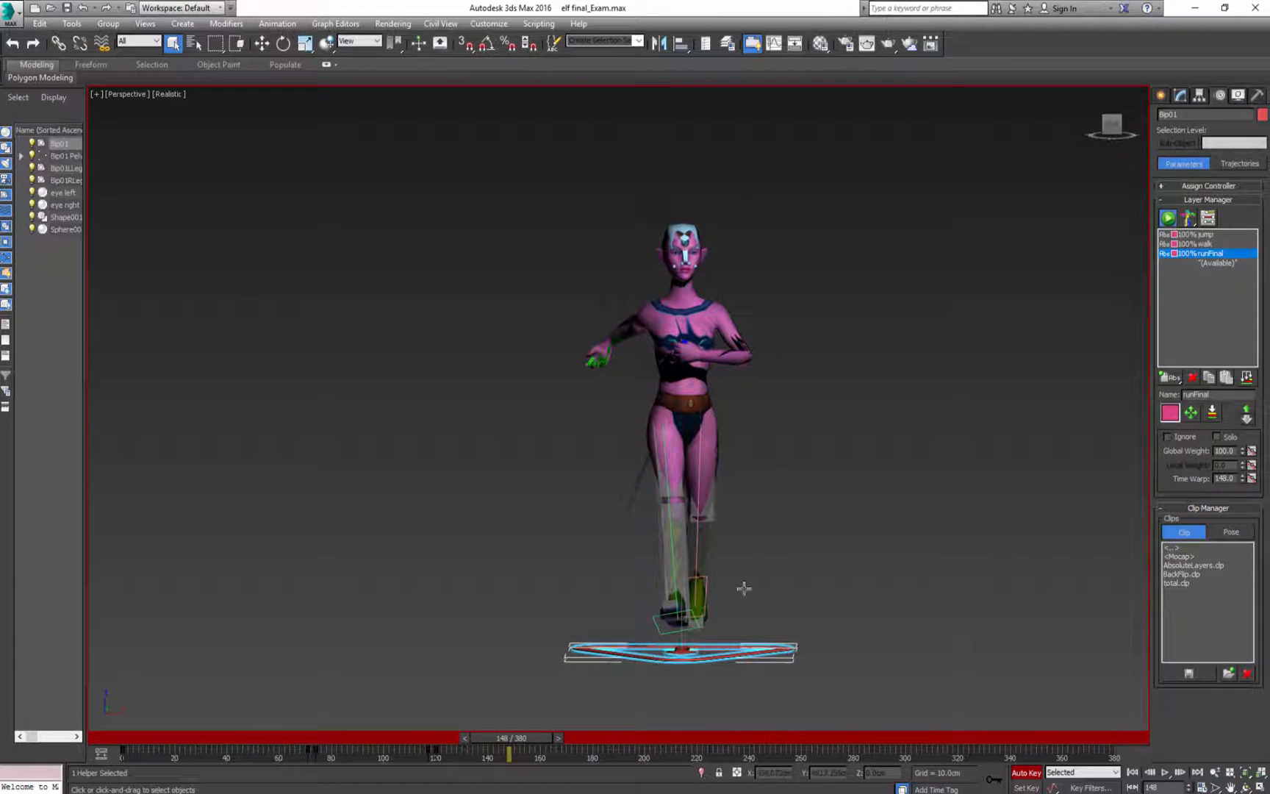
Load idle final.clp as a new layer at frame 148 with transform data kept at the current position.
{"action": "left_click", "coordinate": [1230, 673]}
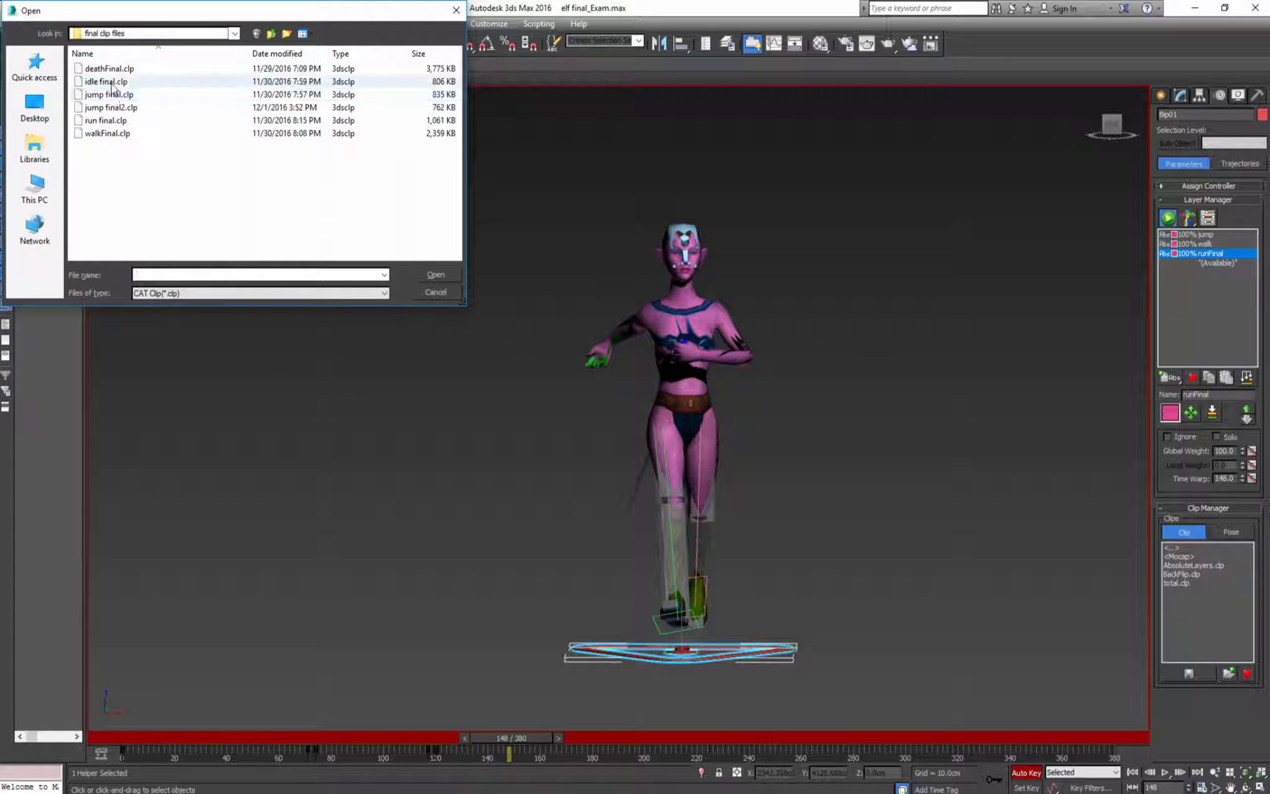
{"action": "left_click", "coordinate": [106, 81]}
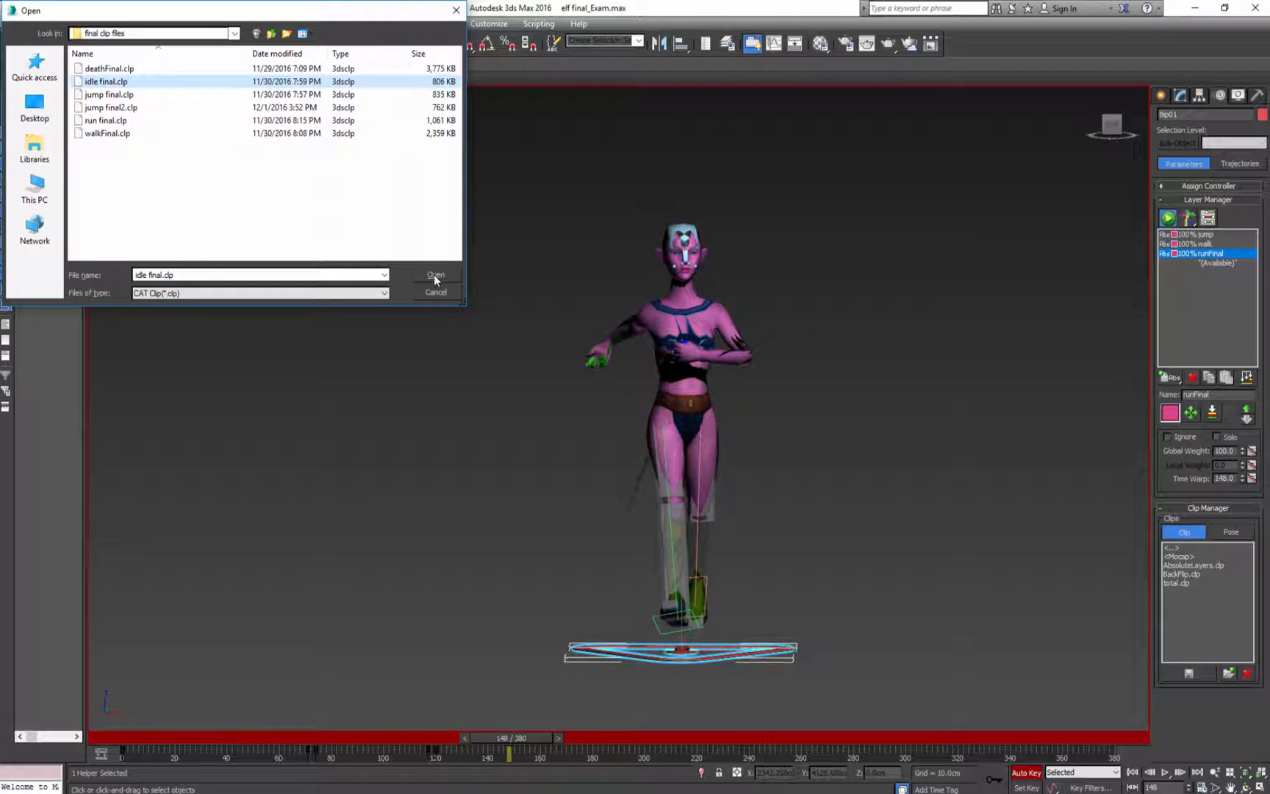
{"action": "left_click", "coordinate": [436, 275]}
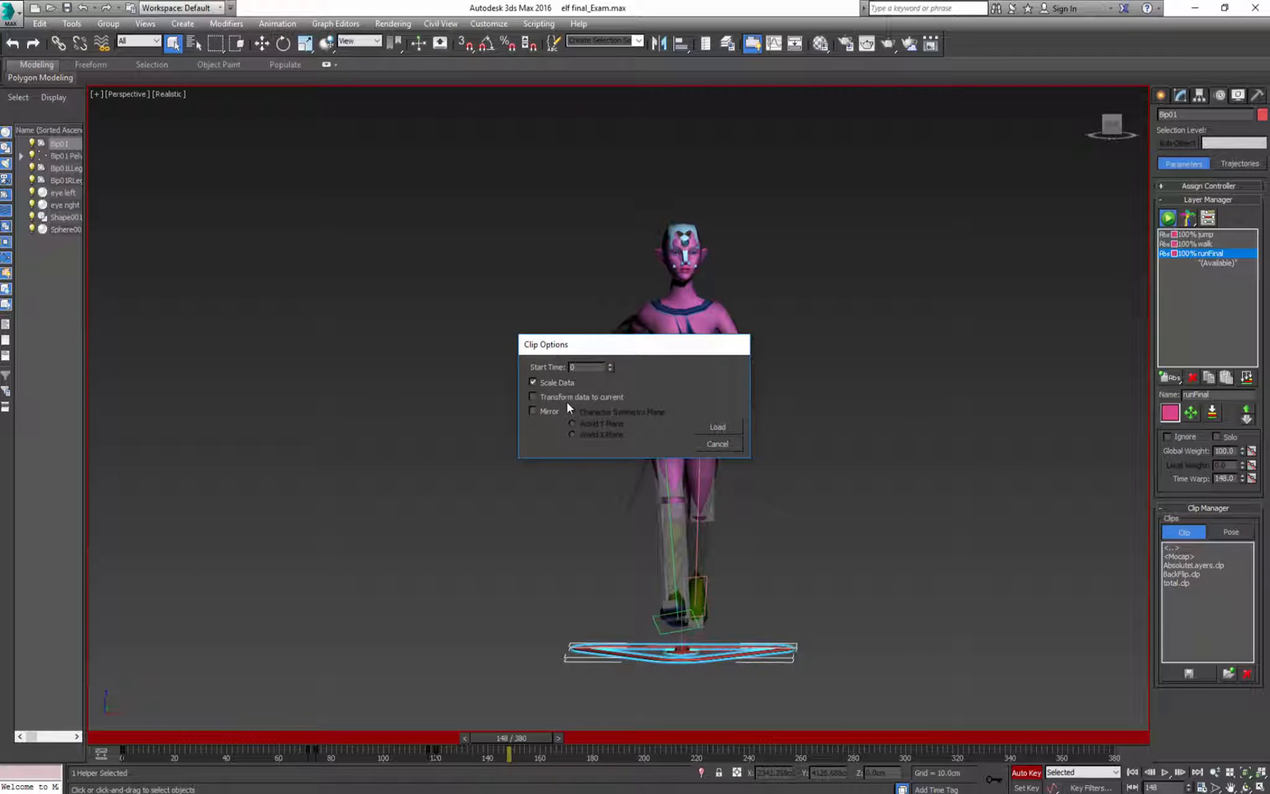
{"action": "left_click", "coordinate": [534, 397]}
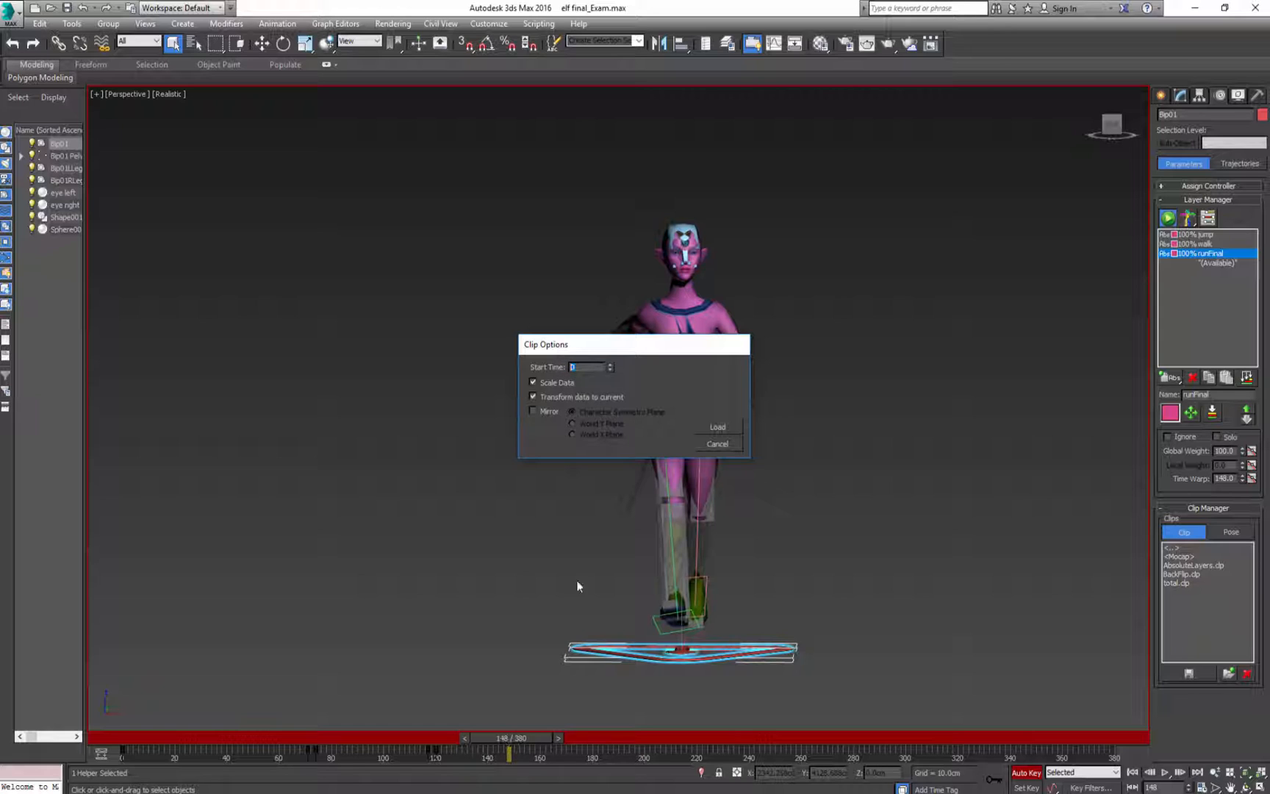
{"action": "type", "text": "148"}
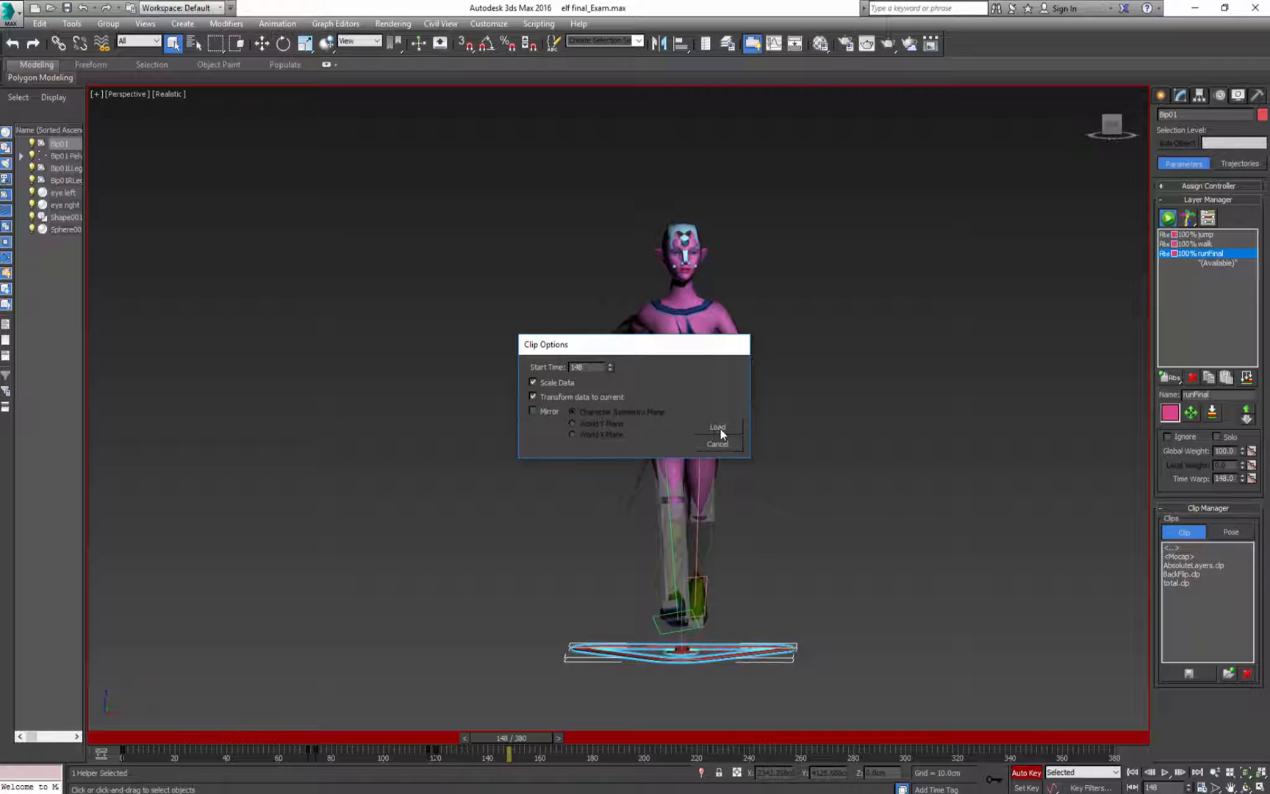
{"action": "left_click", "coordinate": [716, 428]}
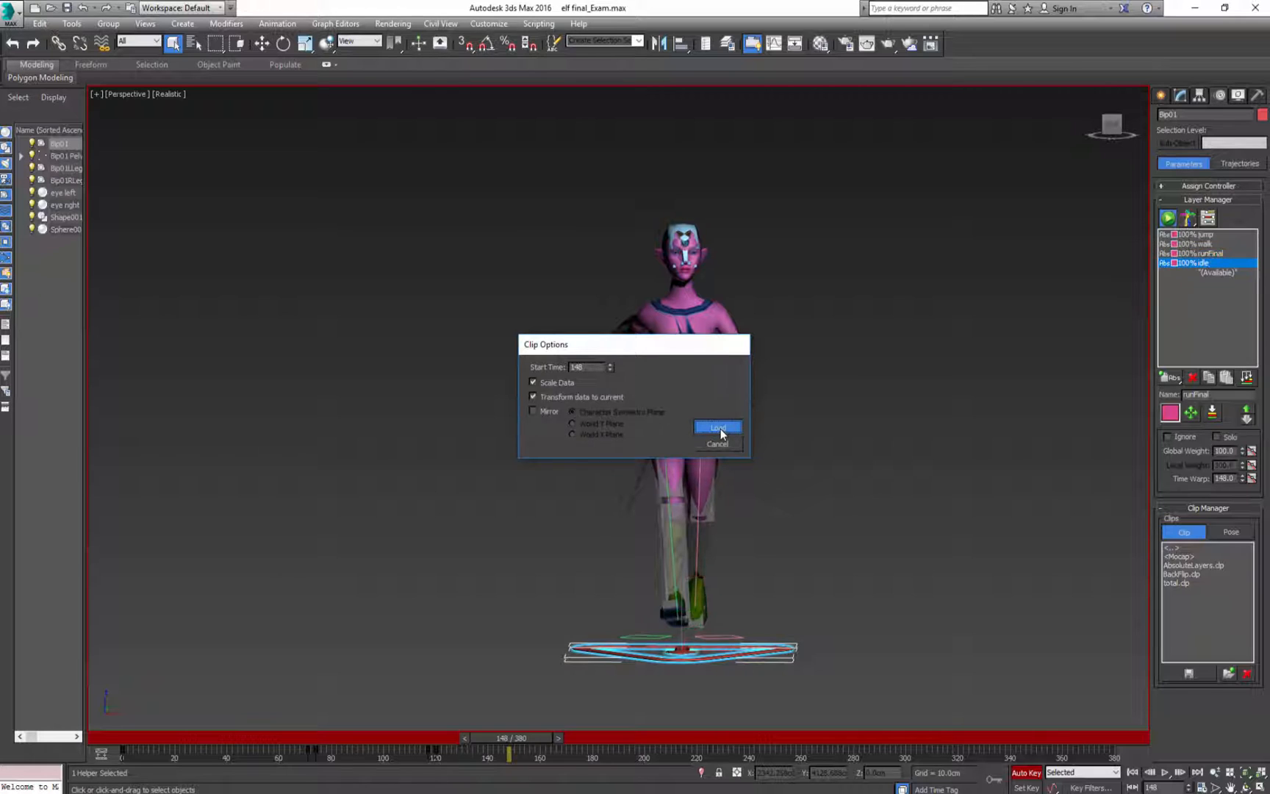
{"action": "left_click", "coordinate": [716, 426]}
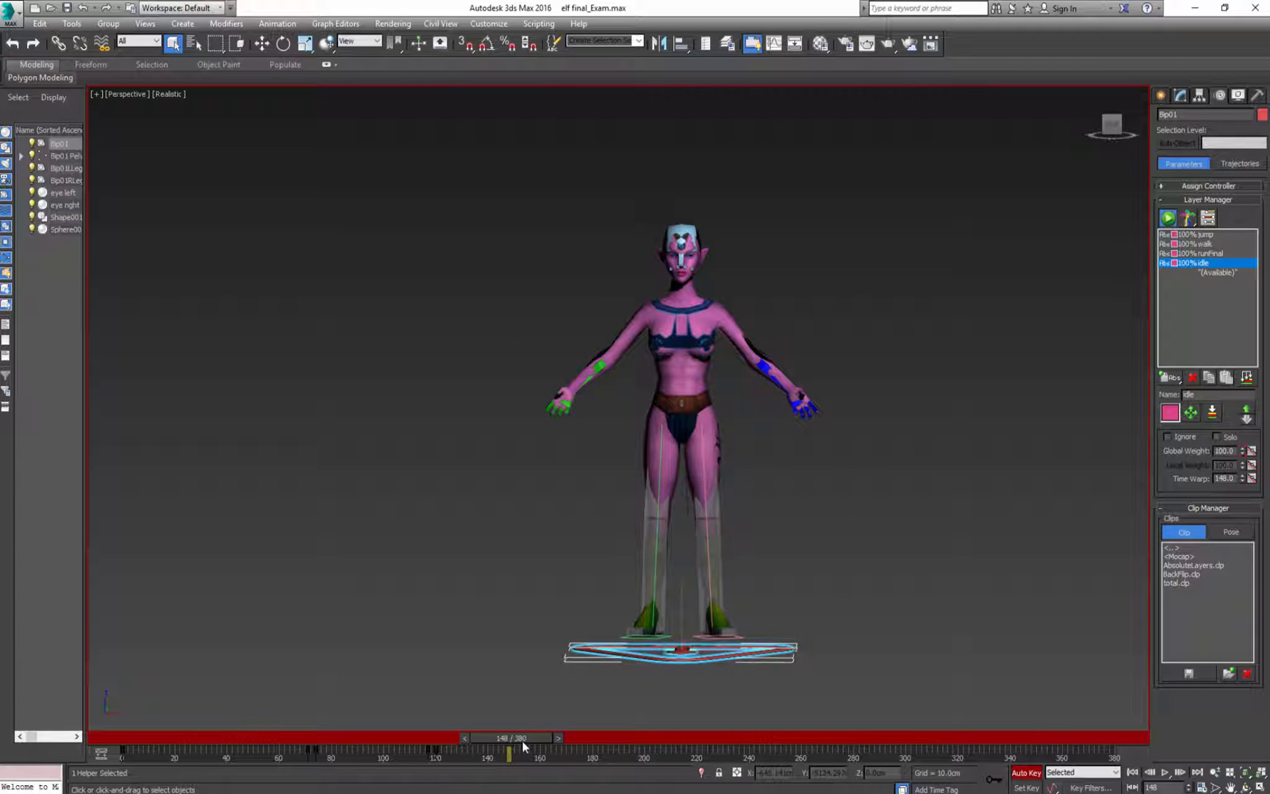
Play through the blend into the idle motion and scrub on to about frame 204.
{"action": "left_click_drag", "start_coordinate": [510, 751], "coordinate": [503, 751]}
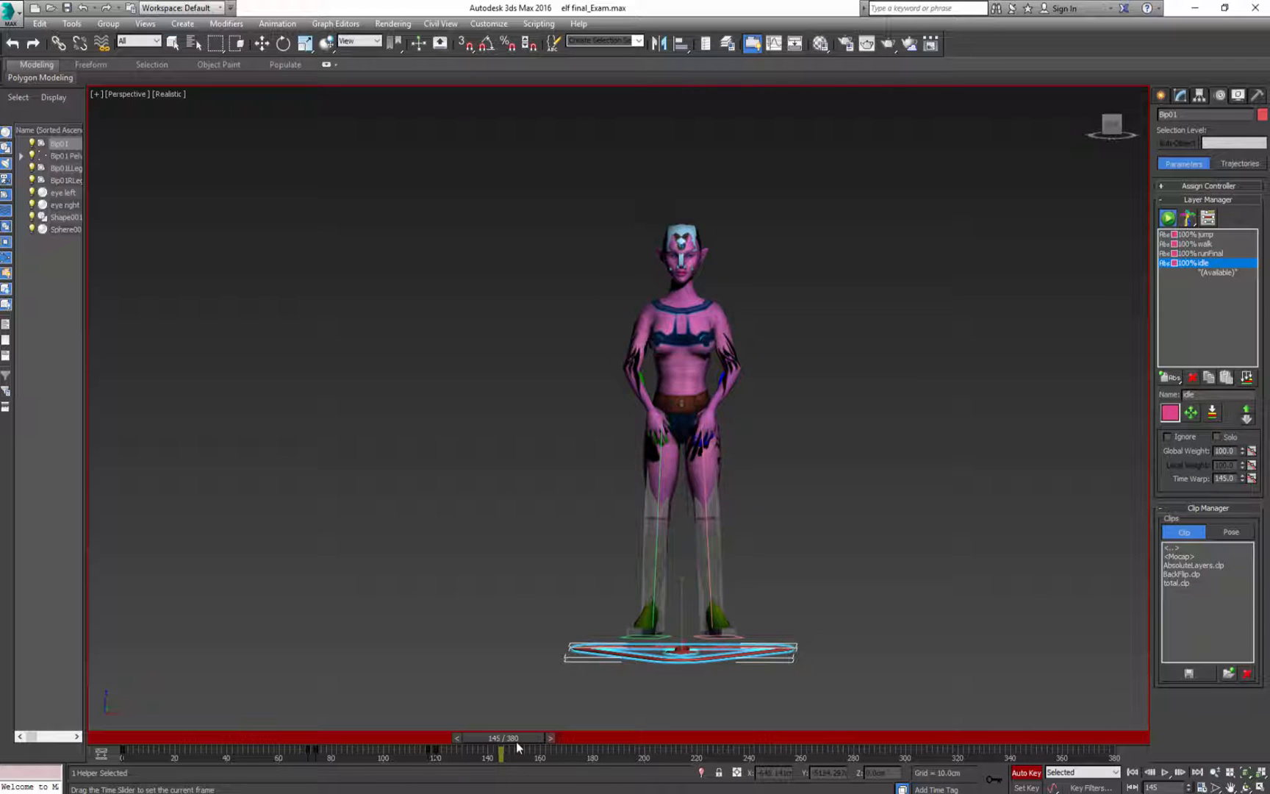
{"action": "left_click", "coordinate": [174, 42]}
{"action": "type", "text": "0"}
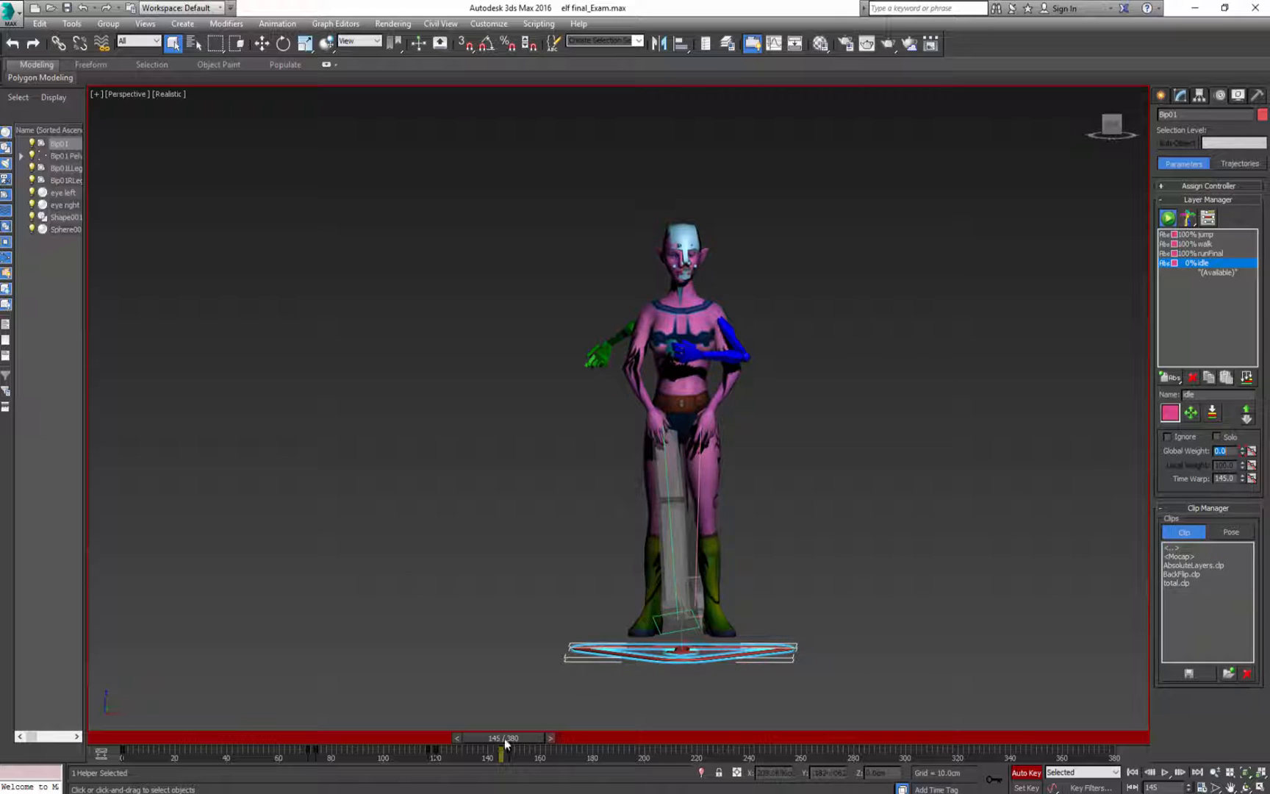
{"action": "left_click_drag", "start_coordinate": [504, 750], "coordinate": [517, 750]}
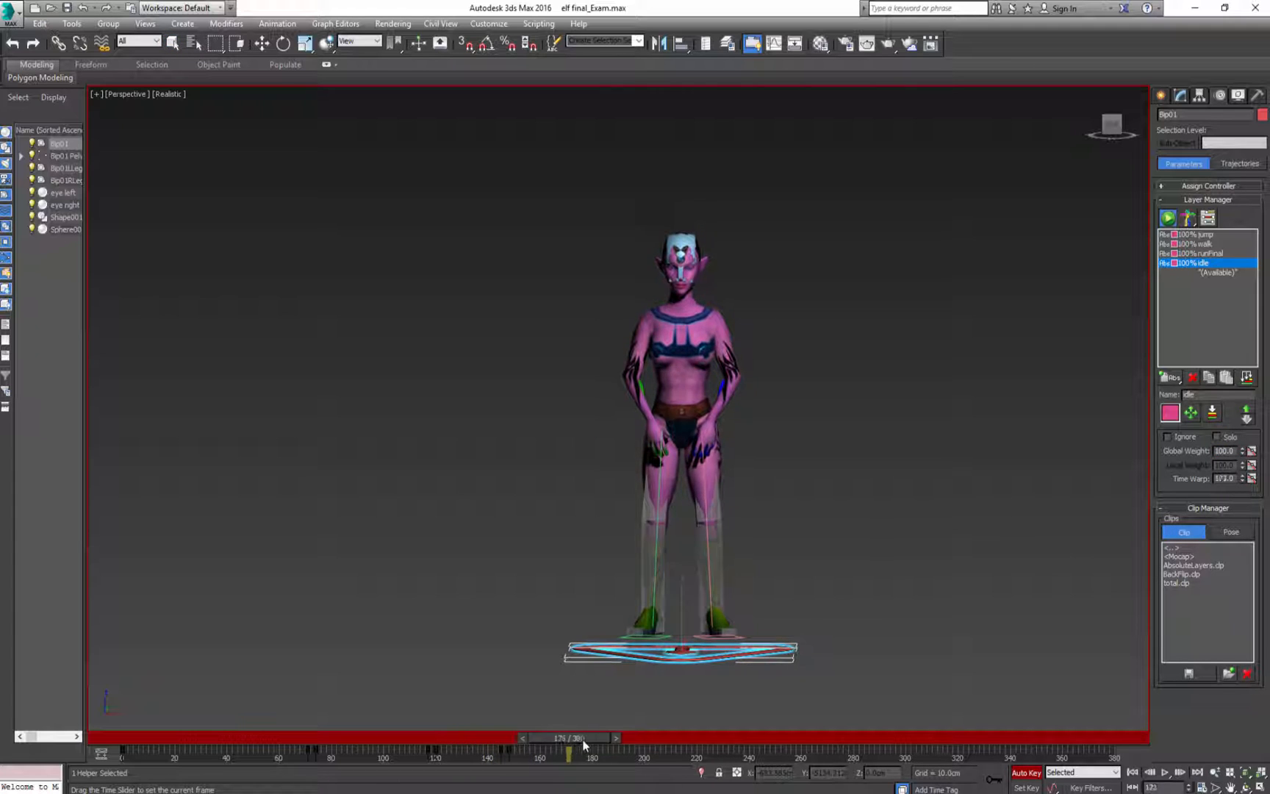
{"action": "left_click_drag", "start_coordinate": [584, 738], "coordinate": [568, 738]}
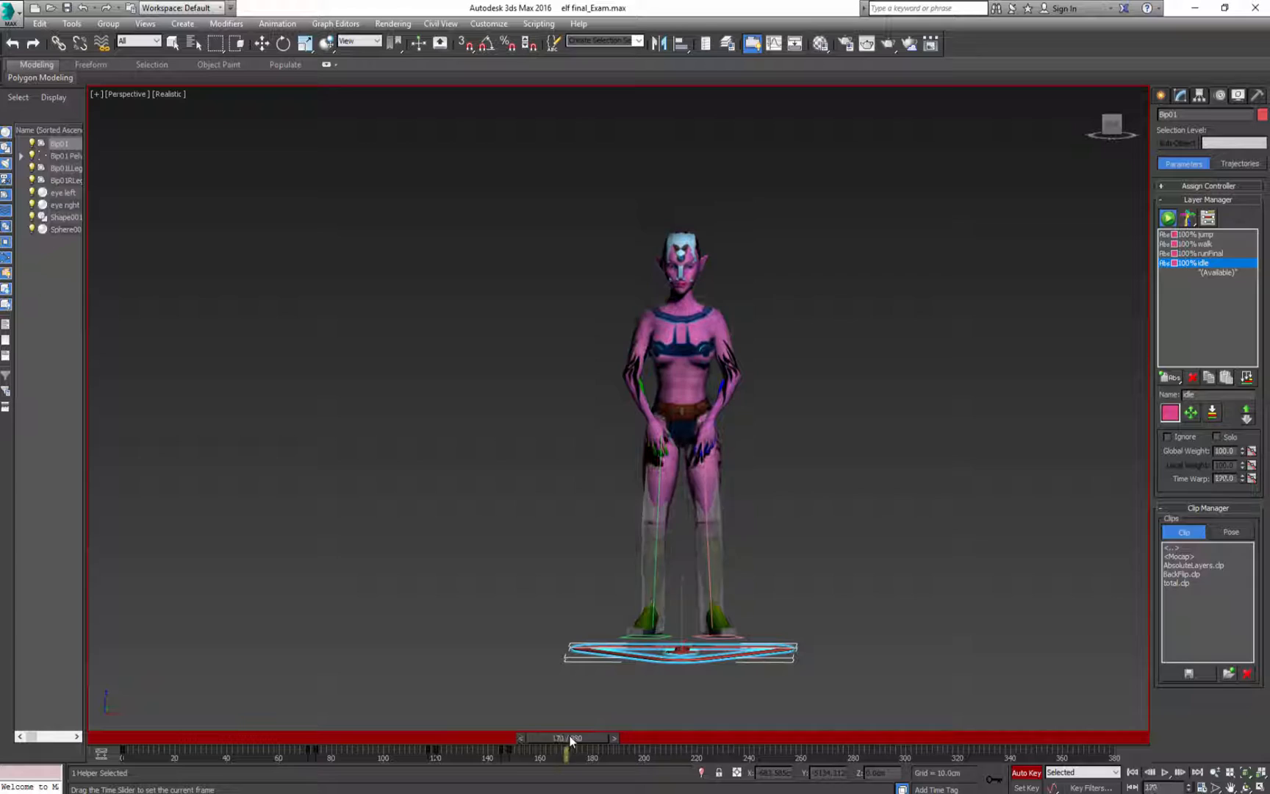
{"action": "left_click_drag", "start_coordinate": [568, 737], "coordinate": [660, 737]}
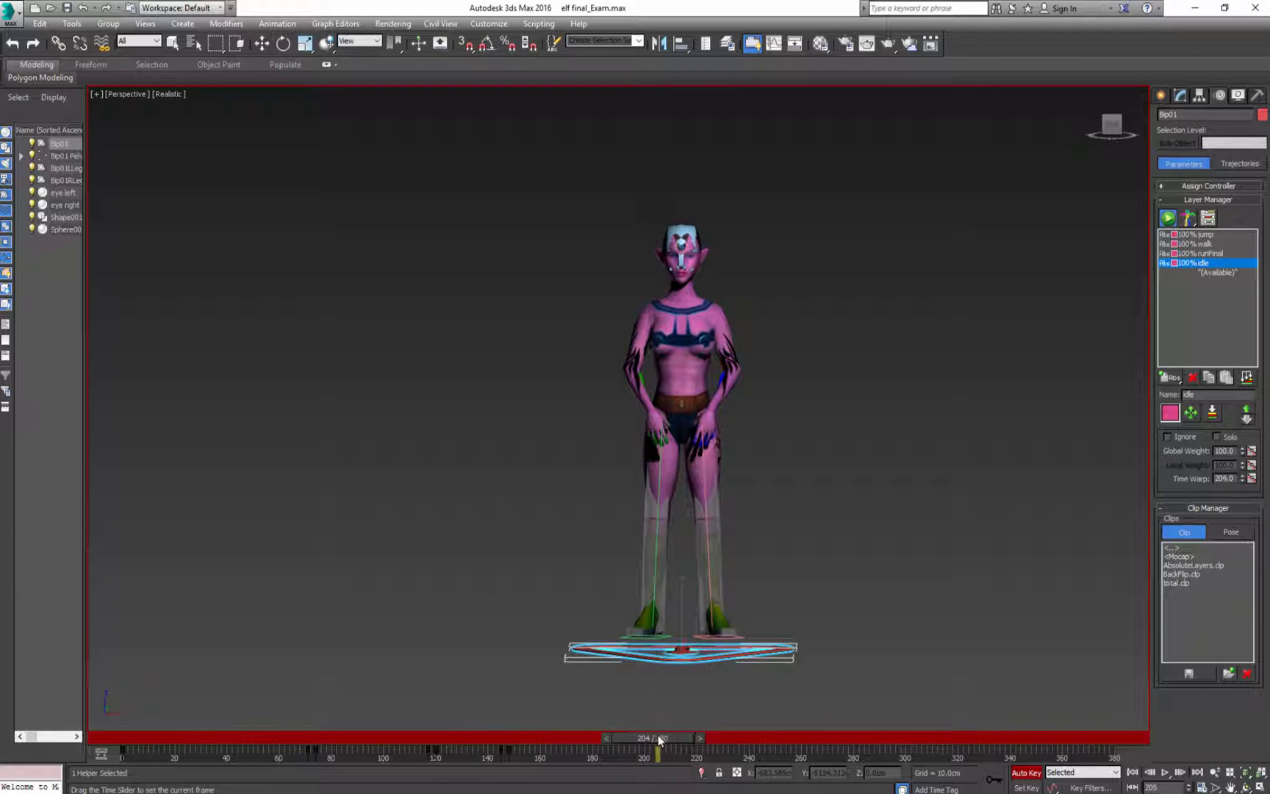
{"action": "left_click_drag", "start_coordinate": [661, 737], "coordinate": [312, 736]}
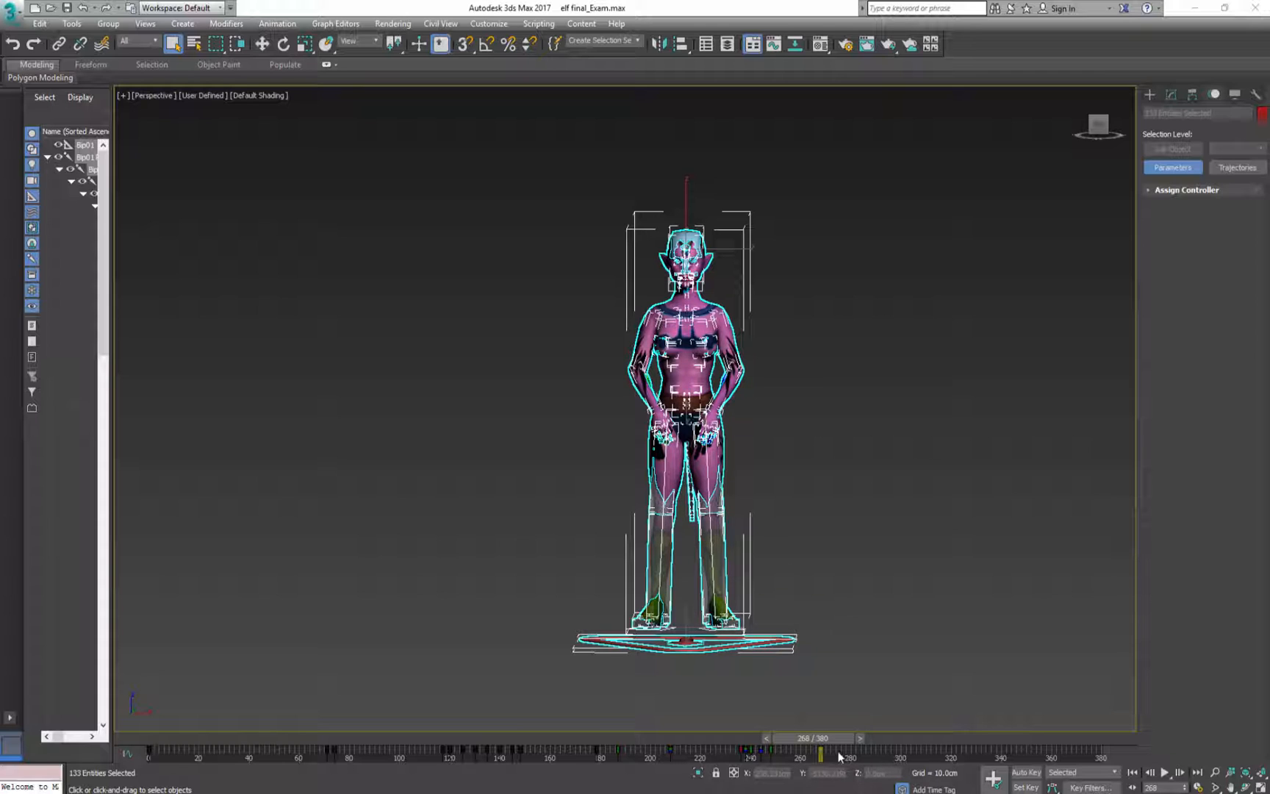
Load deathFinal.clp as a new layer at frame 280 with transform data kept at the current position.
{"action": "left_click_drag", "start_coordinate": [838, 753], "coordinate": [852, 745]}
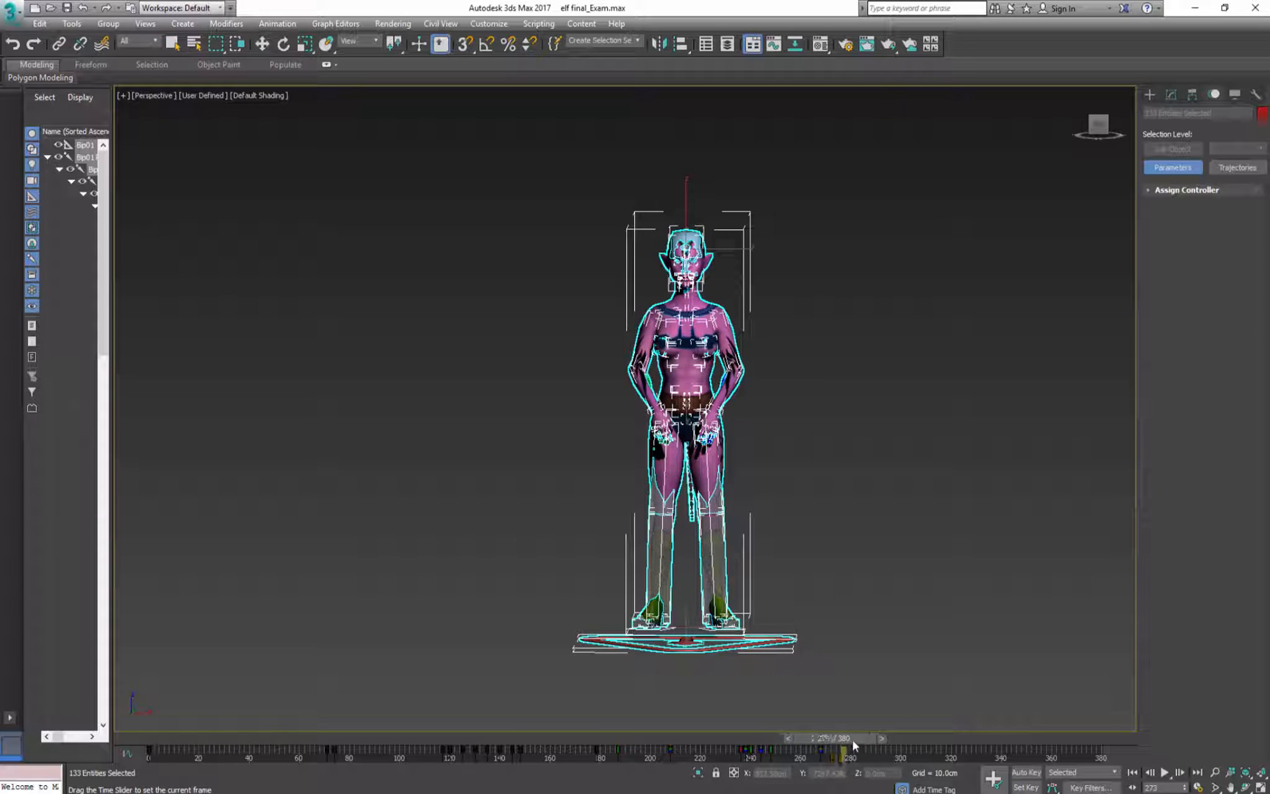
{"action": "left_click_drag", "start_coordinate": [830, 736], "coordinate": [851, 736]}
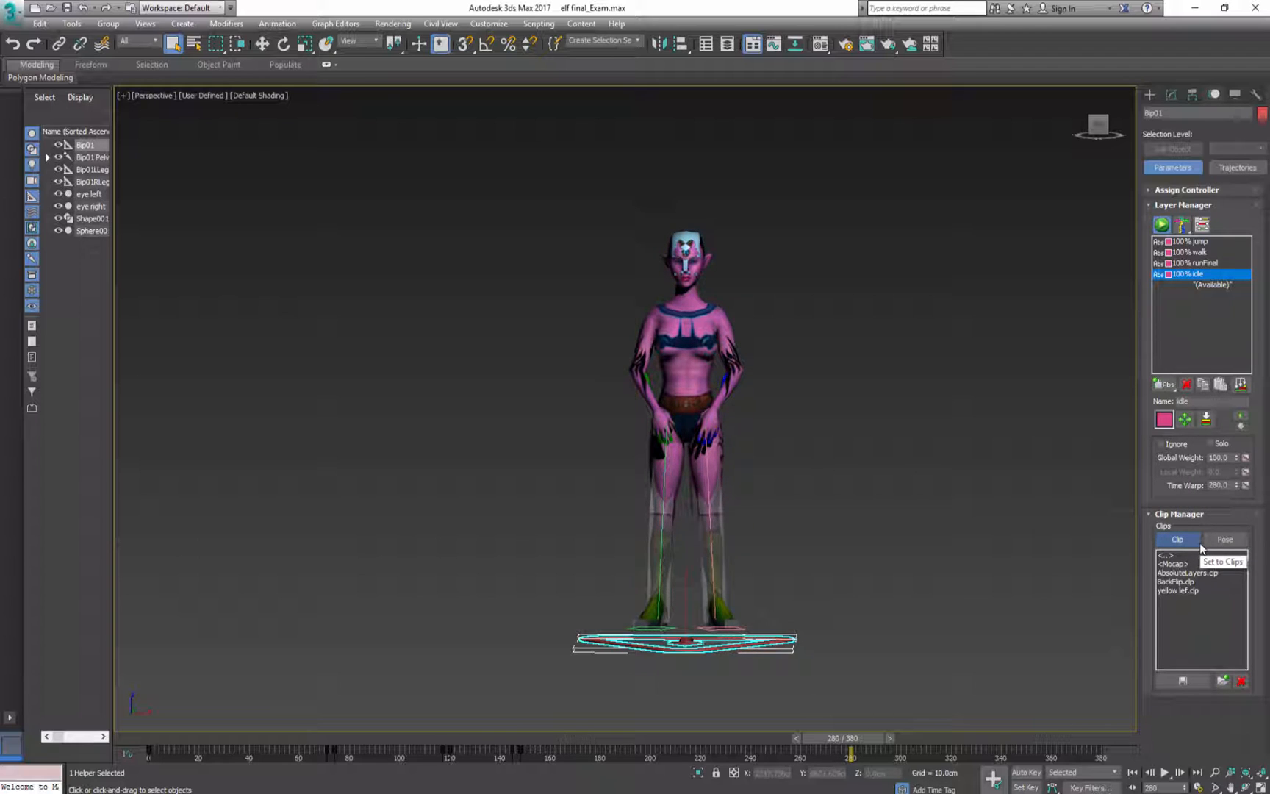
{"action": "left_click", "coordinate": [1221, 681]}
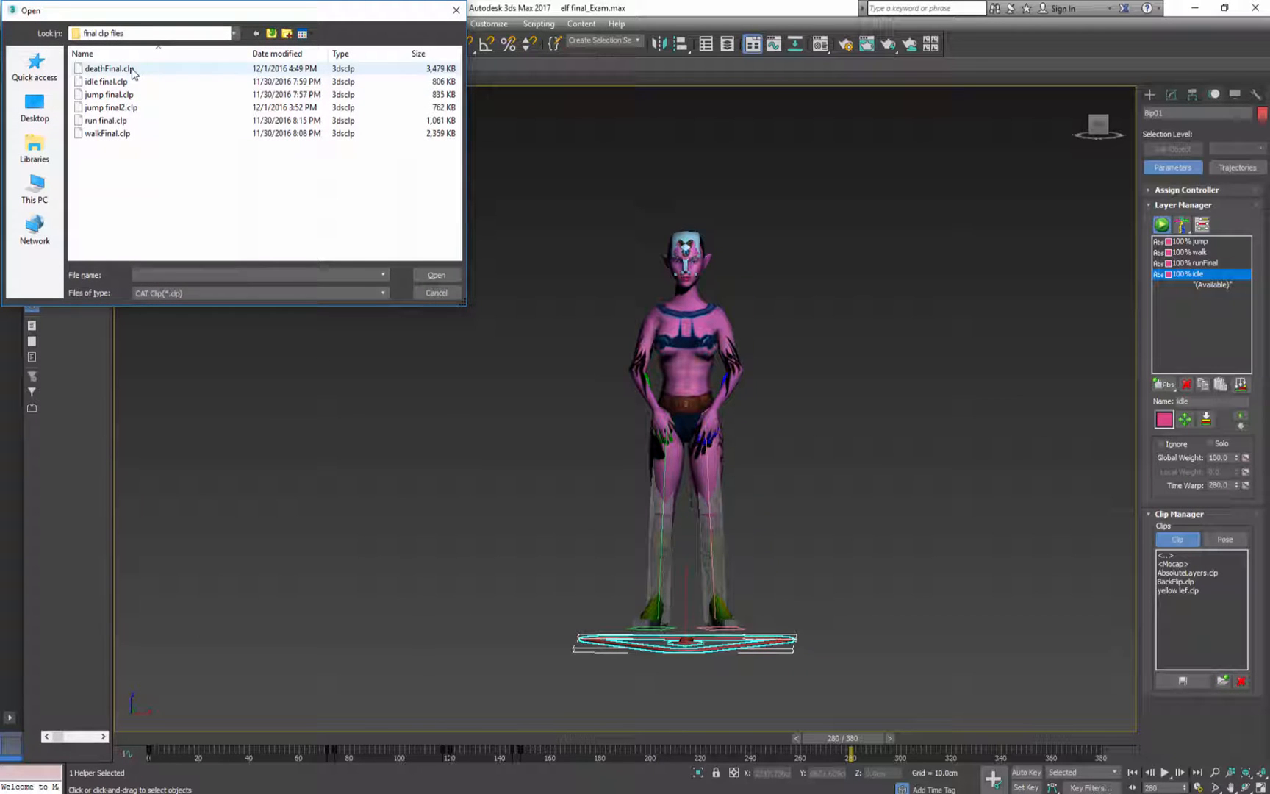
{"action": "left_click", "coordinate": [435, 275]}
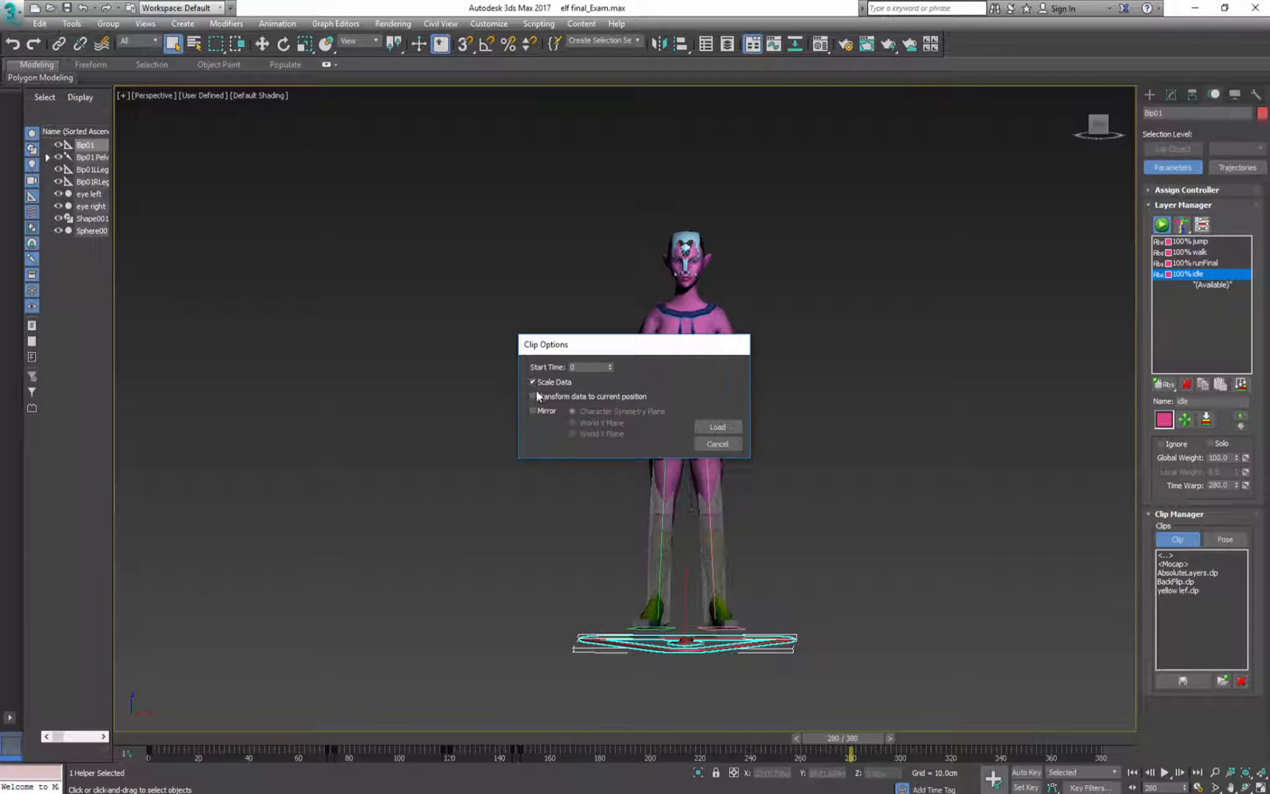
{"action": "left_click", "coordinate": [533, 396]}
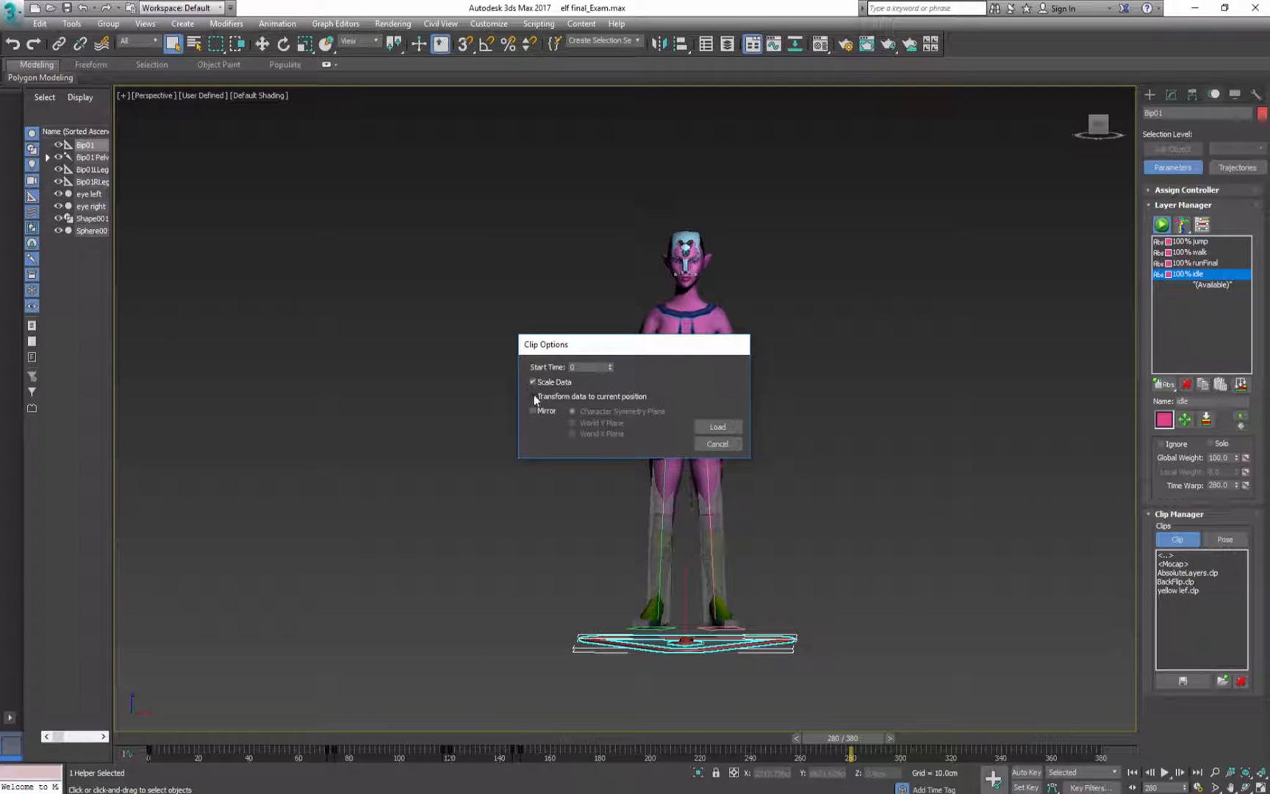
{"action": "left_click", "coordinate": [533, 396]}
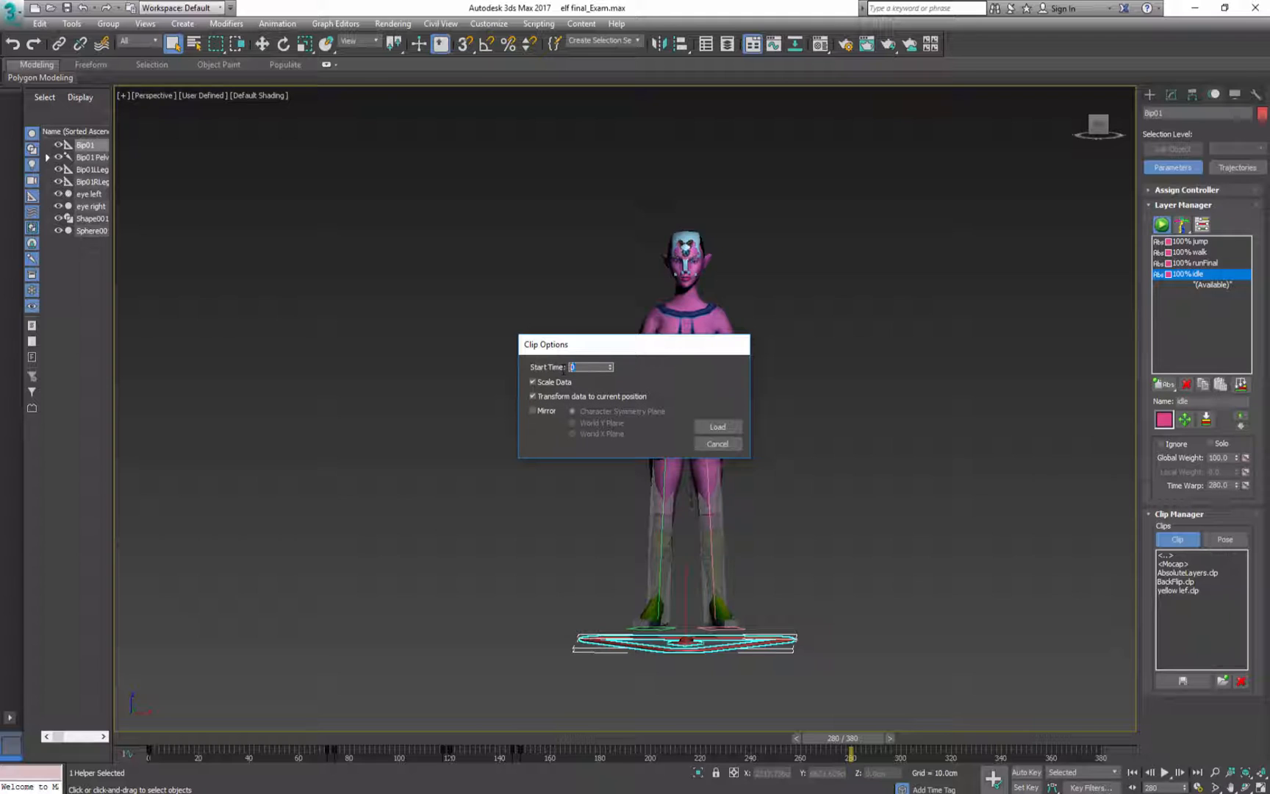
{"action": "type", "text": "280"}
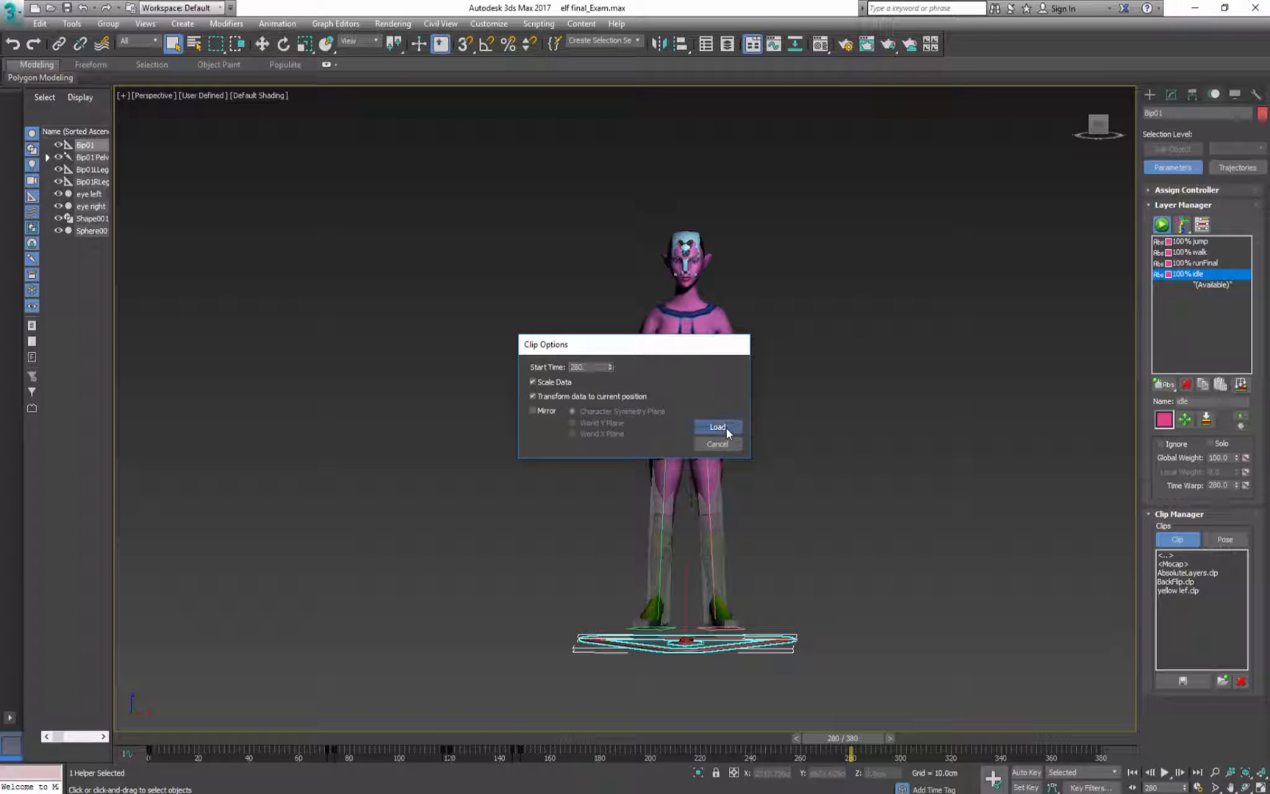
{"action": "left_click", "coordinate": [716, 426]}
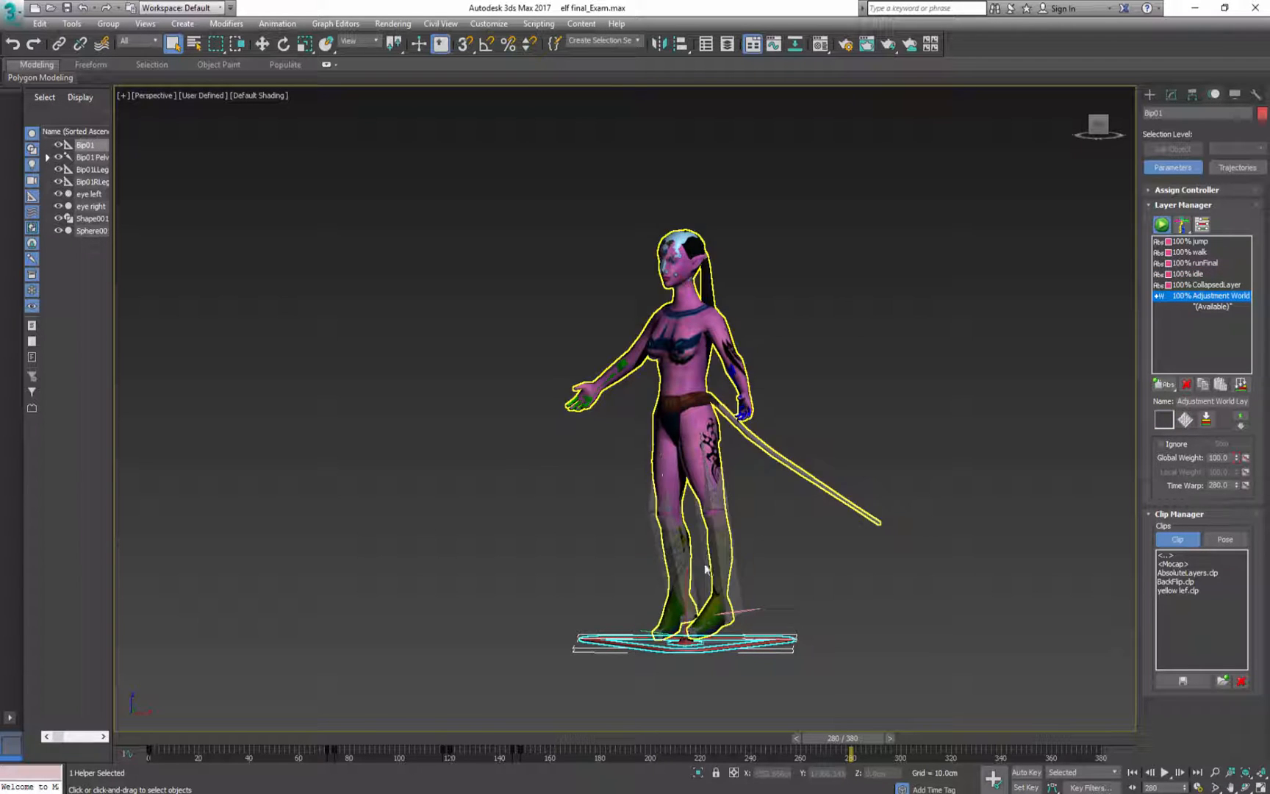
Scrub from just before the death to frame 380 to see the elf fallen.
{"action": "left_click_drag", "start_coordinate": [852, 738], "coordinate": [826, 738]}
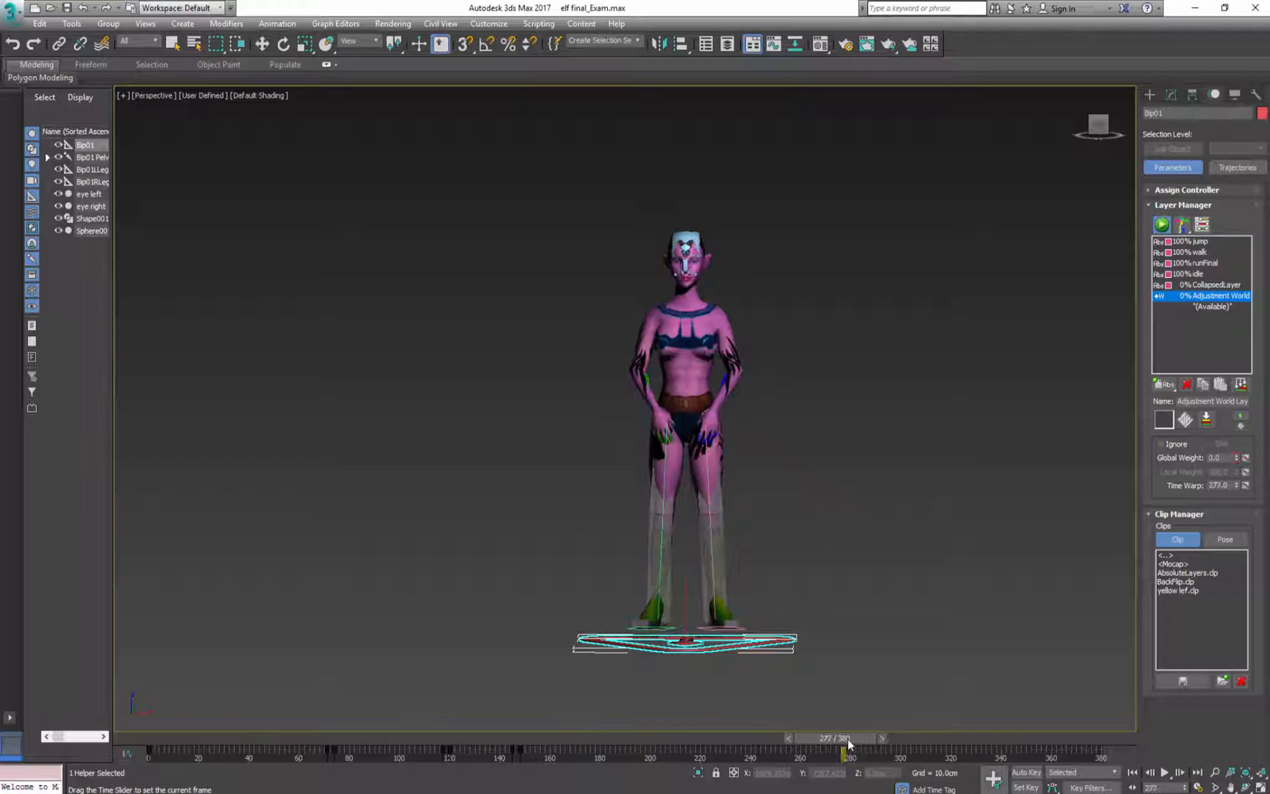
{"action": "left_click_drag", "start_coordinate": [851, 737], "coordinate": [1101, 750]}
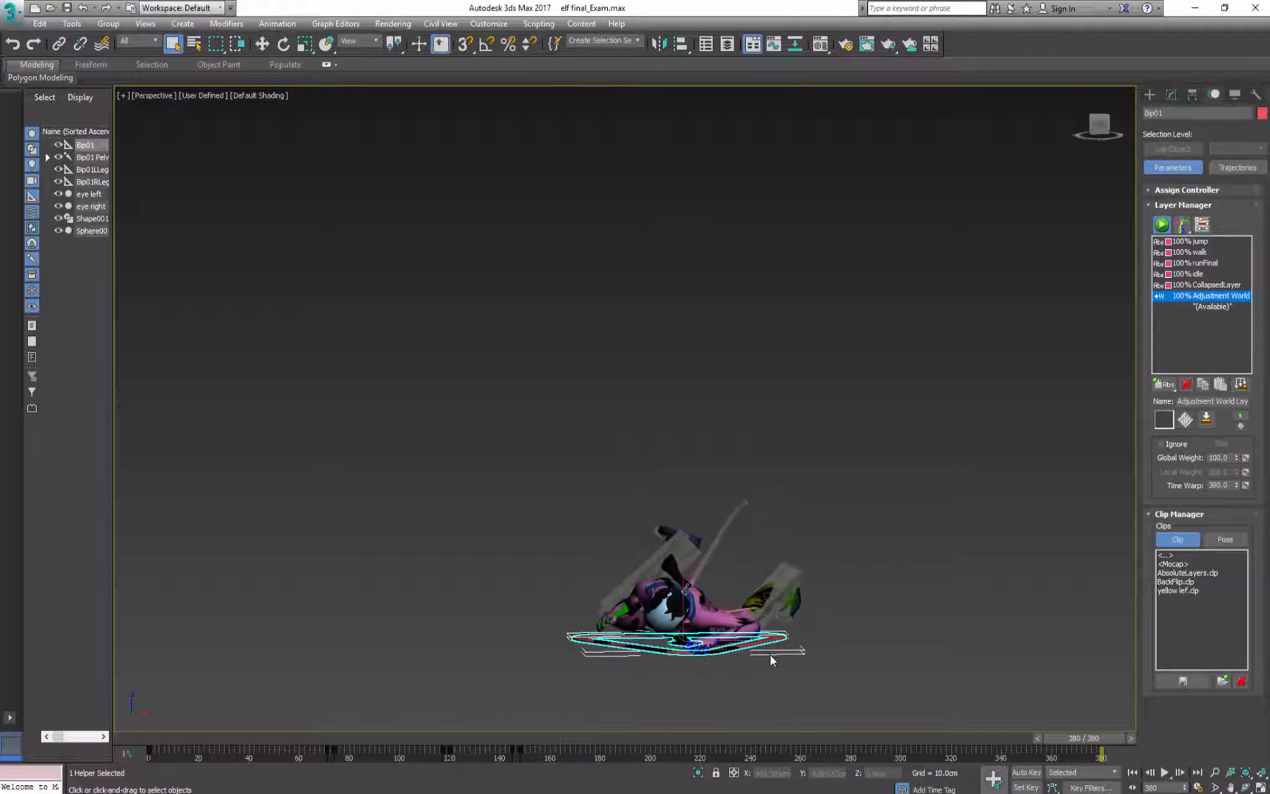